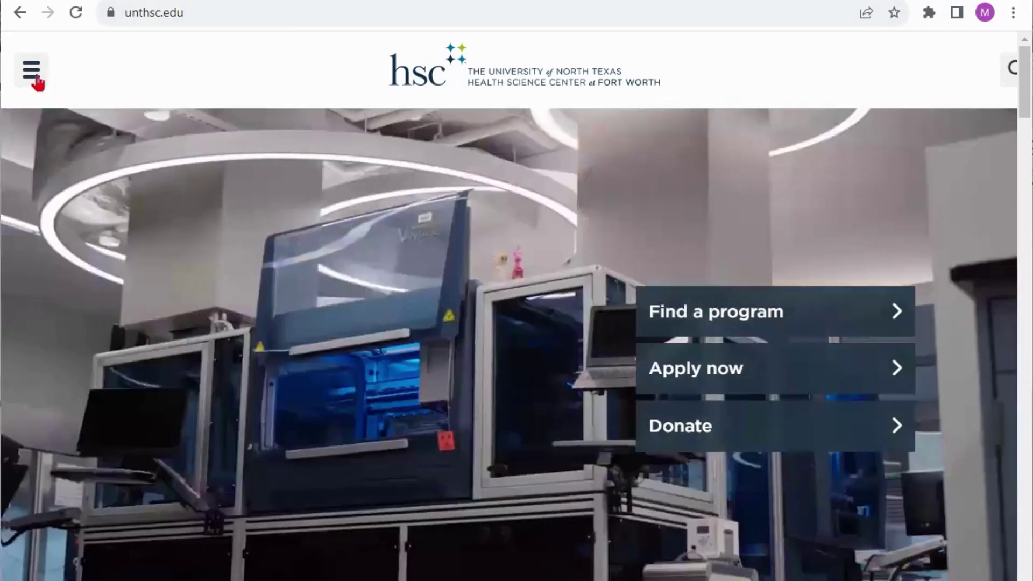
# - Reach the Gibson D. Lewis Library site via the unthsc.edu navigation menu's Library link
pyautogui.click(31, 67)
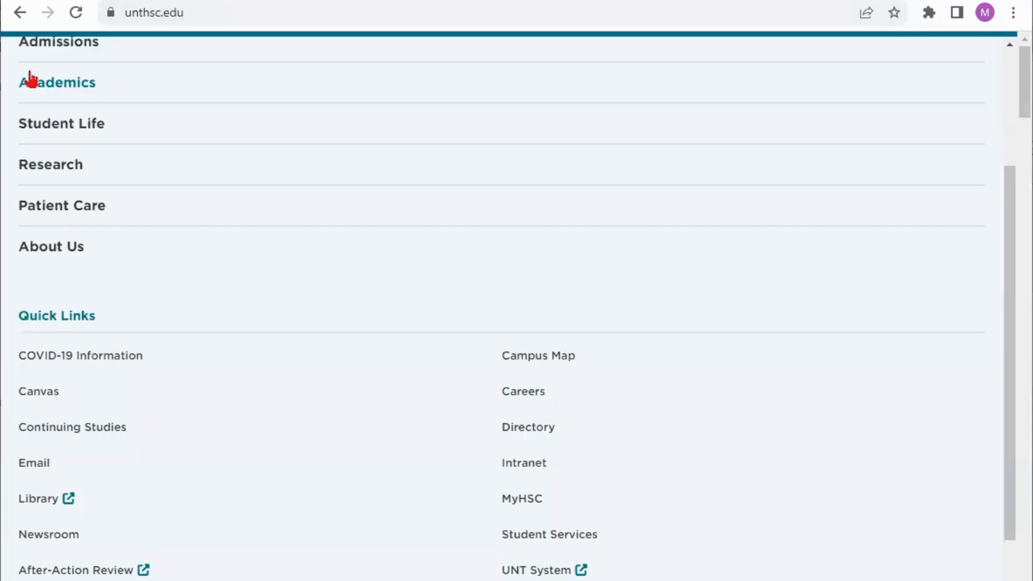
pyautogui.moveTo(32, 439)
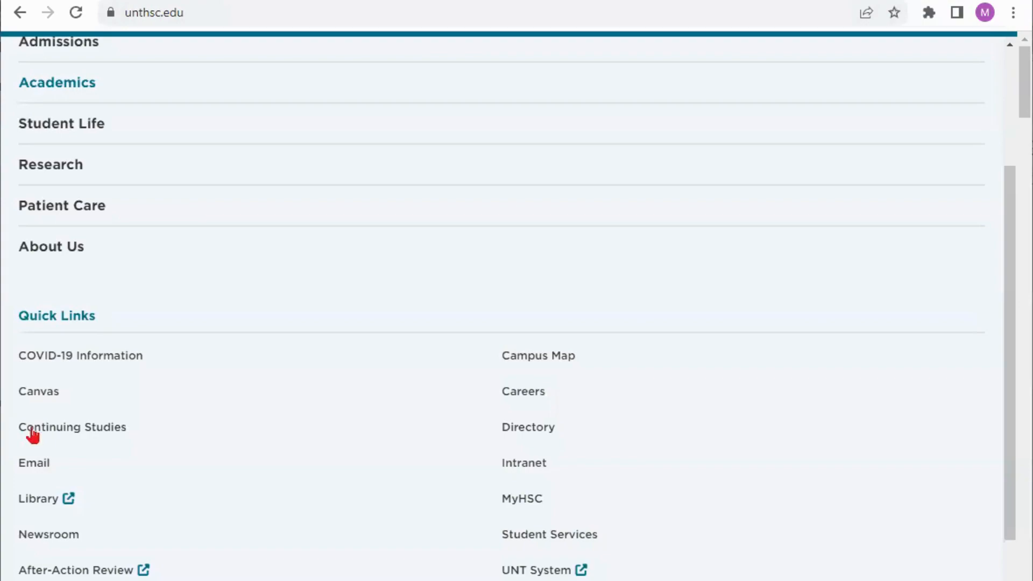
pyautogui.click(33, 498)
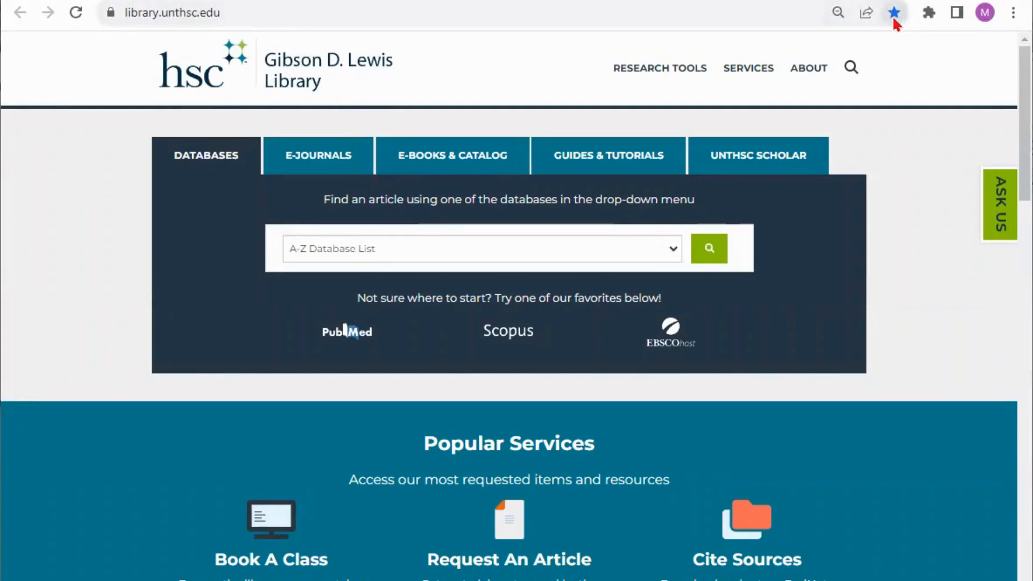
pyautogui.moveTo(902, 23)
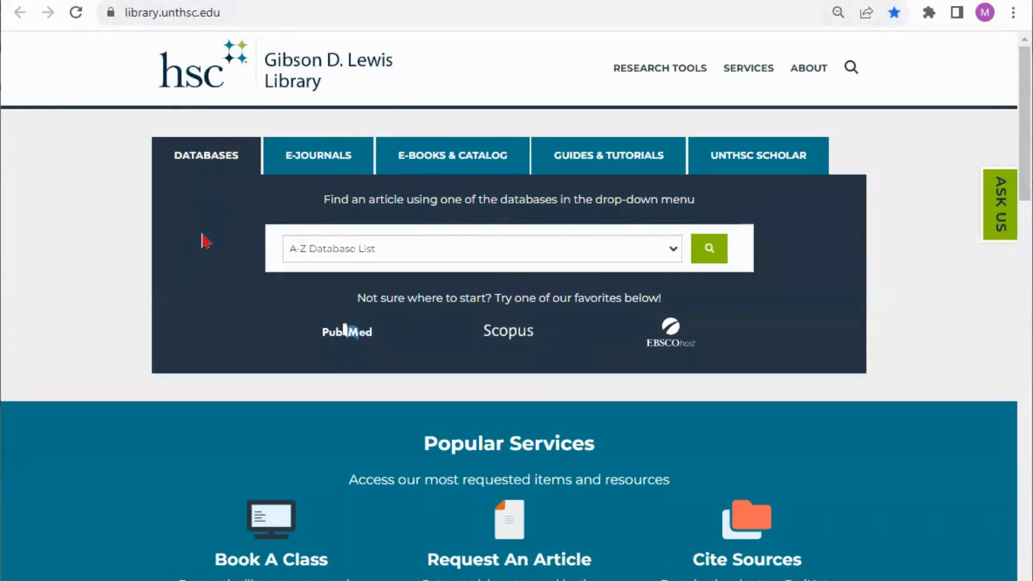
pyautogui.moveTo(210, 235)
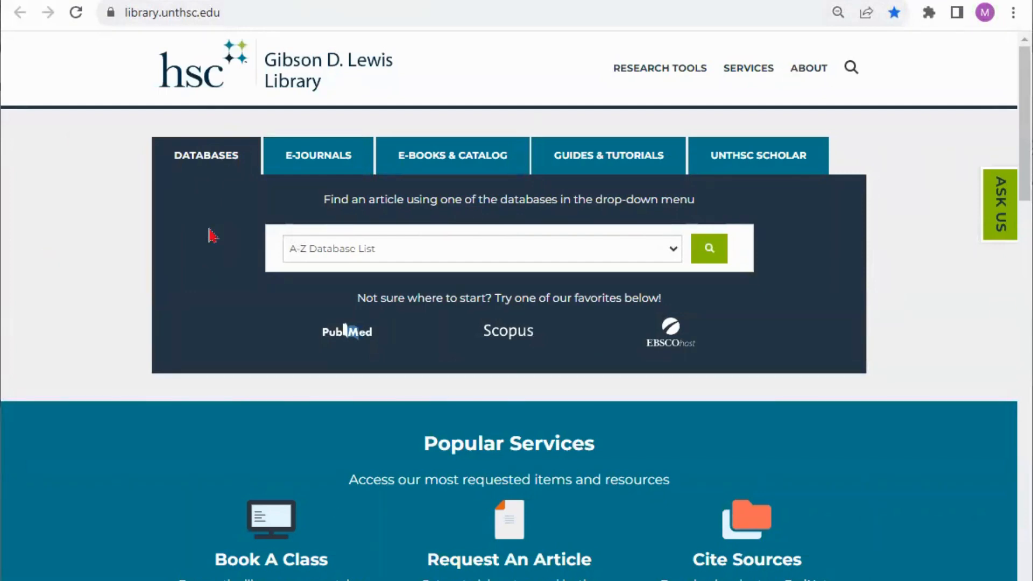
pyautogui.click(319, 155)
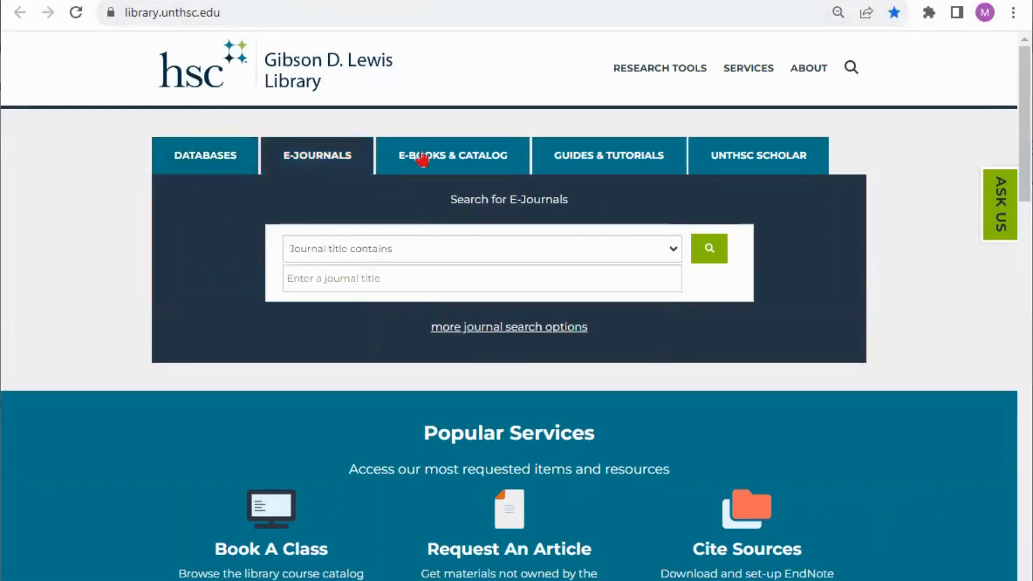
pyautogui.click(758, 155)
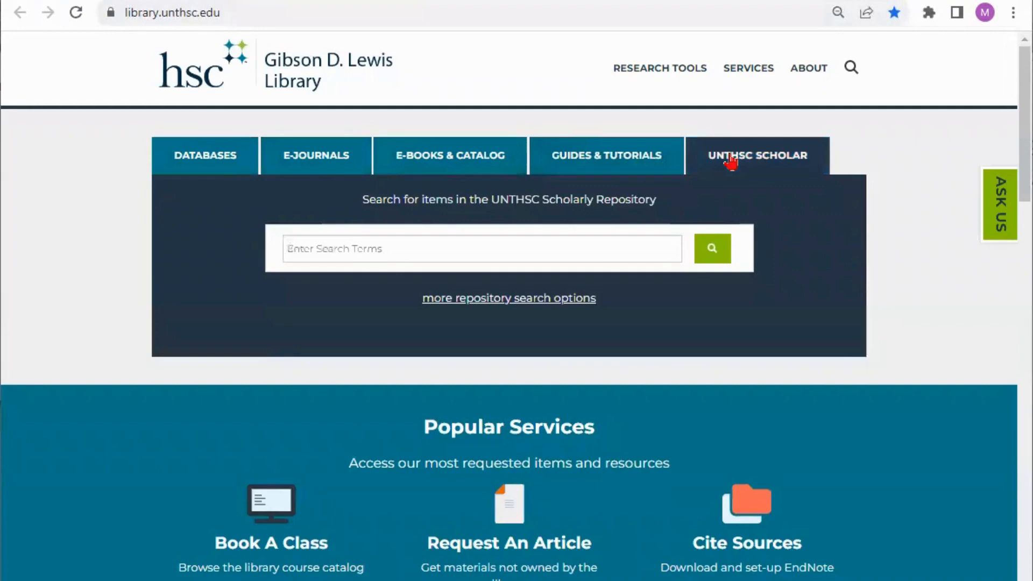
pyautogui.moveTo(211, 167)
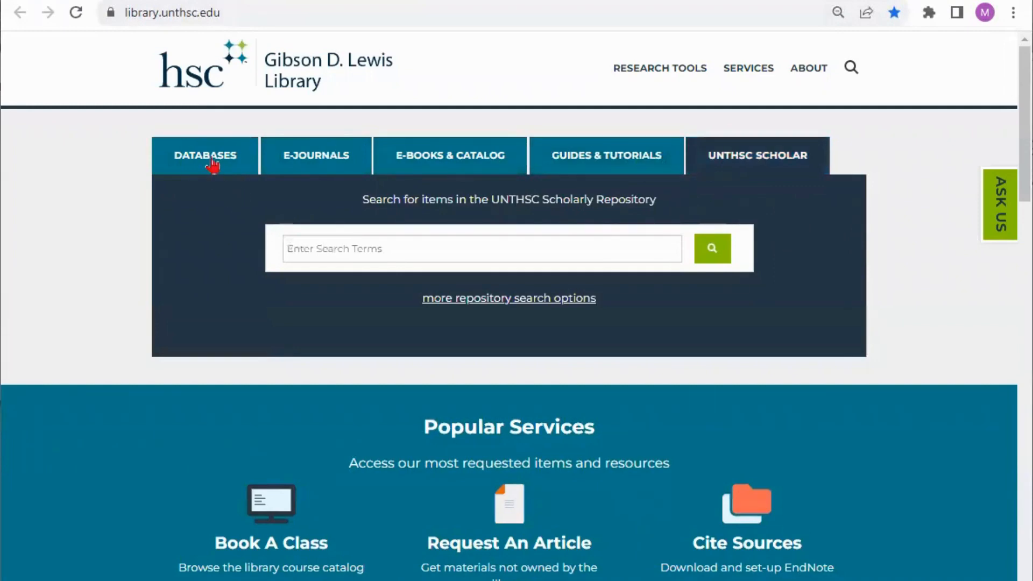
pyautogui.click(205, 155)
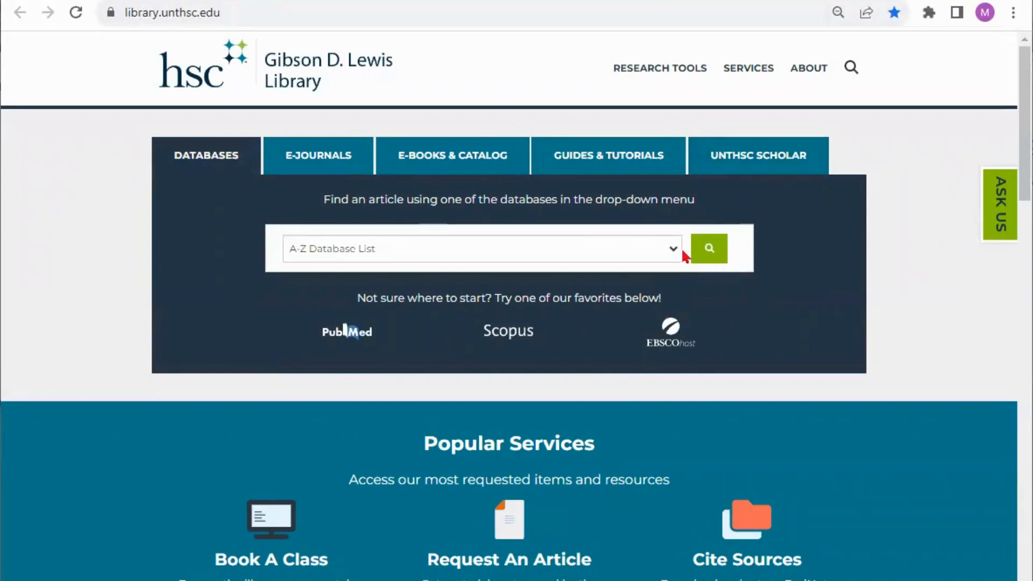
pyautogui.click(673, 250)
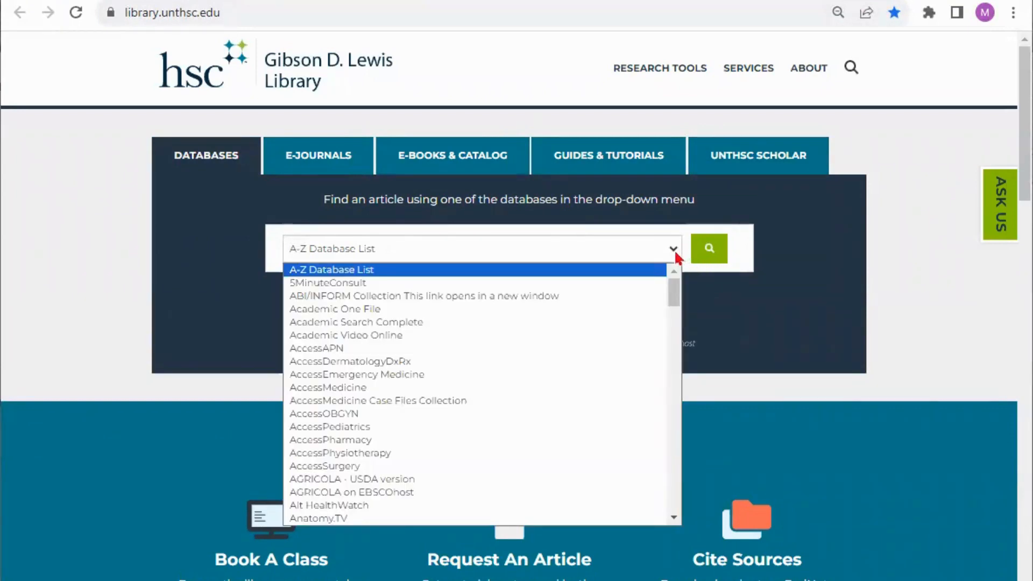
pyautogui.moveTo(674, 294)
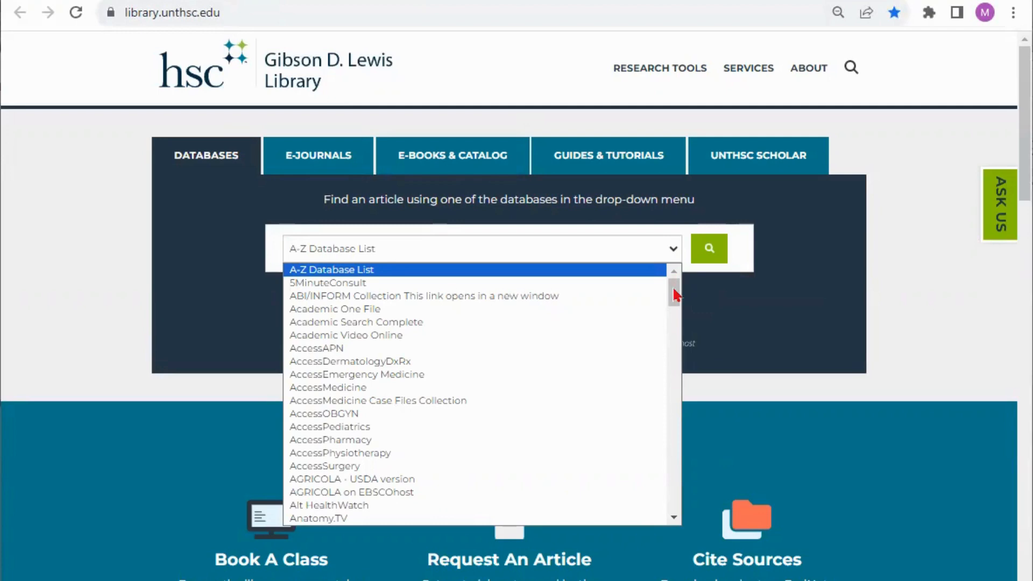
pyautogui.scroll(-3)
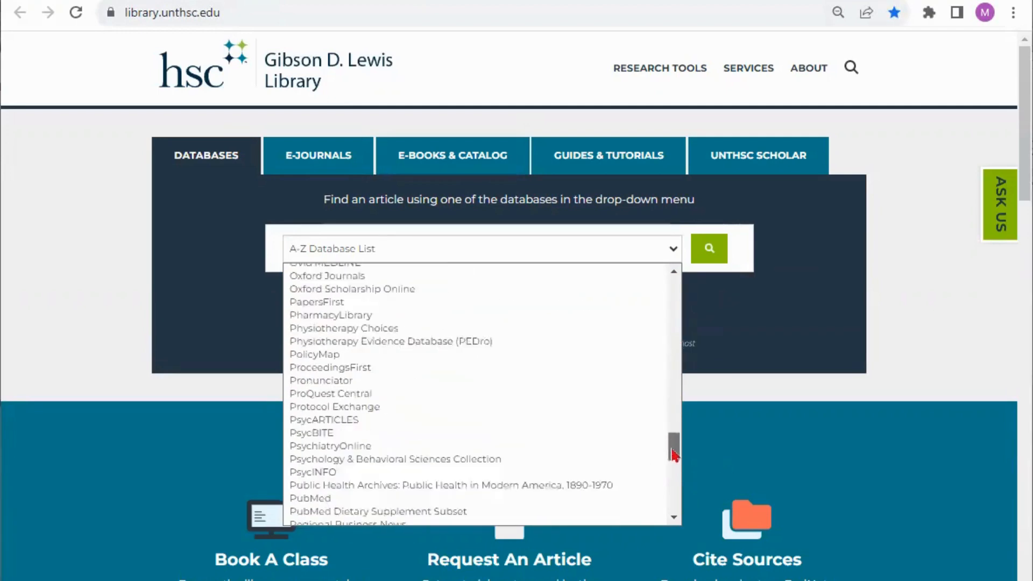
pyautogui.scroll(-3)
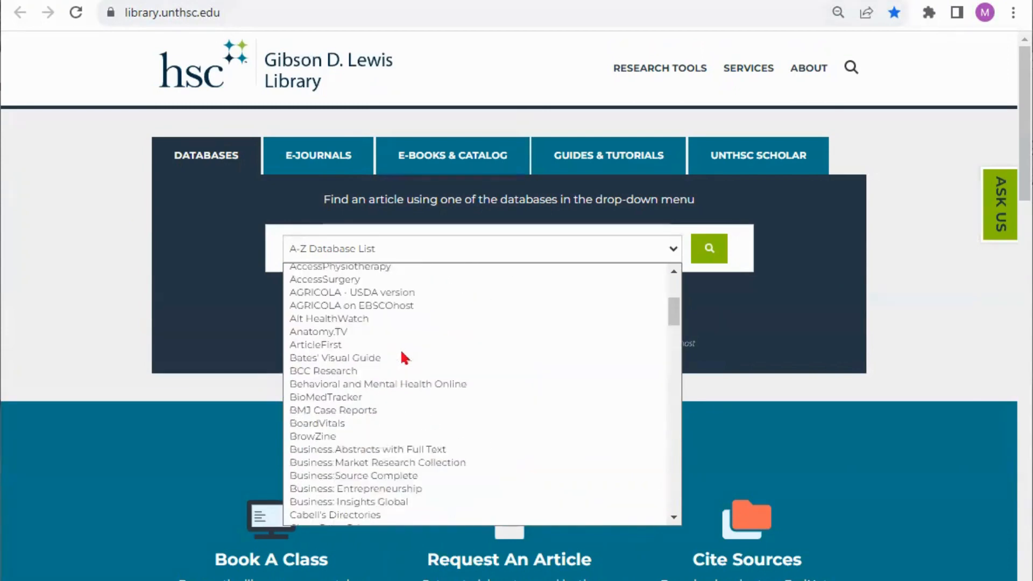
pyautogui.scroll(-3)
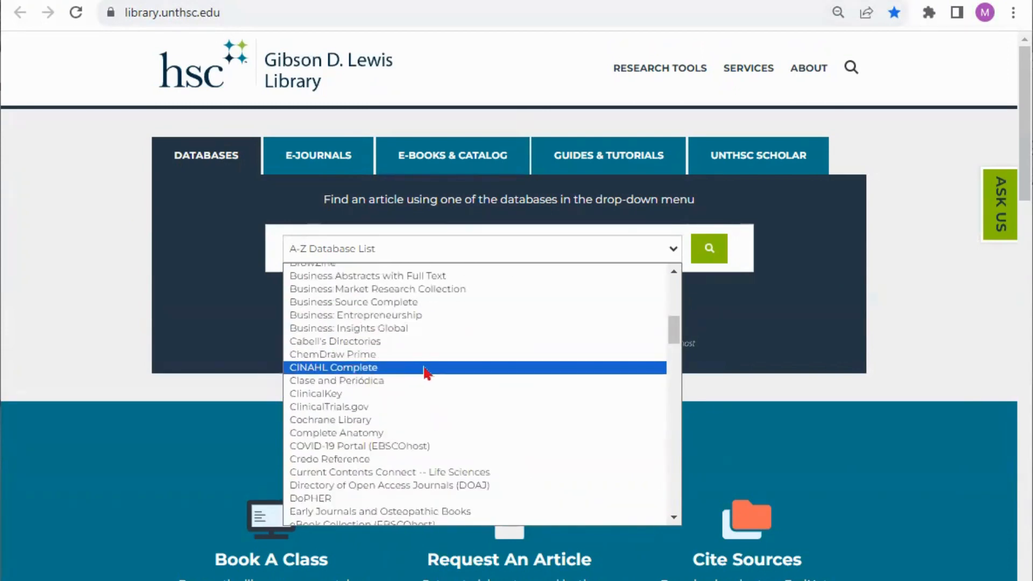
pyautogui.moveTo(437, 375)
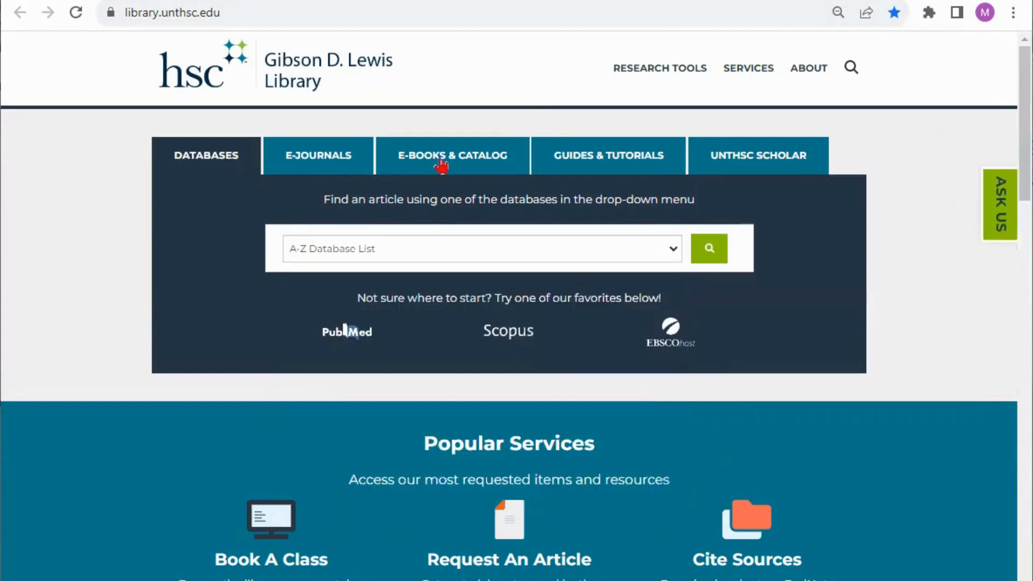
# - Switch to the E-Books & Catalog panel, keep Keyword, and try an empty search
pyautogui.click(454, 155)
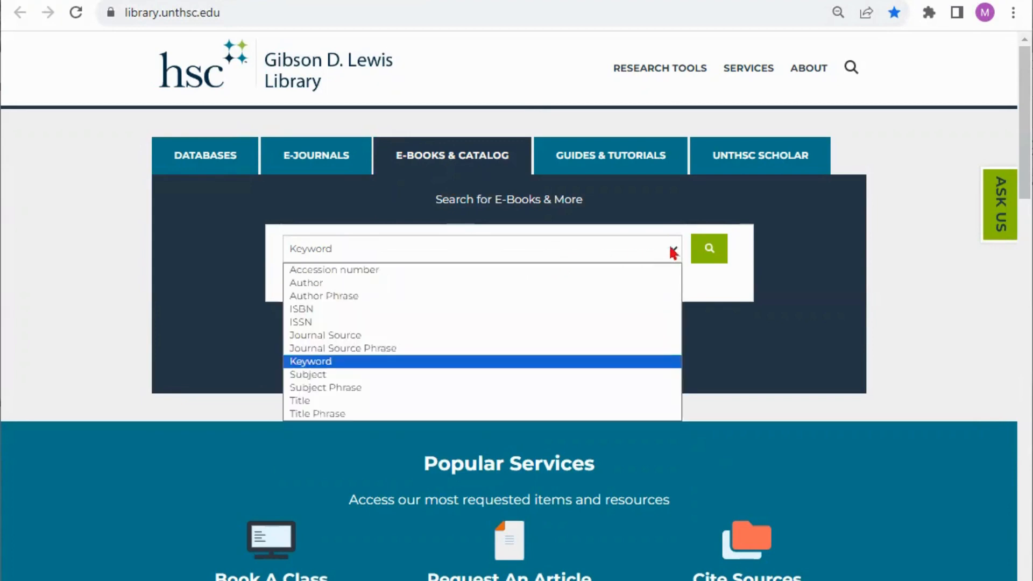
pyautogui.click(310, 362)
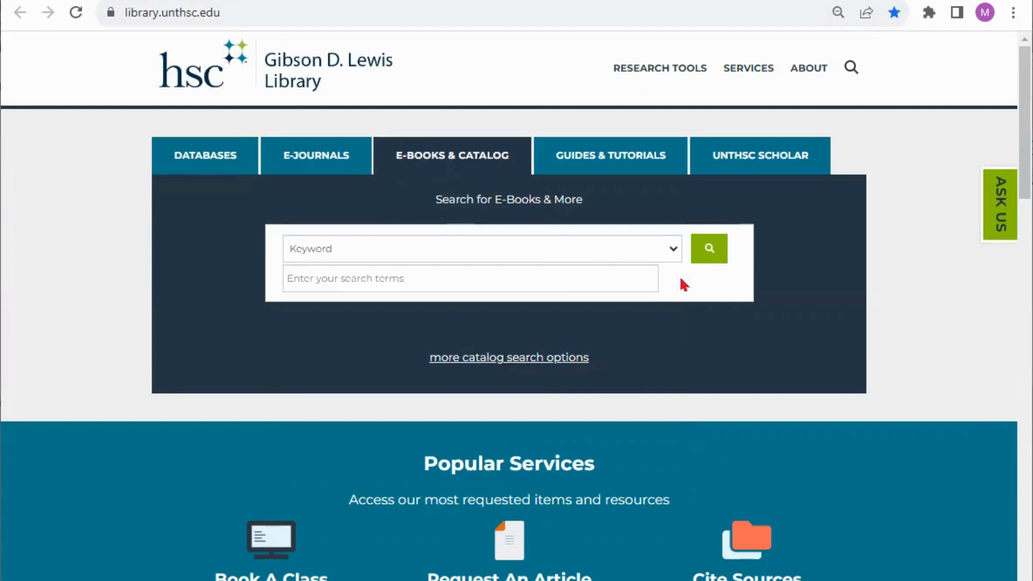
pyautogui.click(708, 249)
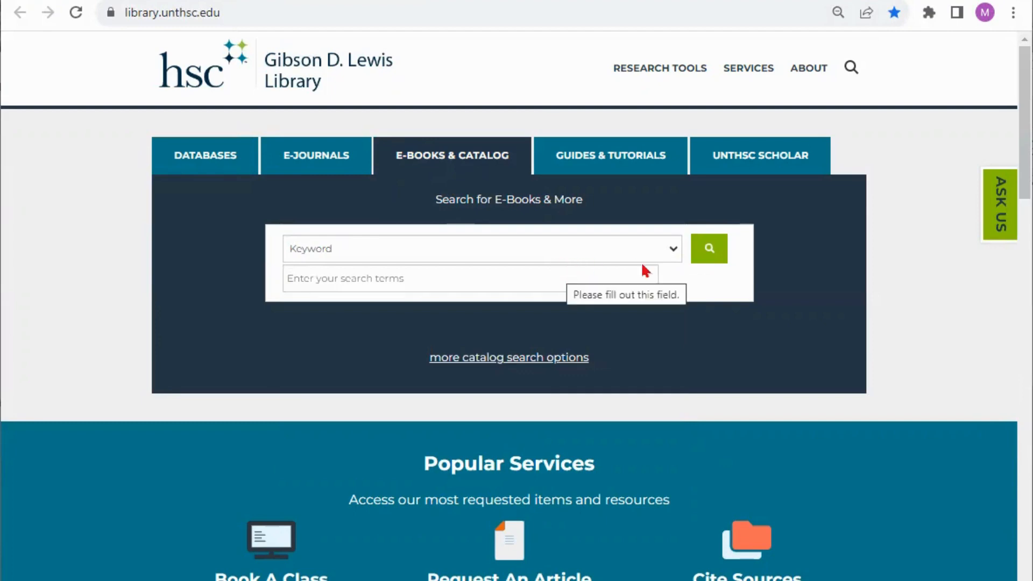
pyautogui.click(480, 248)
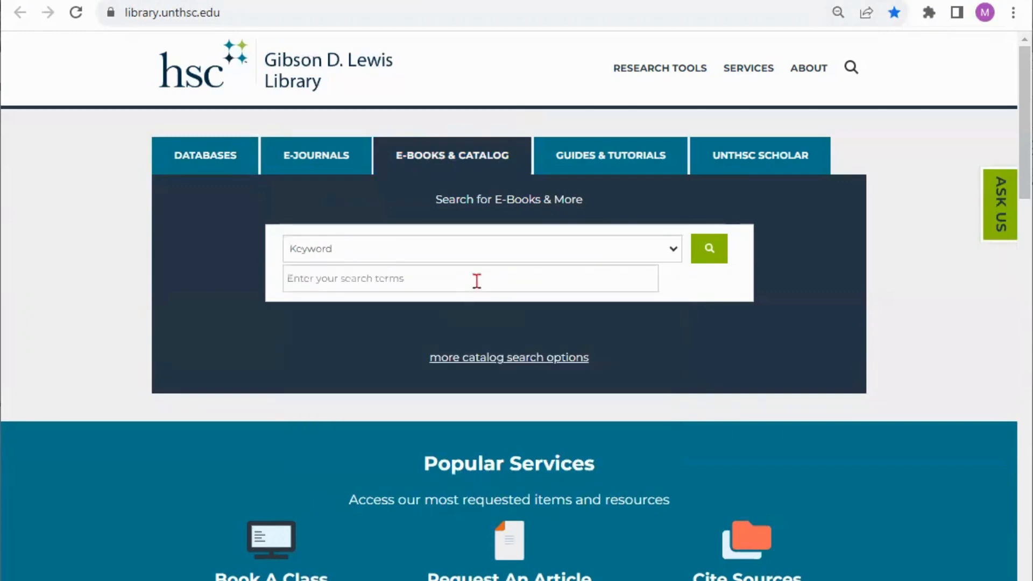
pyautogui.moveTo(323, 265)
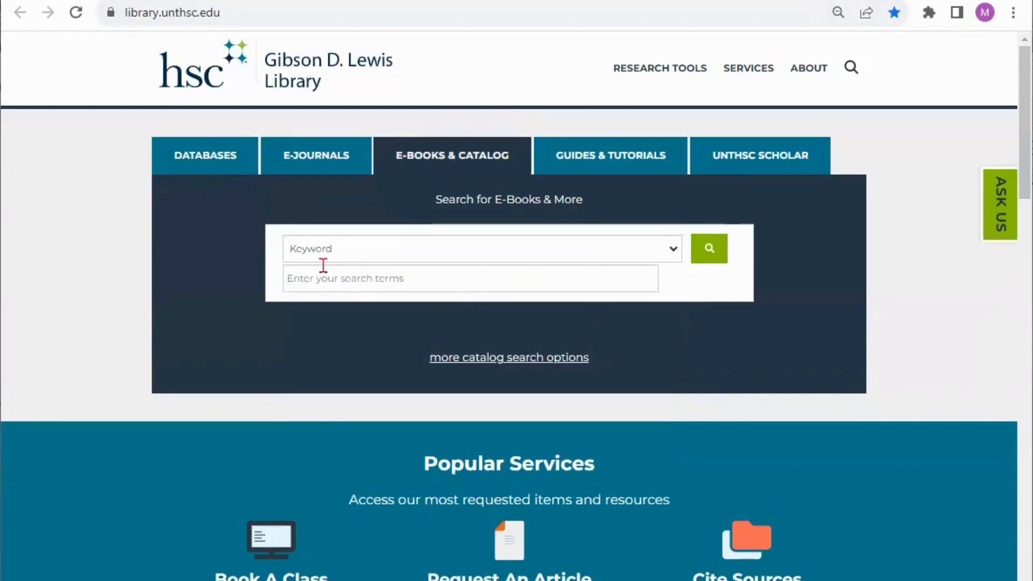
# - Pick the suggested terms 'Introduction to research and medical literature' in the search box
pyautogui.click(709, 248)
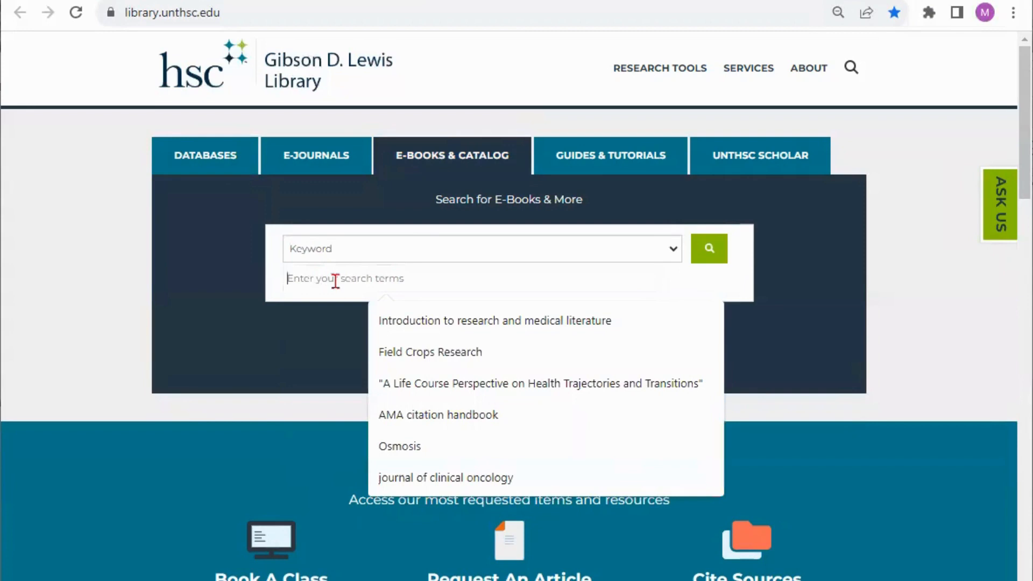
pyautogui.click(494, 320)
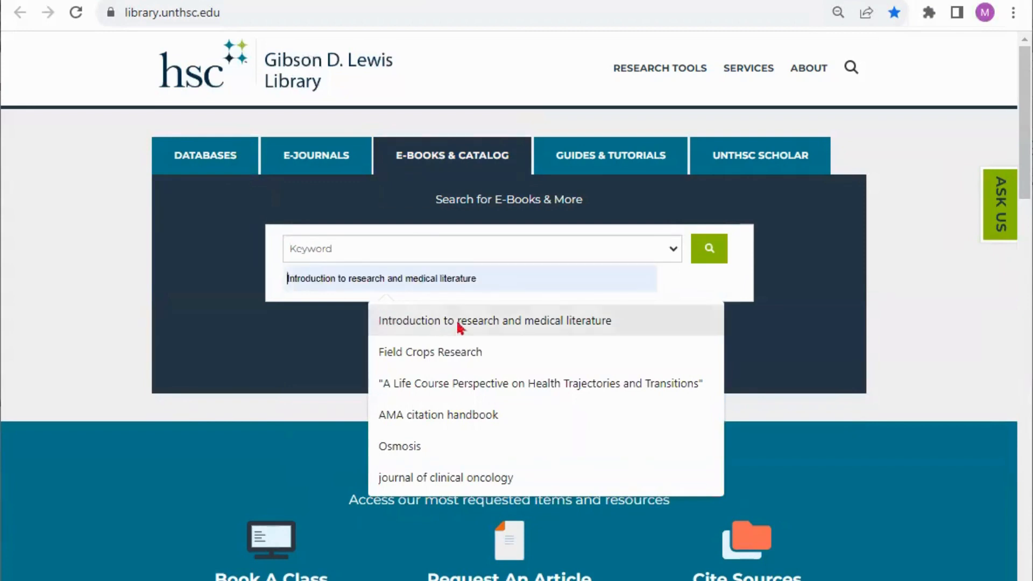
pyautogui.moveTo(552, 336)
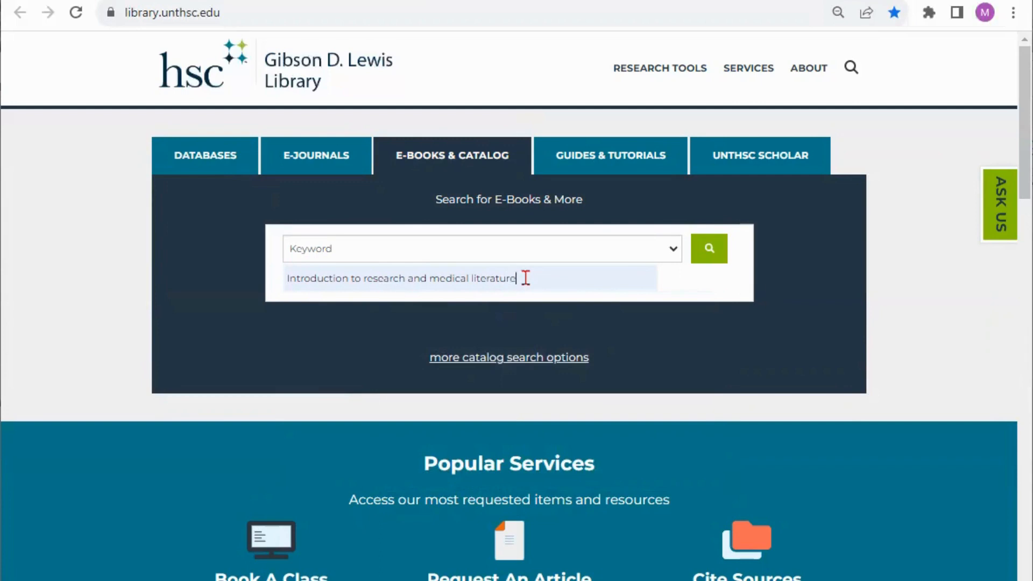
pyautogui.moveTo(476, 276)
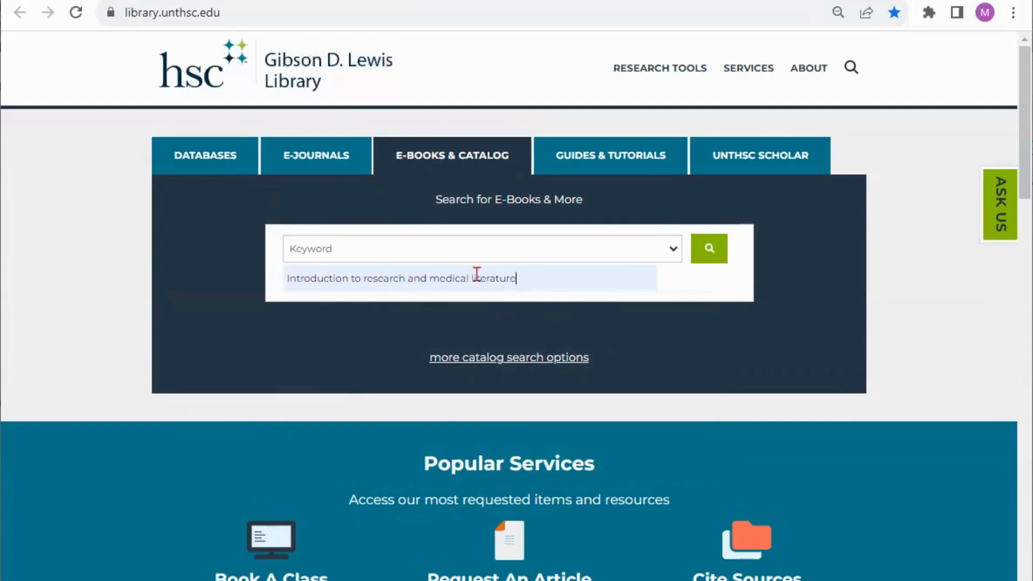
# - Run the catalog keyword search for 'Introduction to research and medical literature'
pyautogui.click(710, 247)
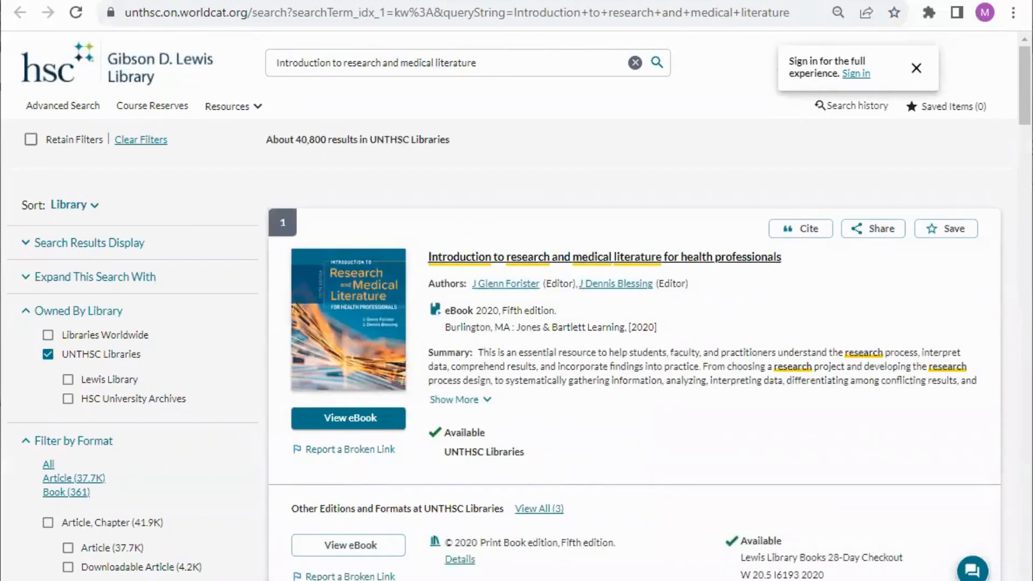
pyautogui.moveTo(526, 287)
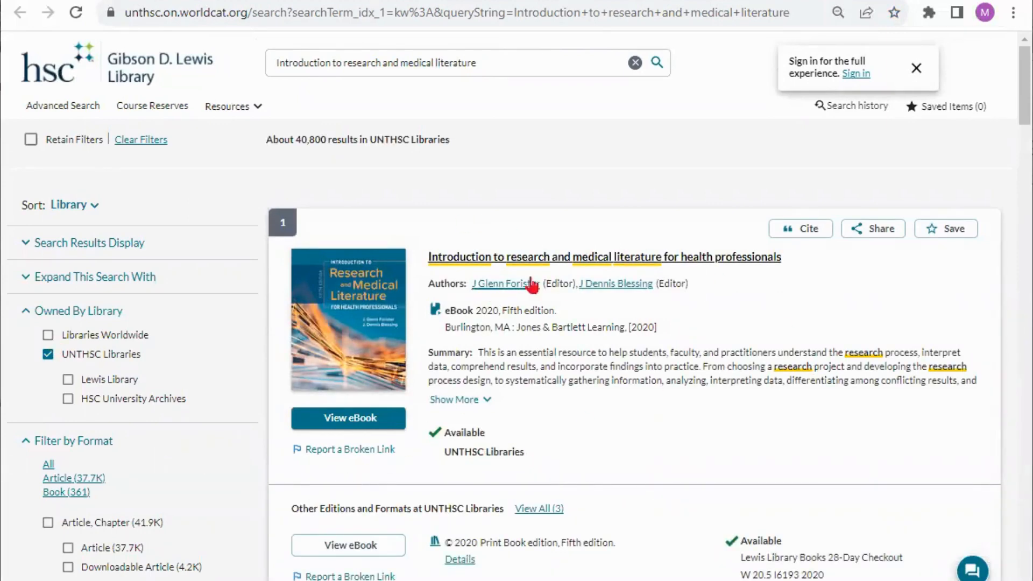
pyautogui.moveTo(686, 318)
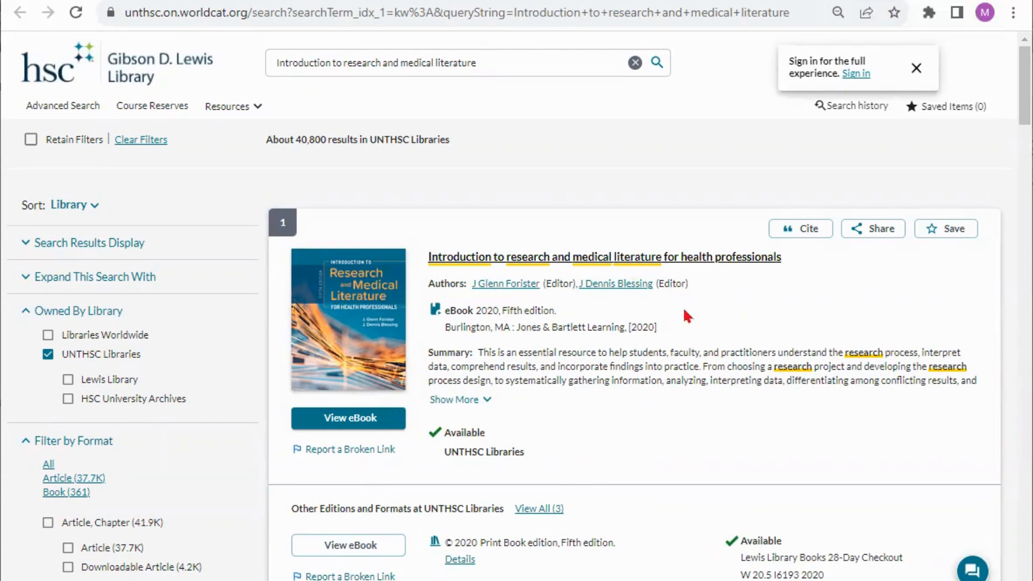
pyautogui.moveTo(364, 194)
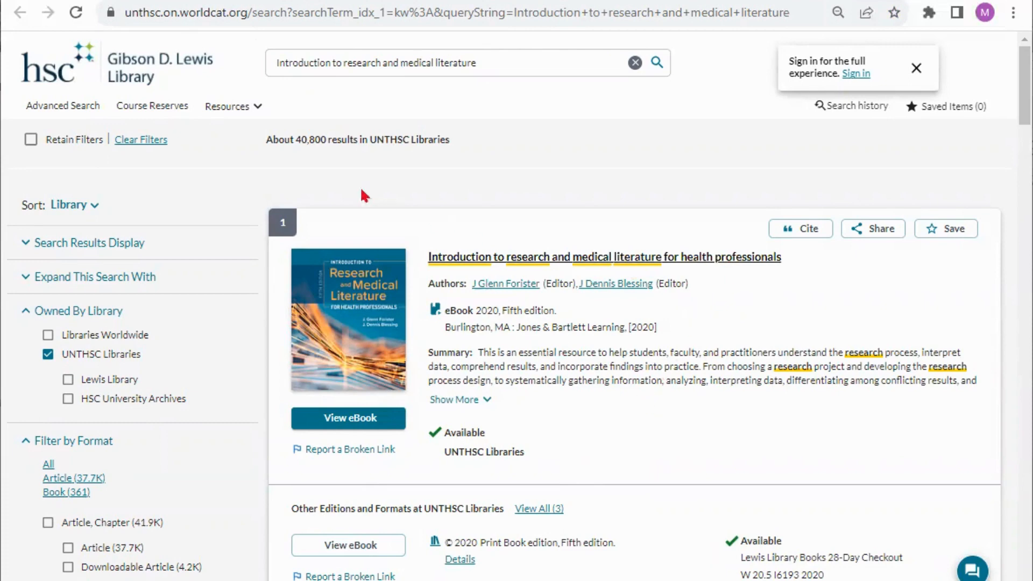
pyautogui.moveTo(441, 381)
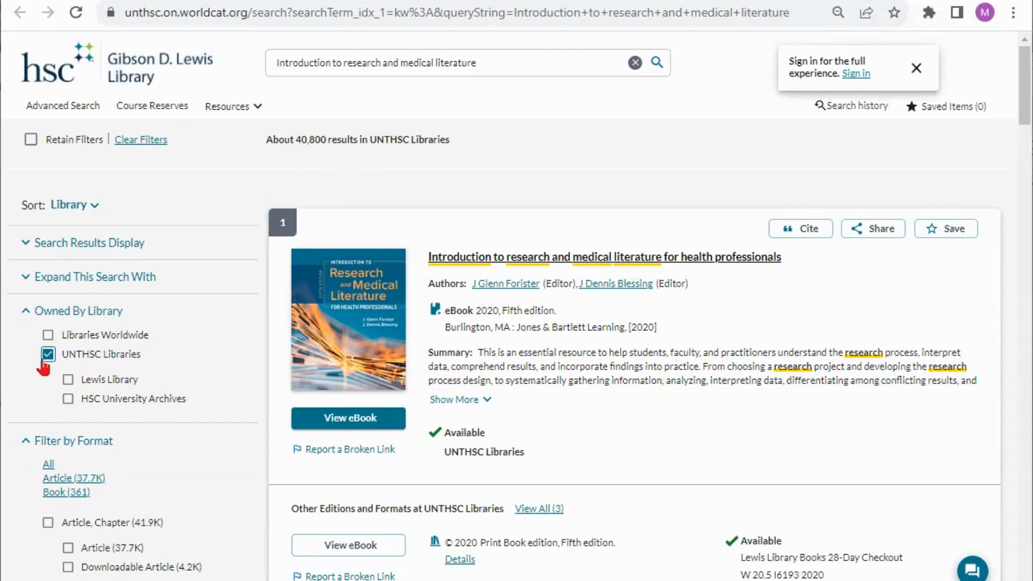
# - Apply the Book format filter (eBook, Print Book, Thesis) and browse the results
pyautogui.scroll(-3)
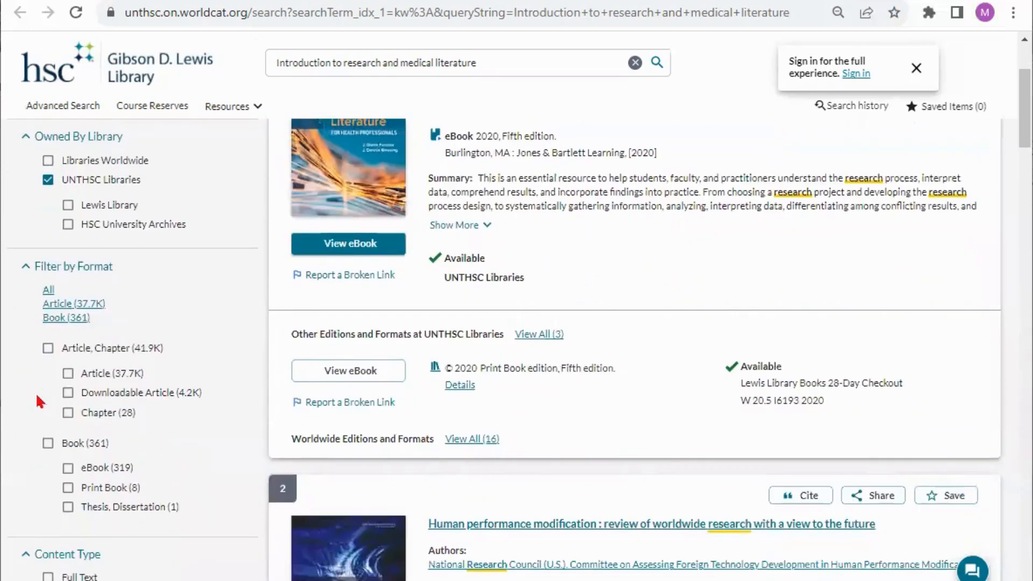
pyautogui.scroll(-3)
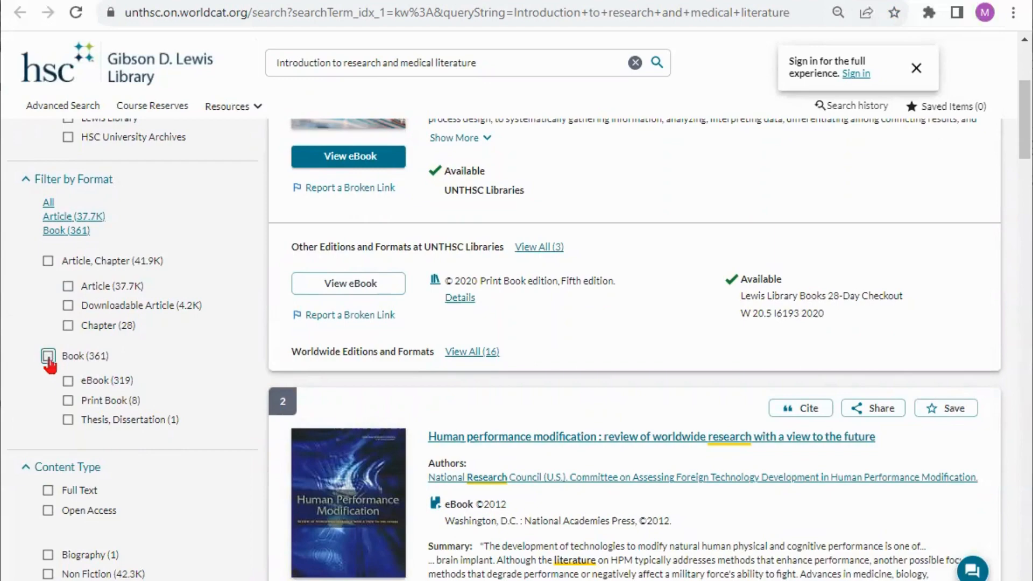
pyautogui.click(48, 356)
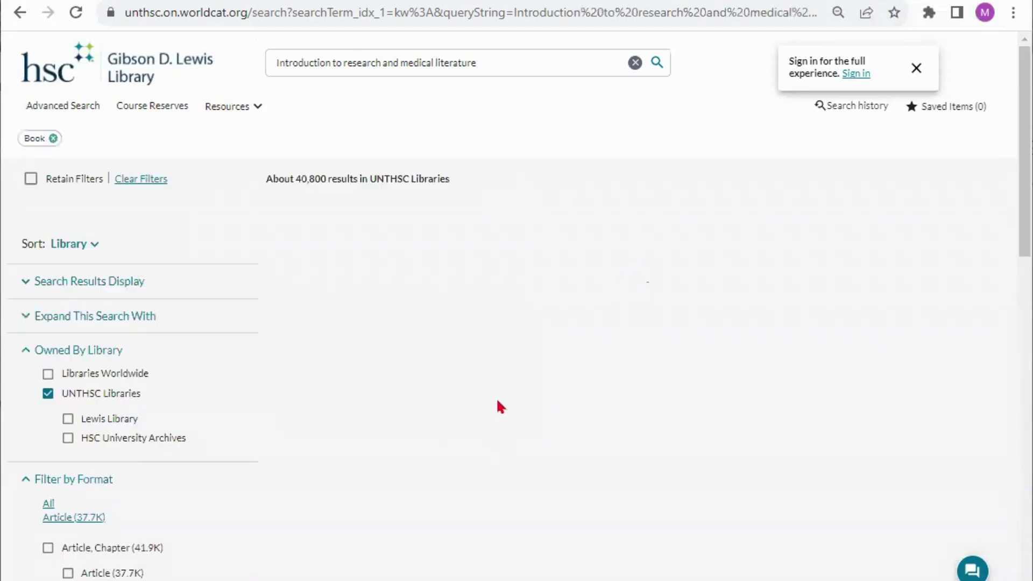
pyautogui.scroll(-3)
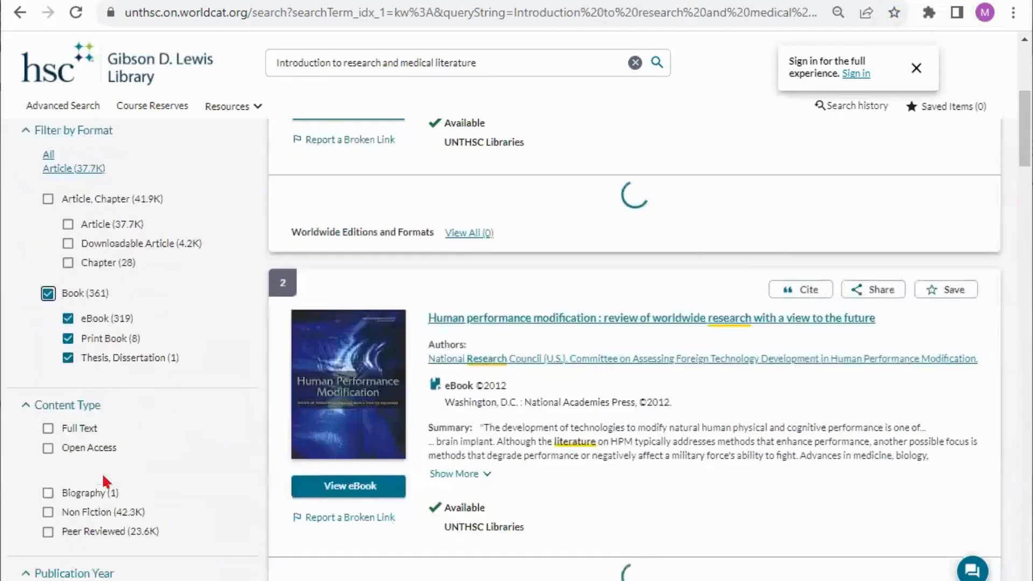
pyautogui.scroll(-3)
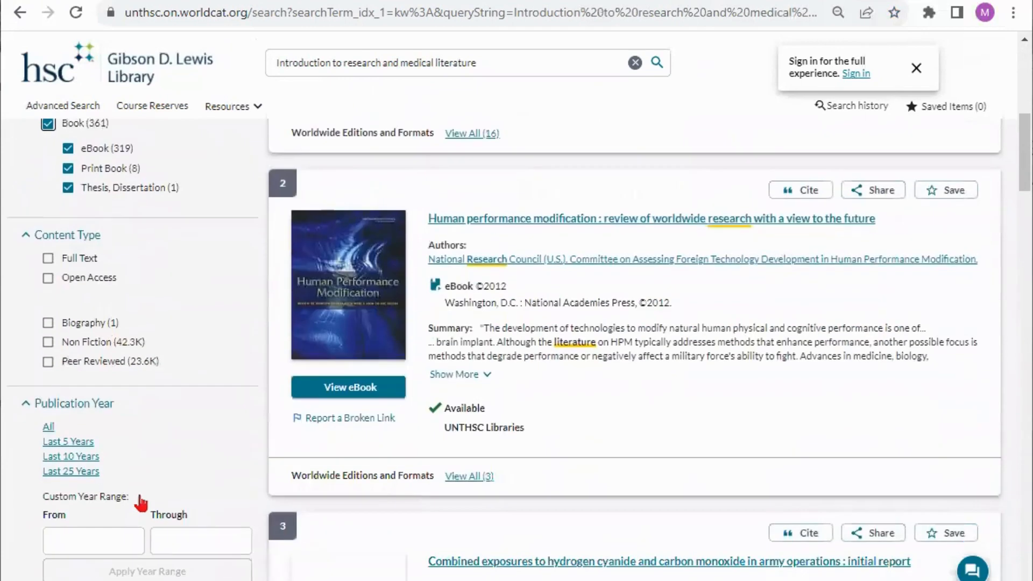
pyautogui.scroll(-3)
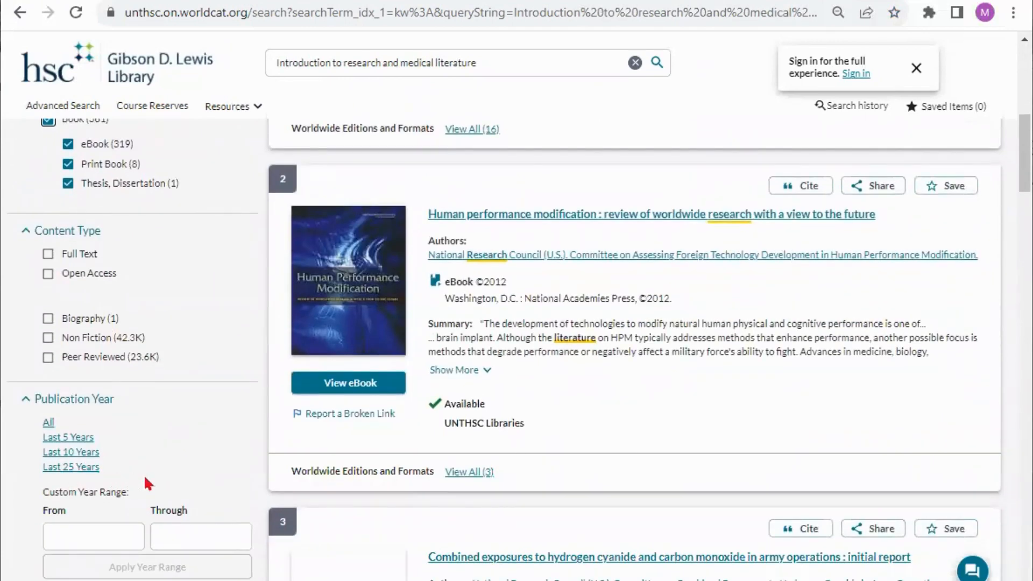
pyautogui.moveTo(139, 480)
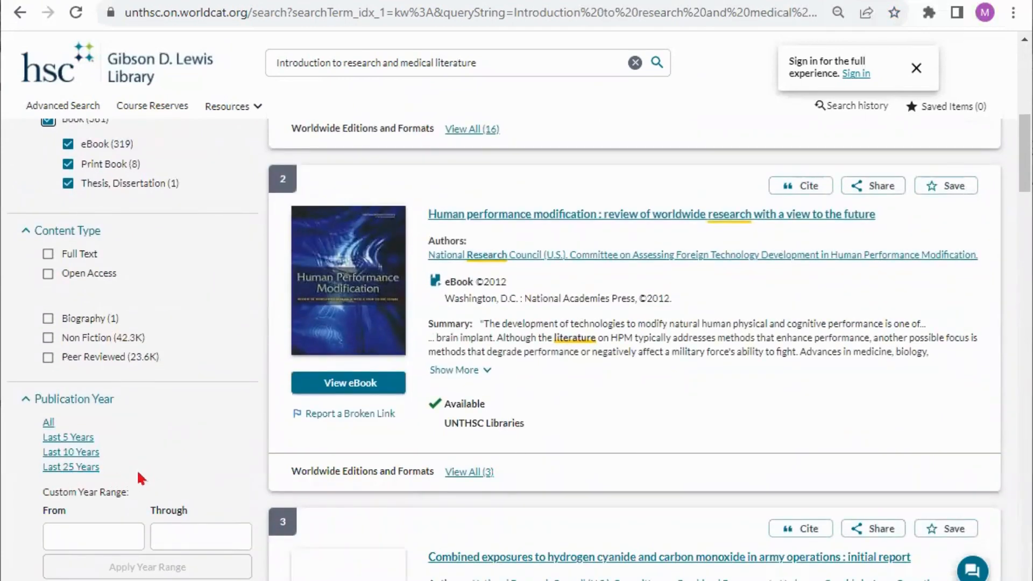
pyautogui.moveTo(99, 492)
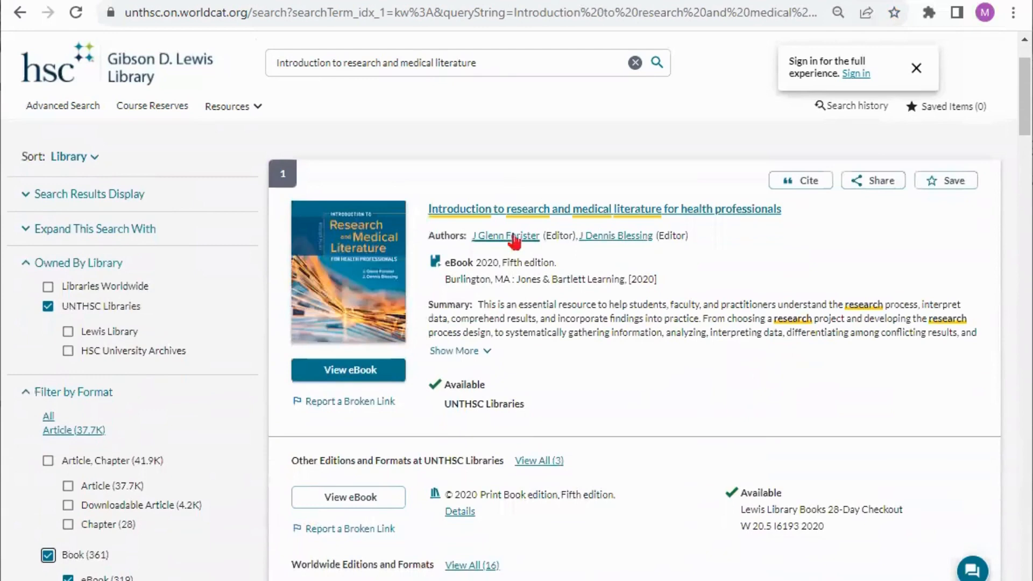
pyautogui.moveTo(476, 271)
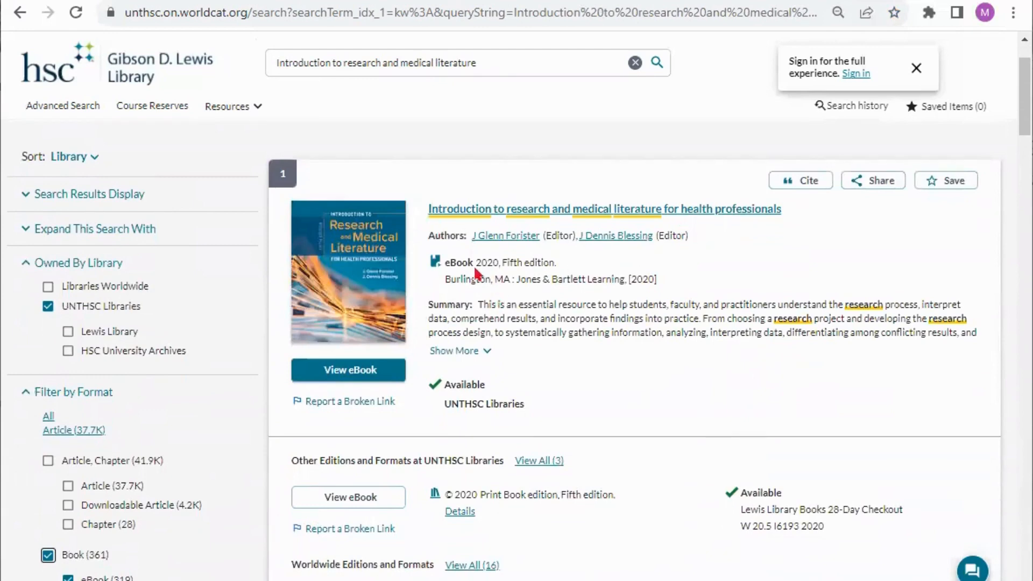
pyautogui.moveTo(636, 368)
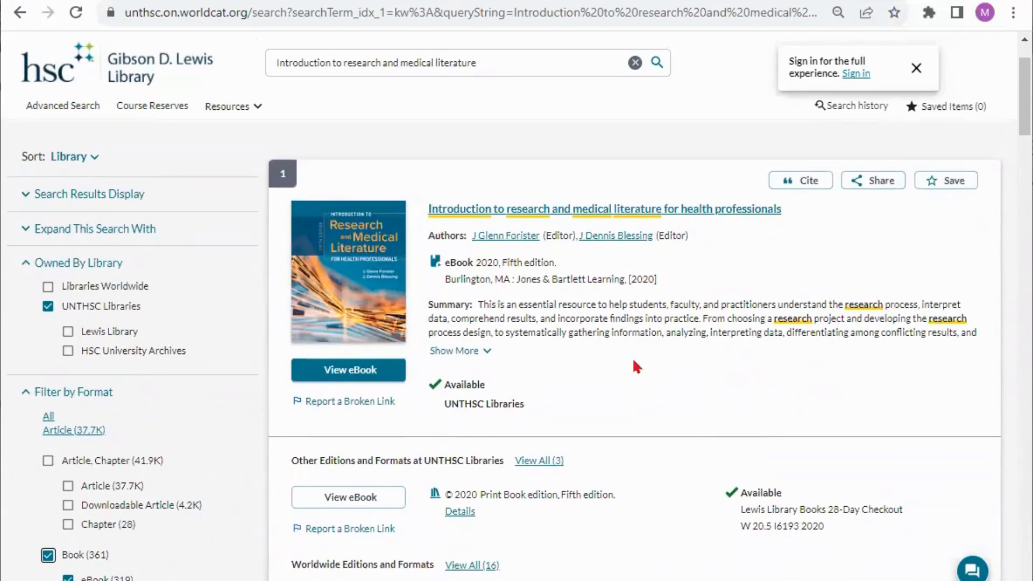
pyautogui.moveTo(388, 480)
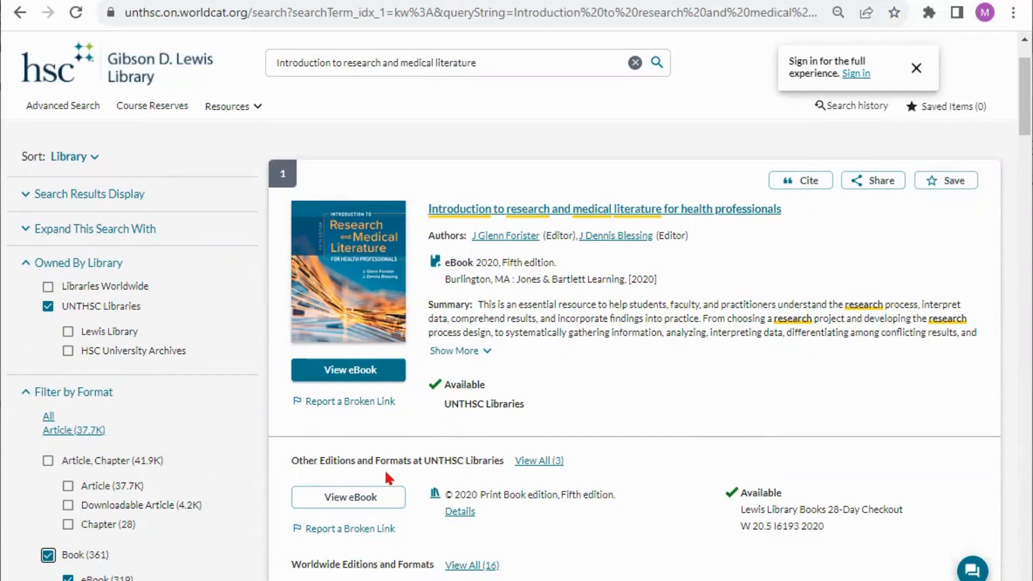
pyautogui.moveTo(515, 481)
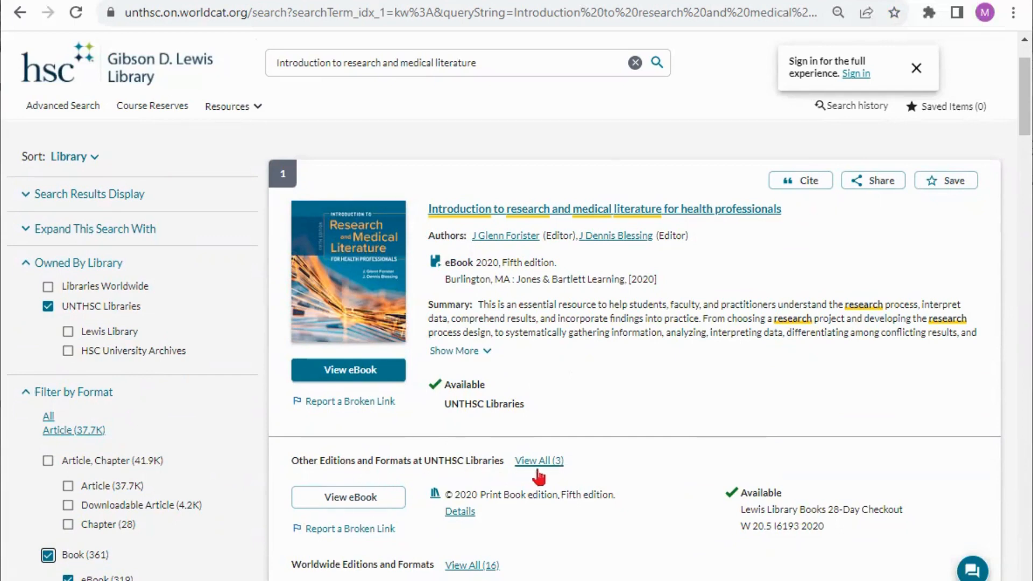
pyautogui.moveTo(799, 546)
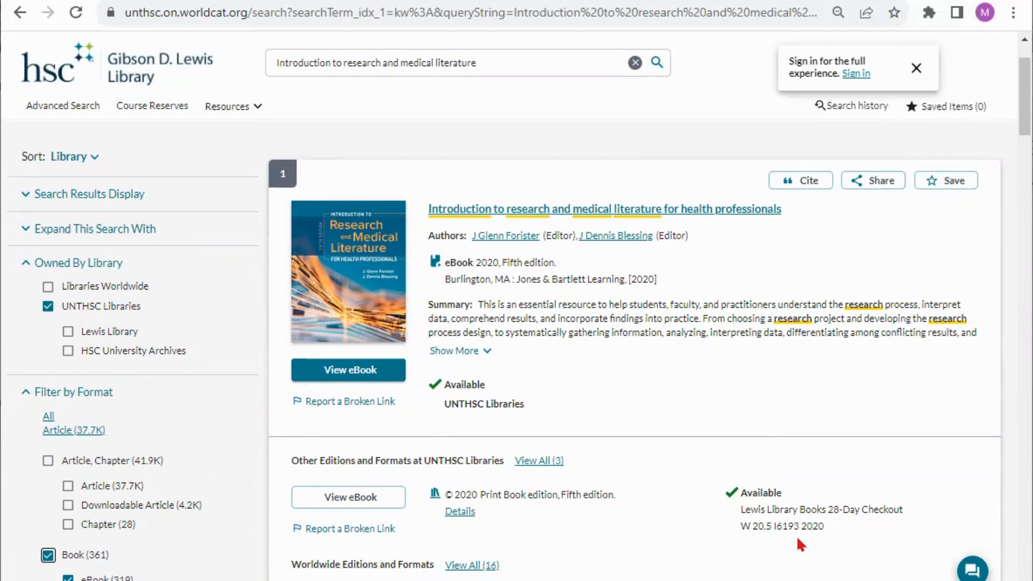
pyautogui.moveTo(543, 484)
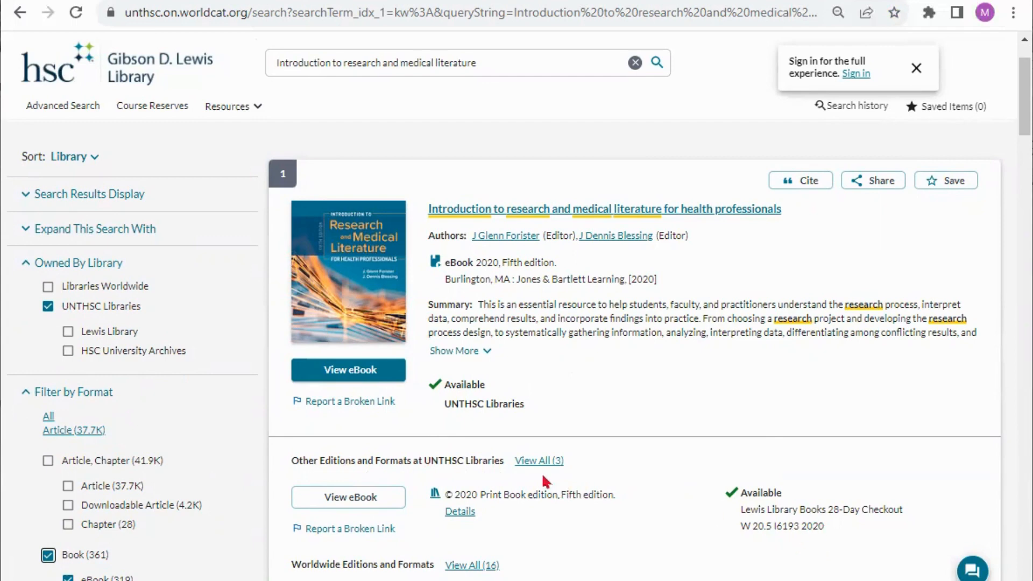
# - Review all three editions of the first result, then open its 2020 fifth-edition eBook
pyautogui.click(473, 580)
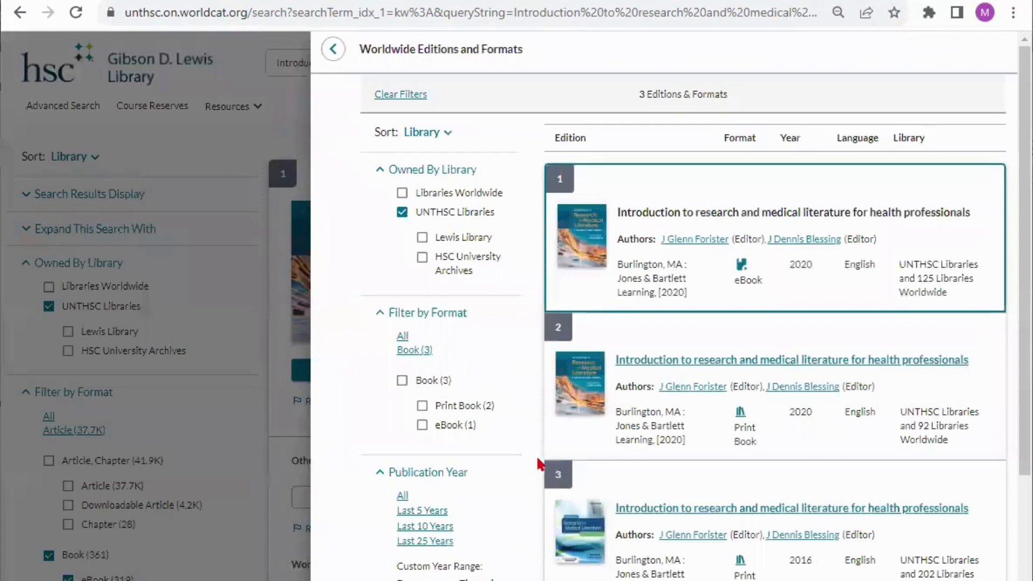
pyautogui.moveTo(781, 310)
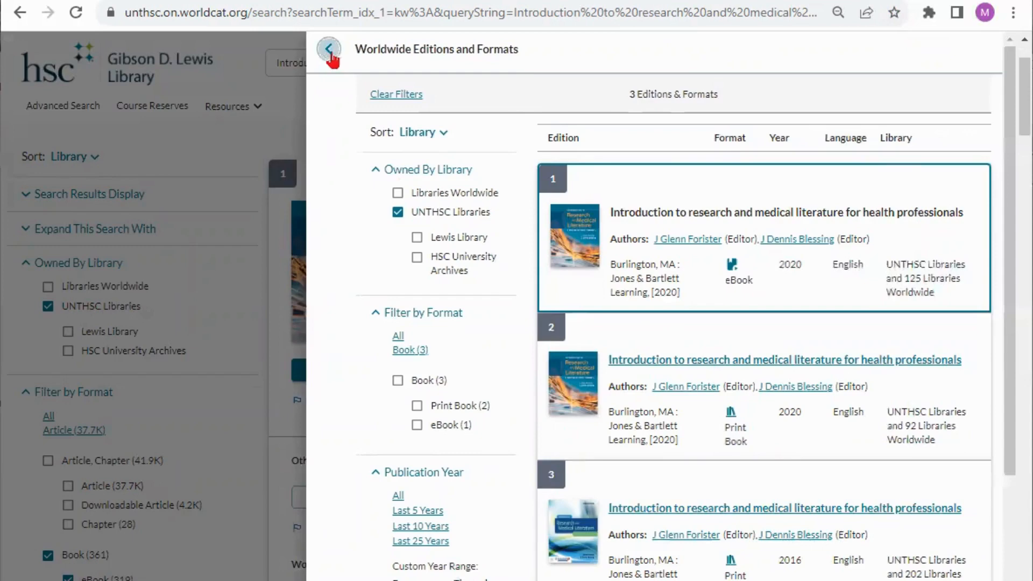
pyautogui.click(331, 49)
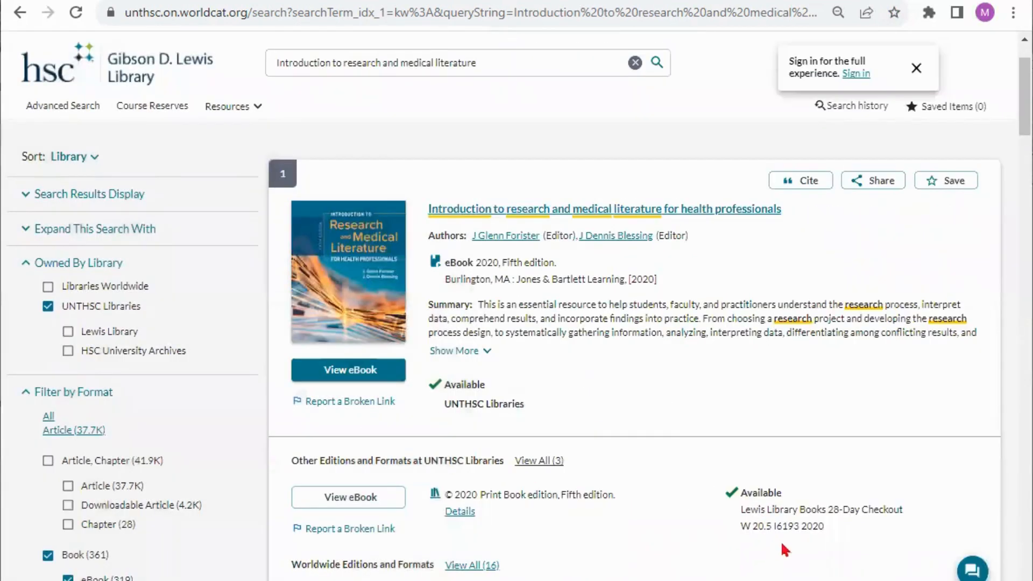
pyautogui.moveTo(437, 501)
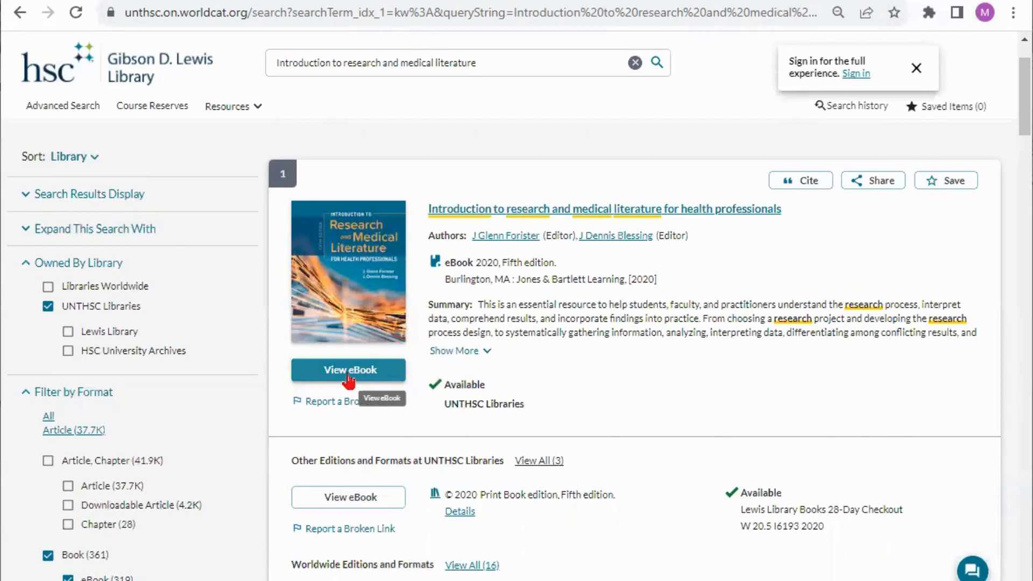
pyautogui.click(347, 371)
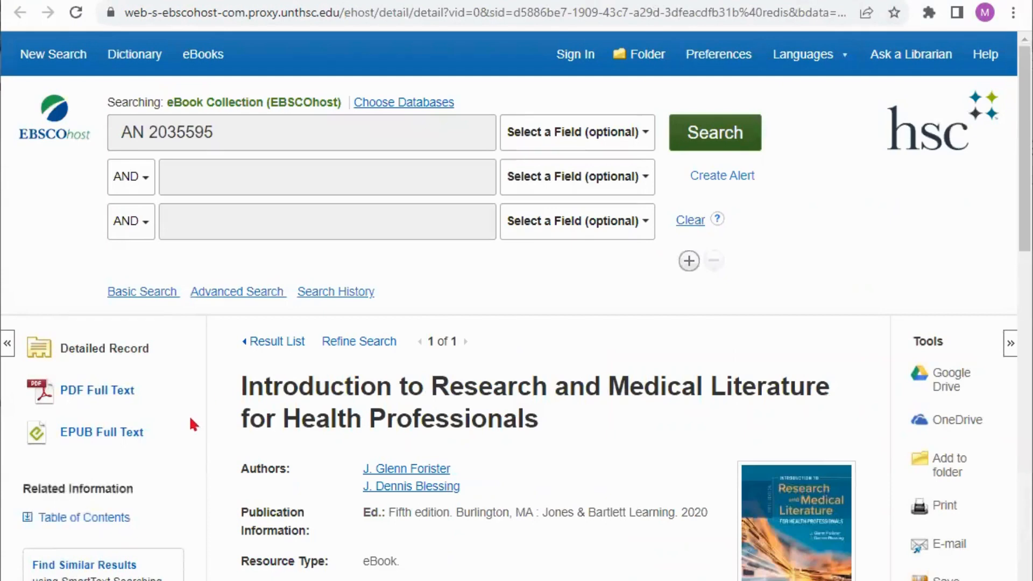
# - Scroll the EBSCOhost eBook record before returning to the catalog results
pyautogui.scroll(-3)
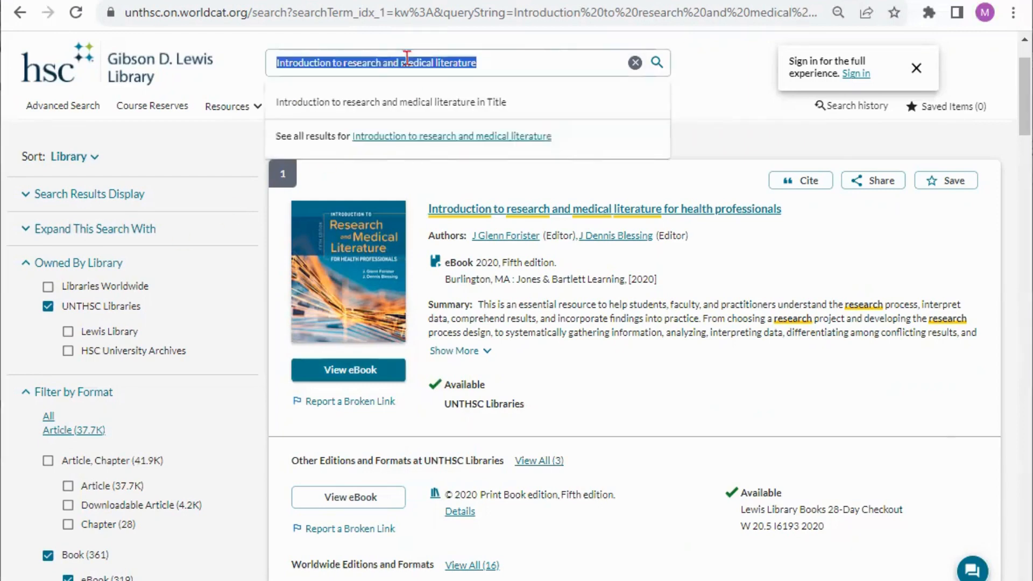
# - Search for 'Physicochemical Principles of Pharmacy' and show its eBook access links
pyautogui.write('Physicochemical Principles of Pharmacy')
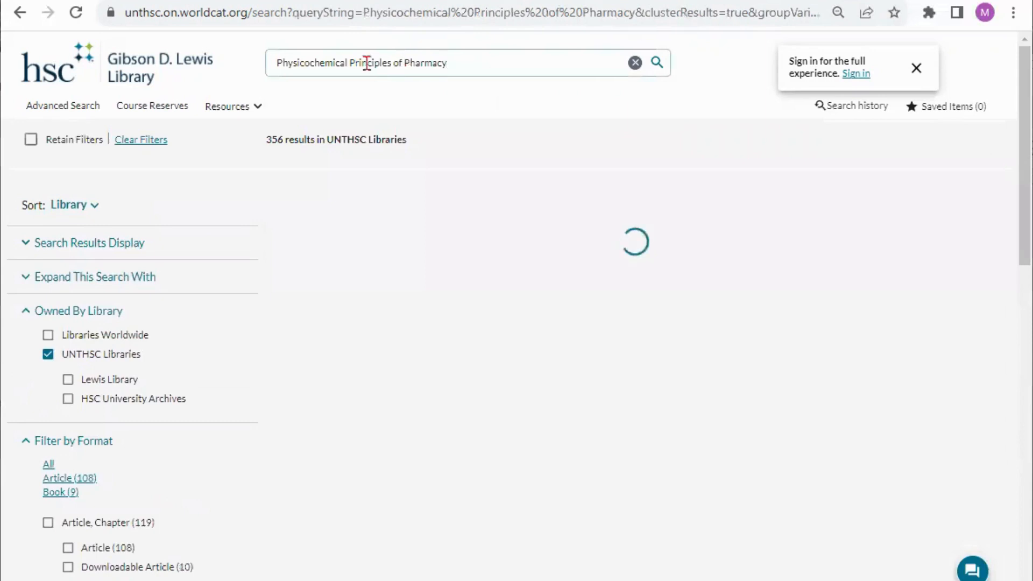
pyautogui.moveTo(403, 86)
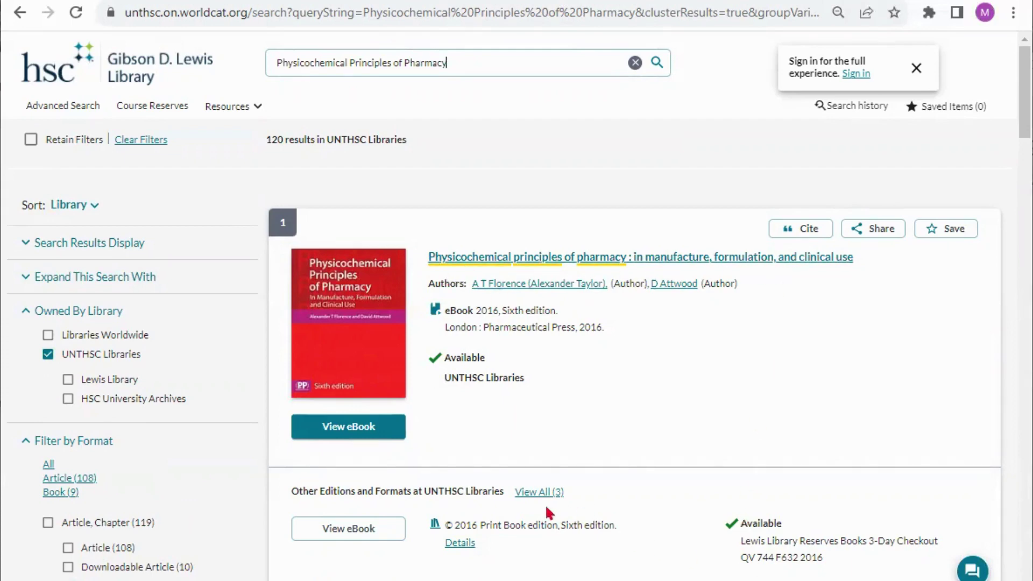
pyautogui.click(348, 426)
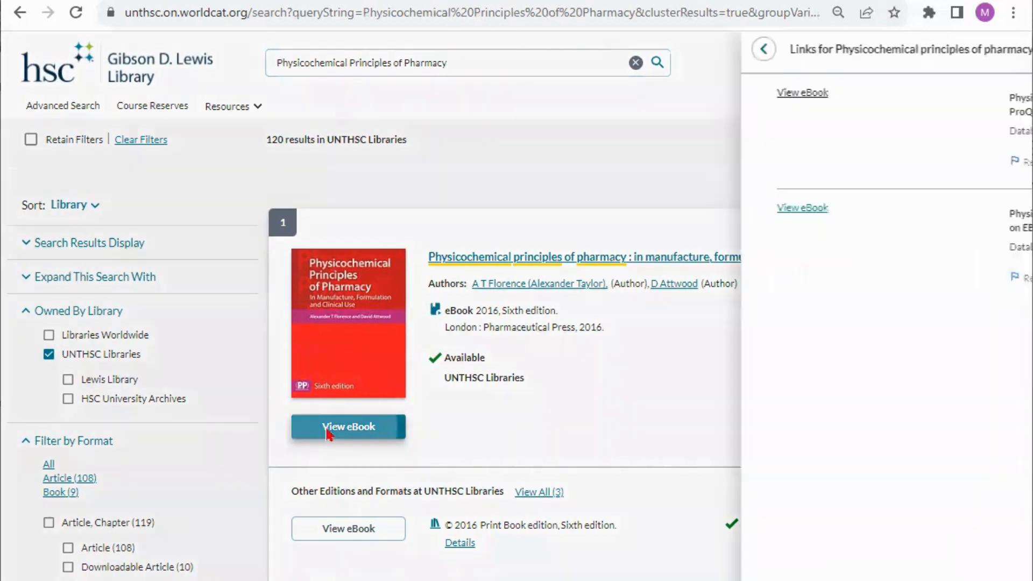
pyautogui.click(348, 426)
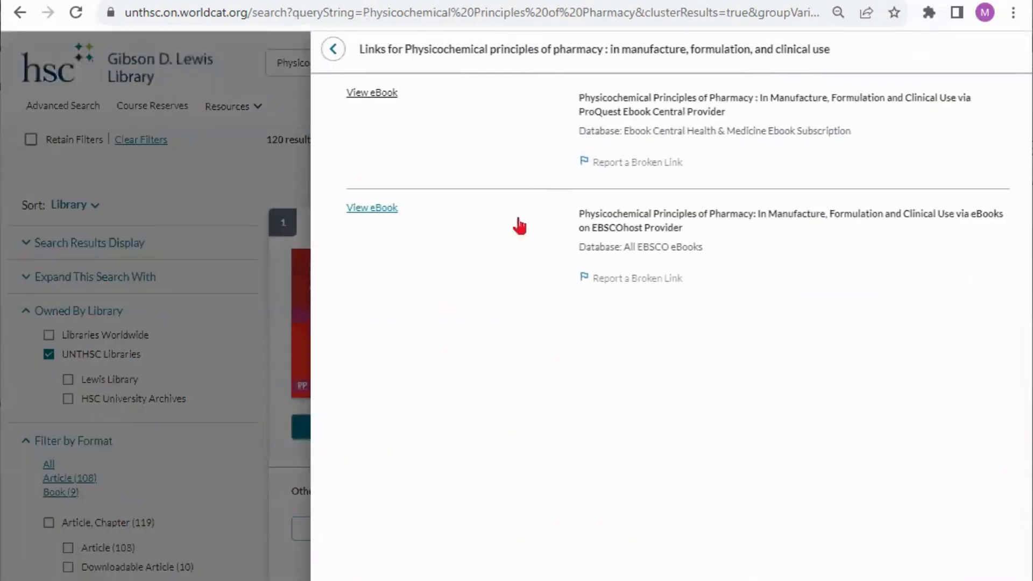
pyautogui.moveTo(431, 359)
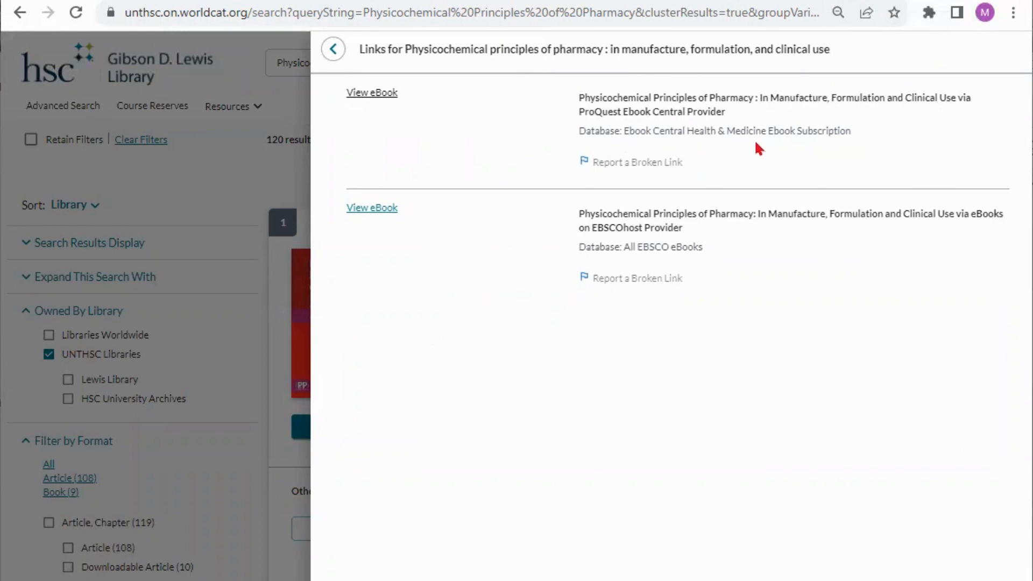
pyautogui.moveTo(686, 280)
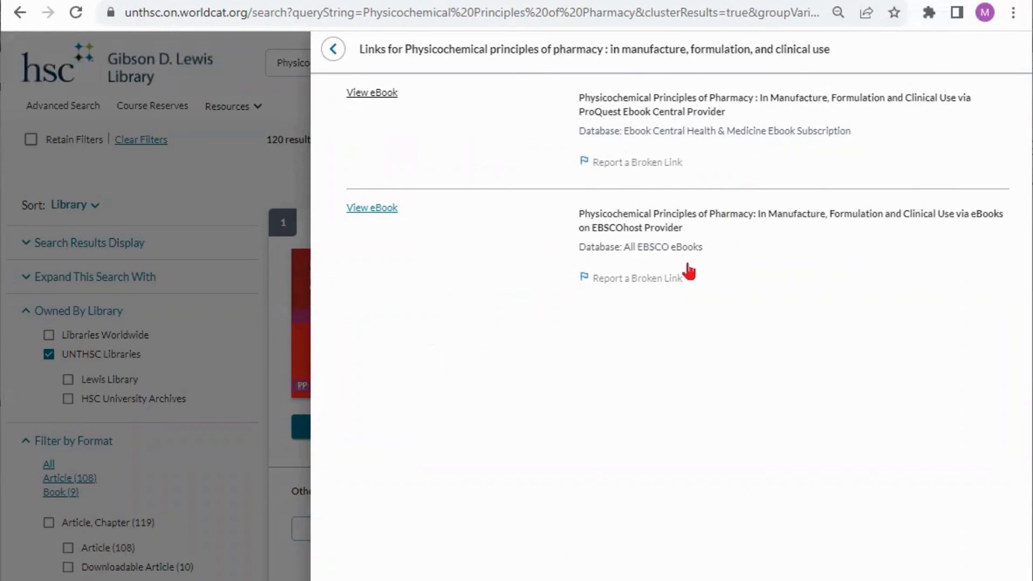
pyautogui.moveTo(359, 98)
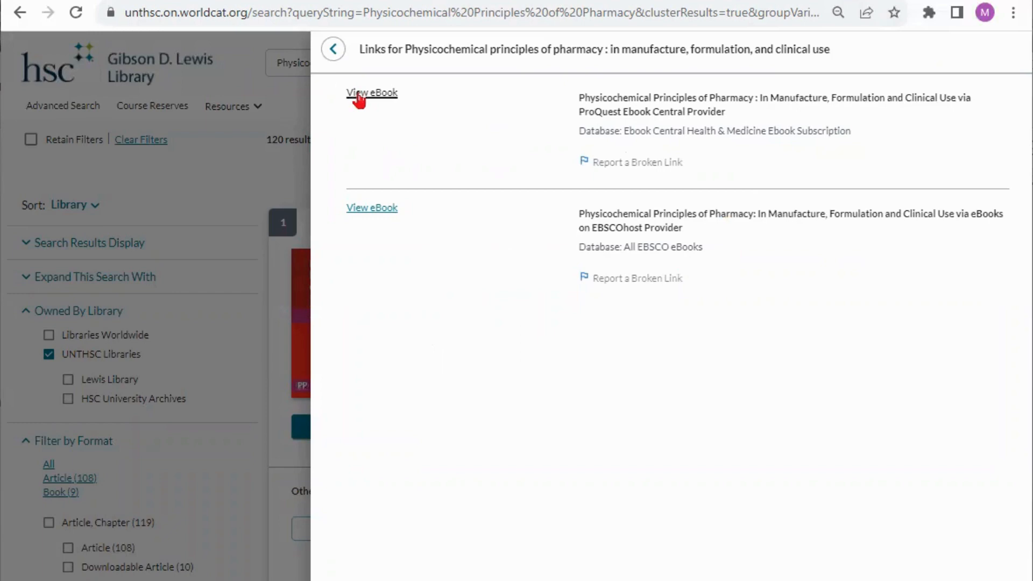
# - Choose the ProQuest Ebook Central provider's View eBook link for the textbook
pyautogui.click(370, 93)
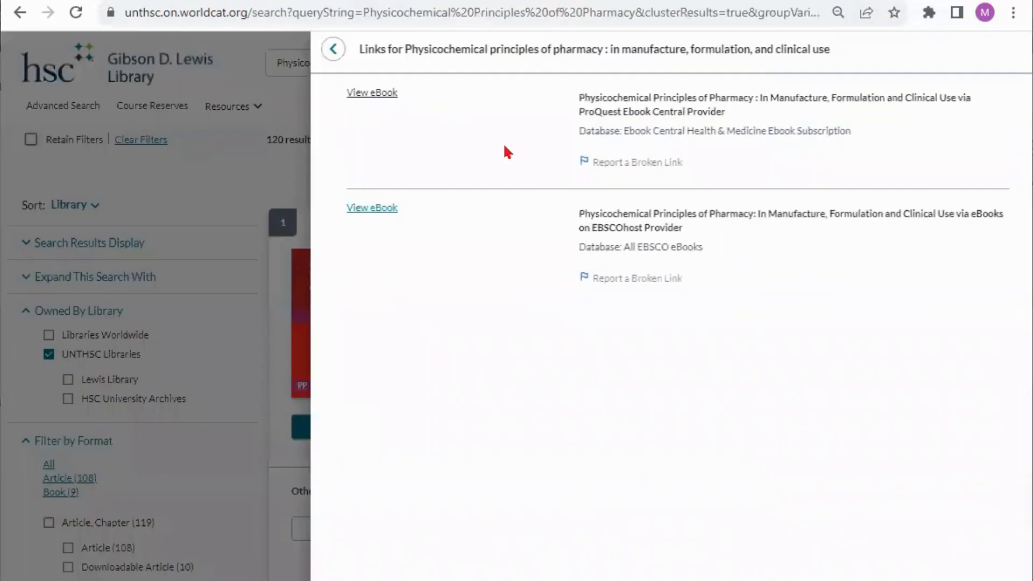
pyautogui.click(373, 207)
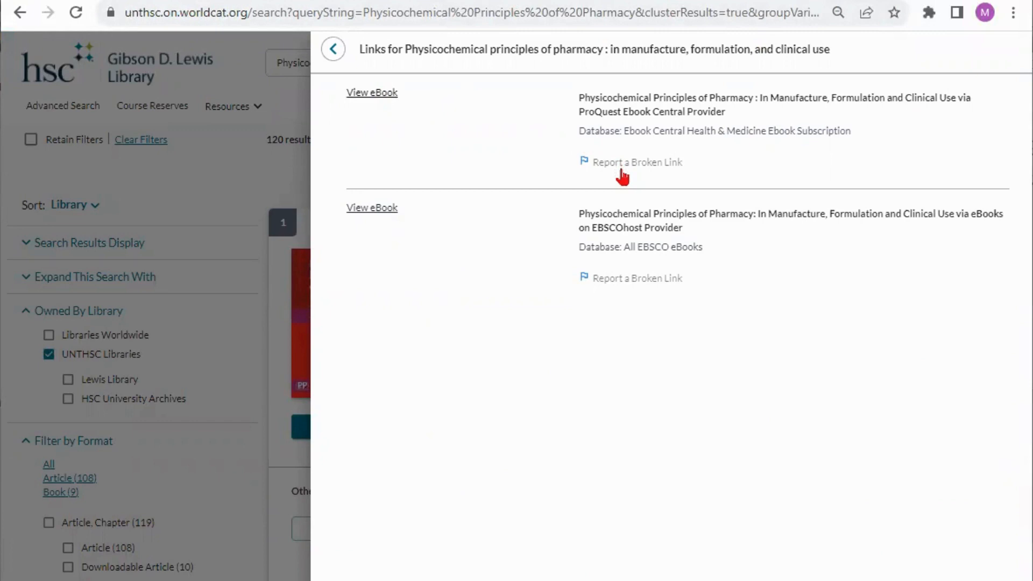
pyautogui.moveTo(373, 113)
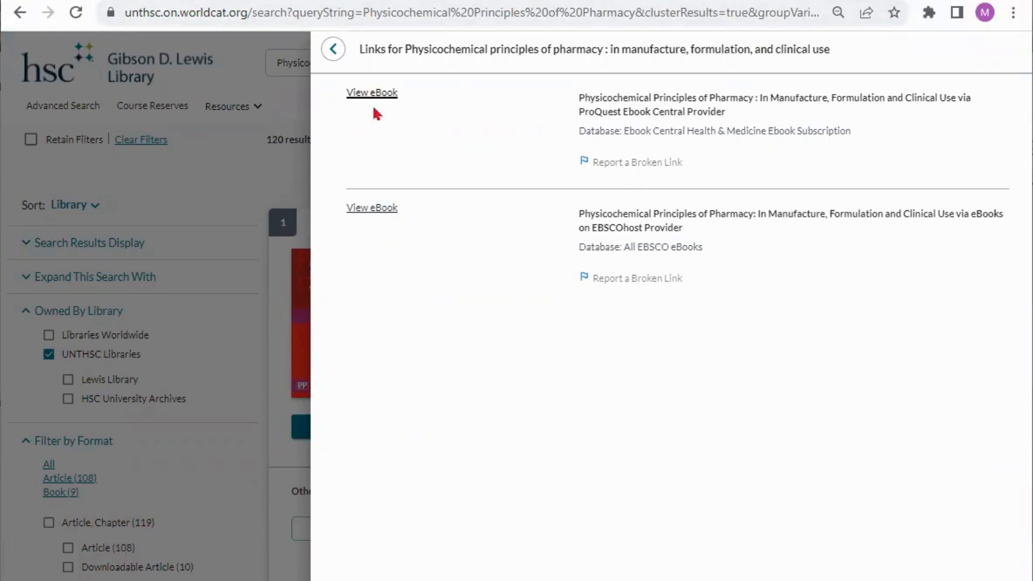
pyautogui.moveTo(396, 150)
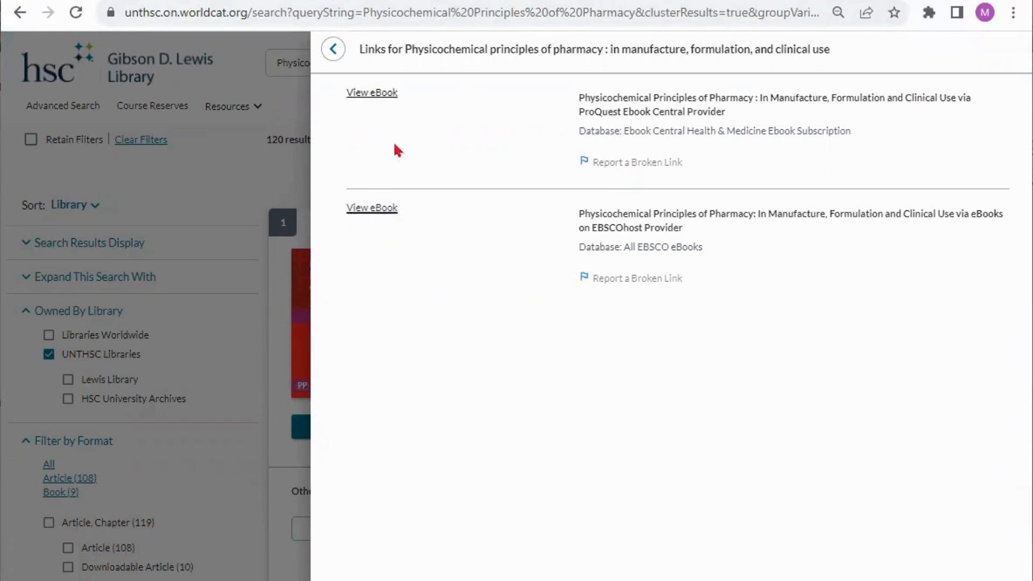
pyautogui.click(372, 93)
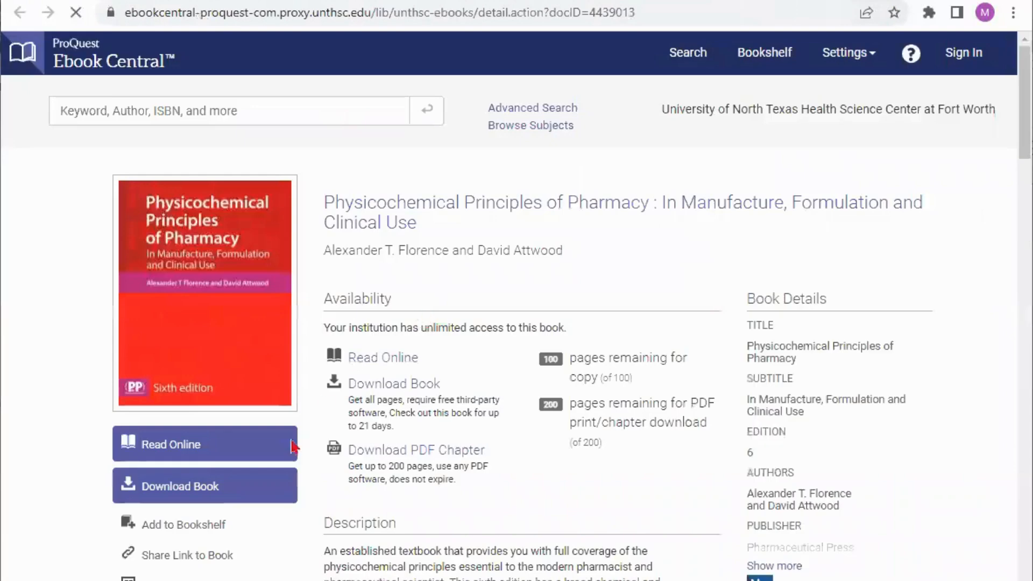
# - Expand the Introduction chapter's subsections in the book's Table of Contents
pyautogui.scroll(-3)
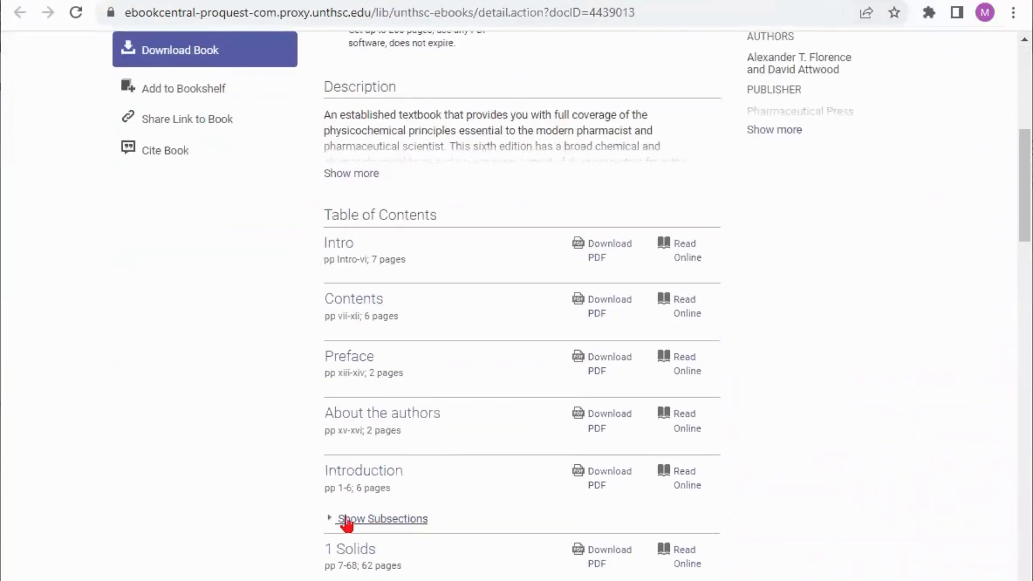
pyautogui.click(382, 518)
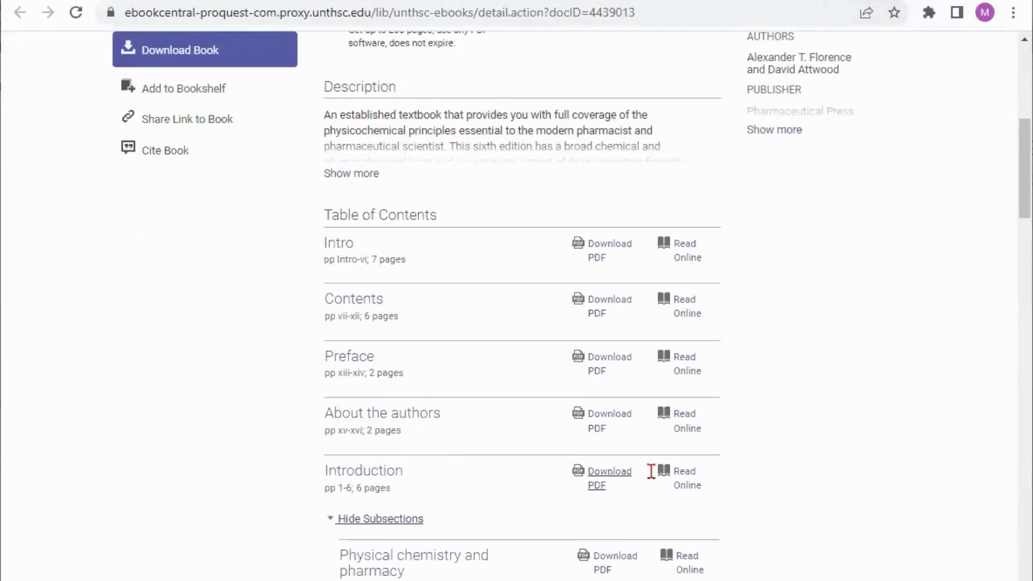
pyautogui.scroll(-3)
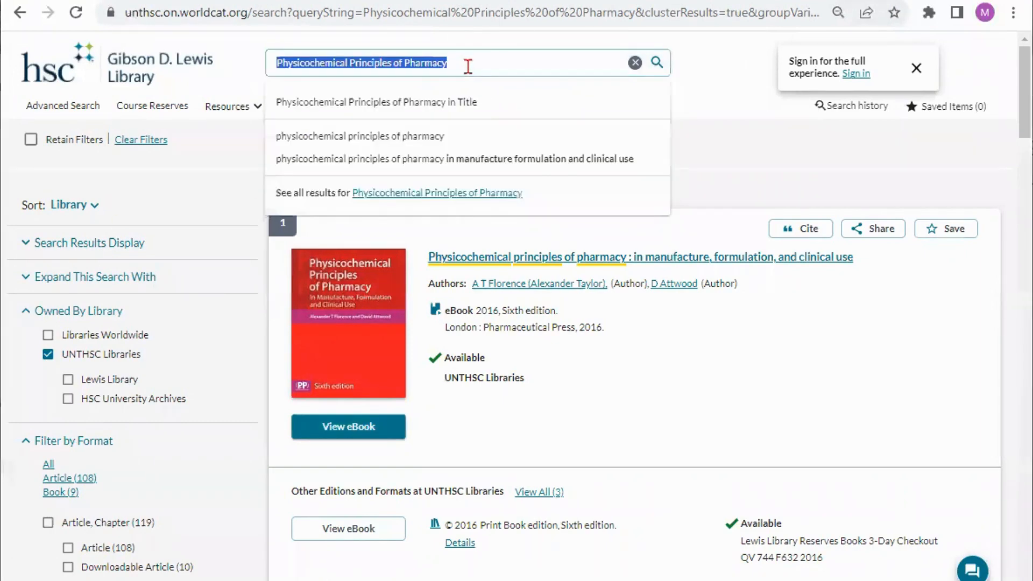
# - Replace the query with 'Broken Bones: Anthropological analysis' and run the search
pyautogui.write('Brook')
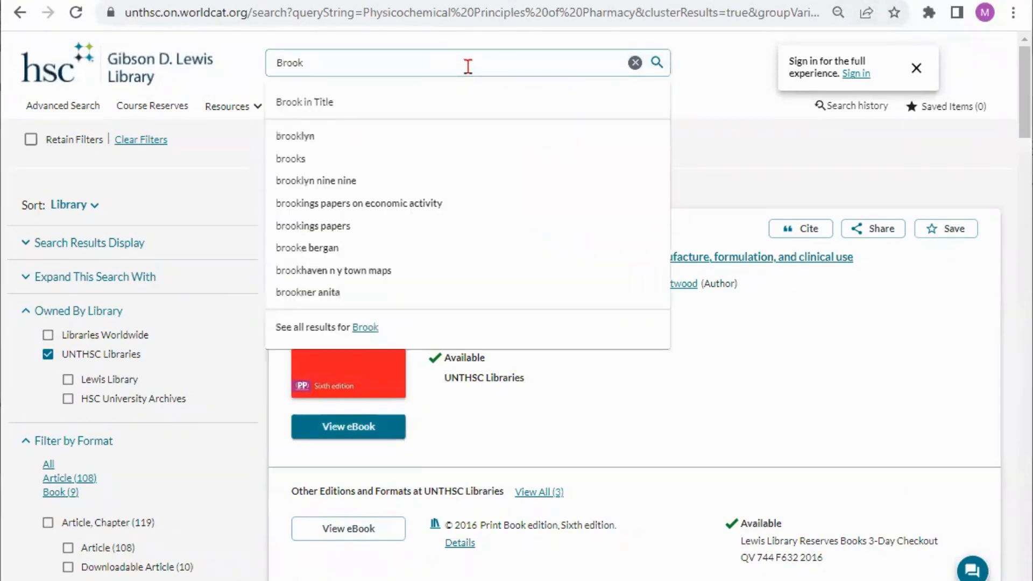
pyautogui.press('Backspace')
pyautogui.write('ken Bones: Anthropol')
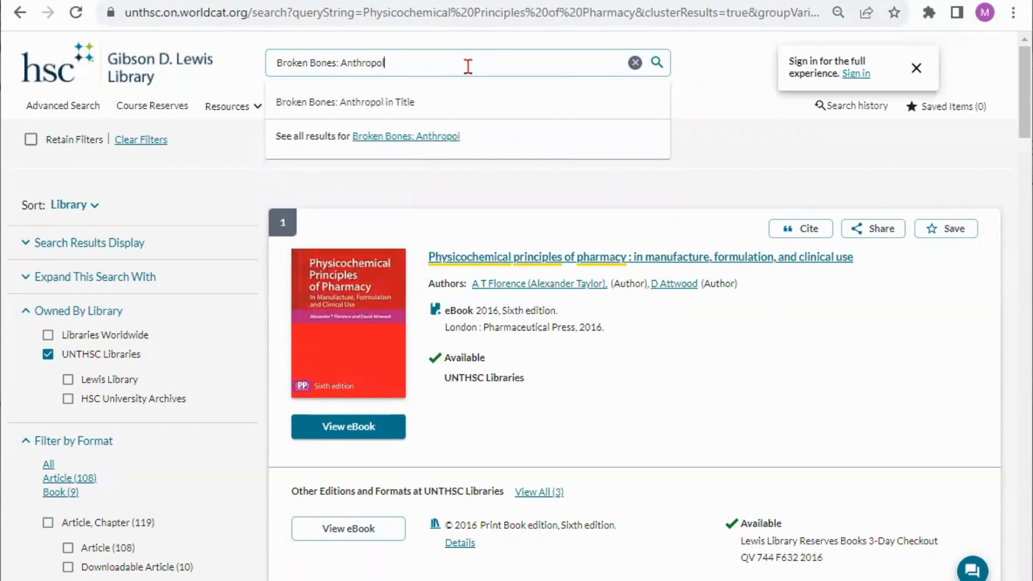
pyautogui.write('ogical analys')
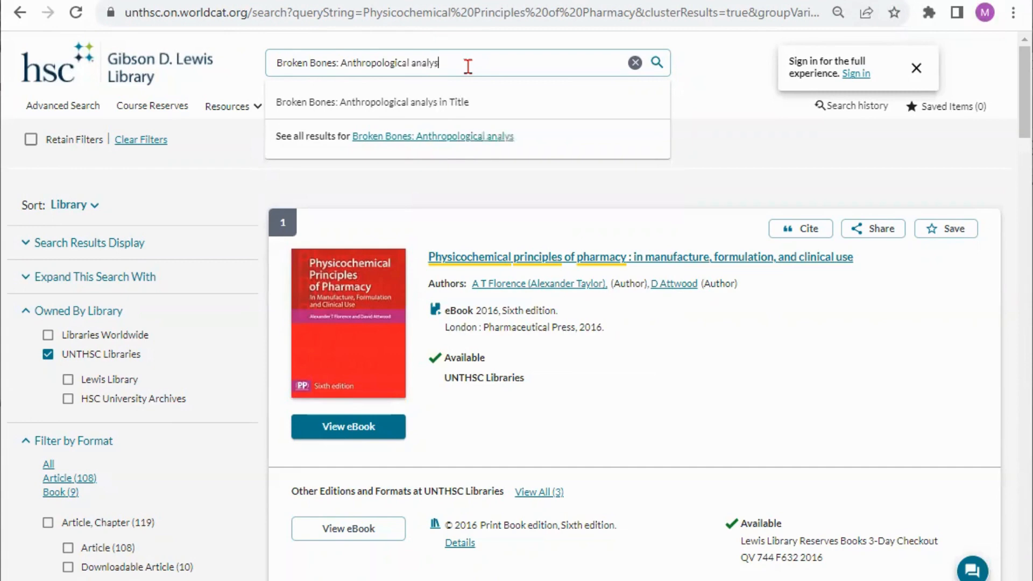
pyautogui.press('Enter')
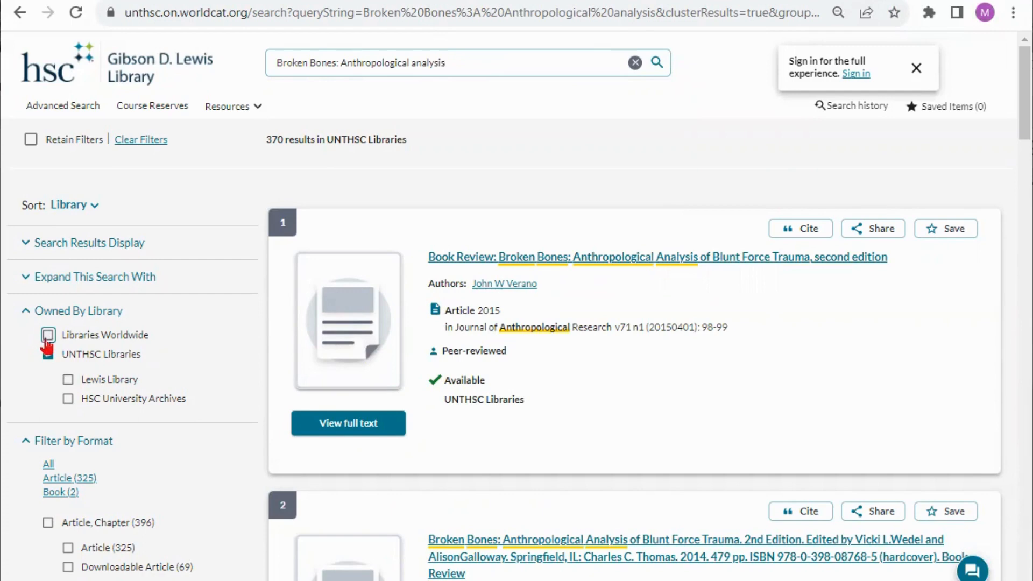
# - Filter the Broken Bones results to Book format and include Libraries Worldwide holdings
pyautogui.click(47, 354)
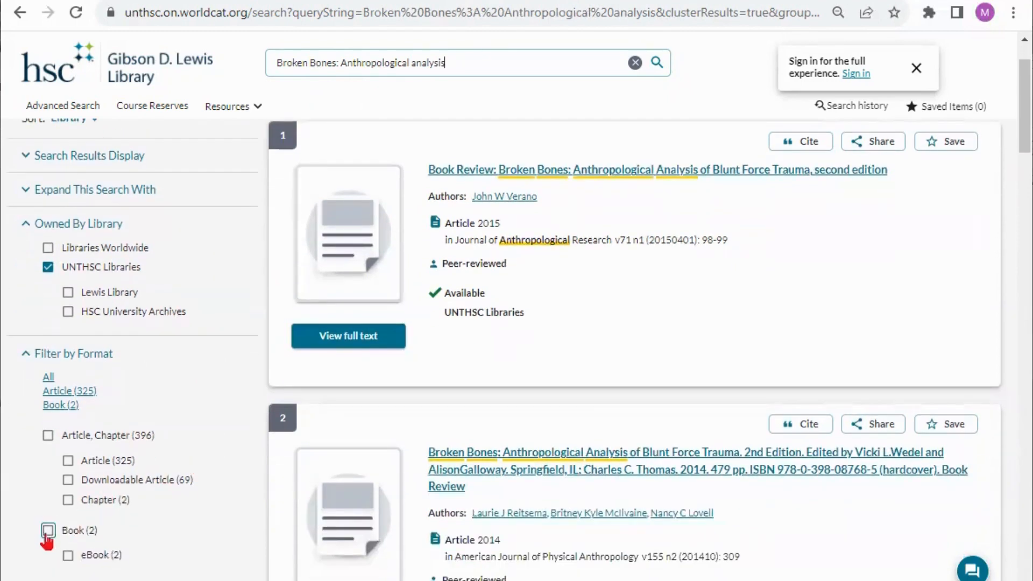
pyautogui.click(46, 531)
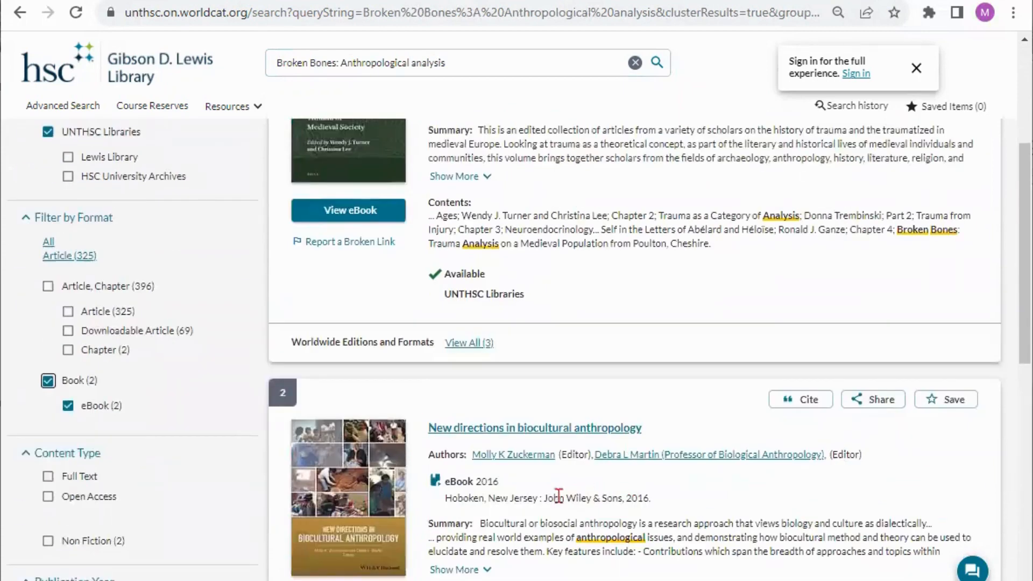
pyautogui.scroll(-3)
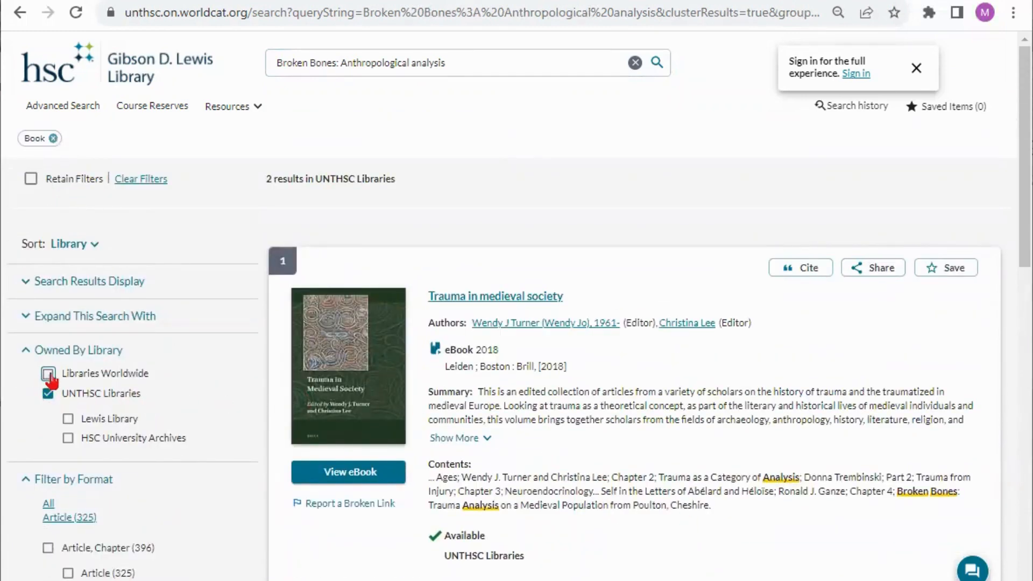
pyautogui.click(47, 373)
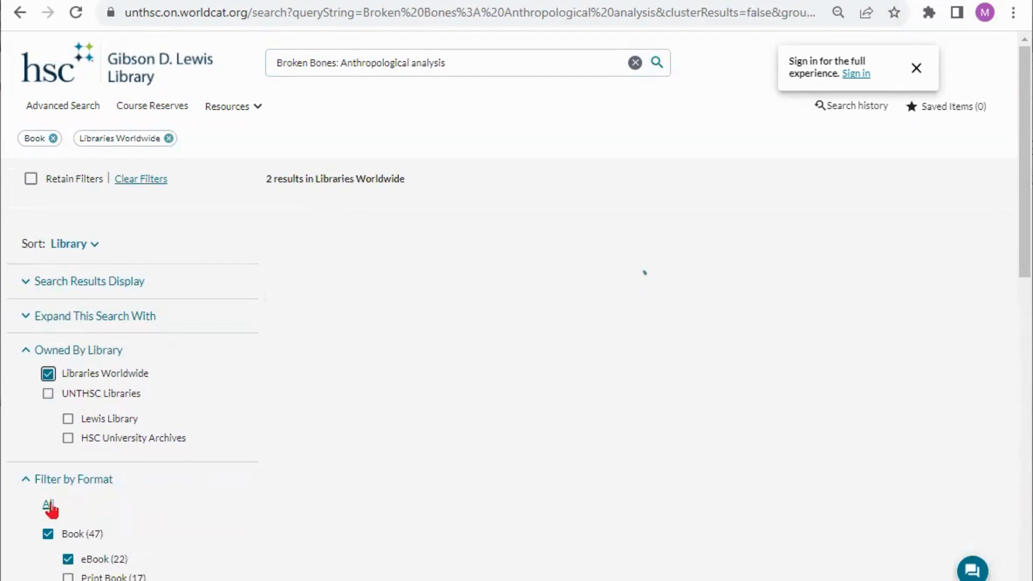
# - Tick Libraries Worldwide so Broken Bones shows 47 worldwide book results, and look through them
pyautogui.click(46, 503)
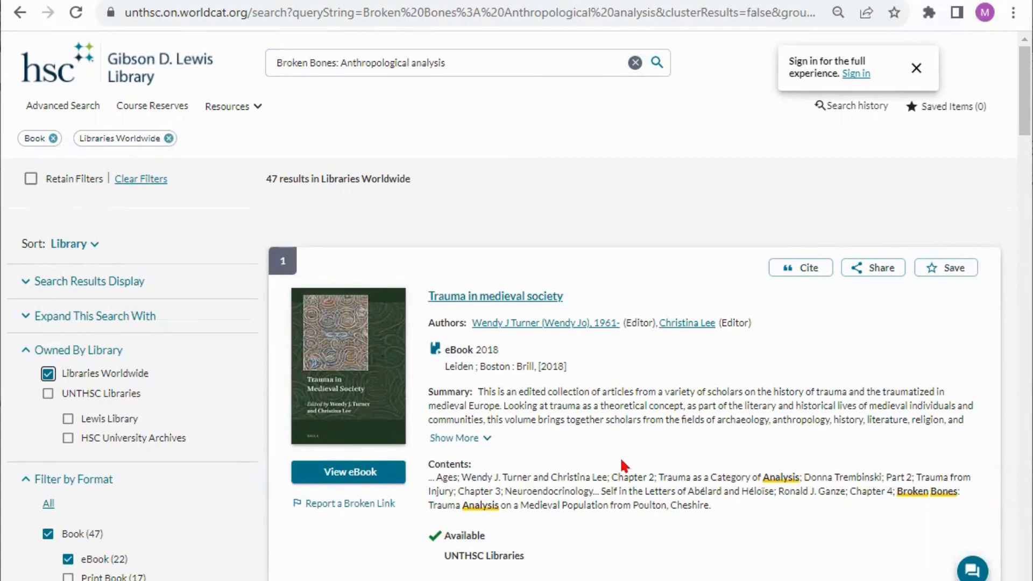
pyautogui.moveTo(588, 474)
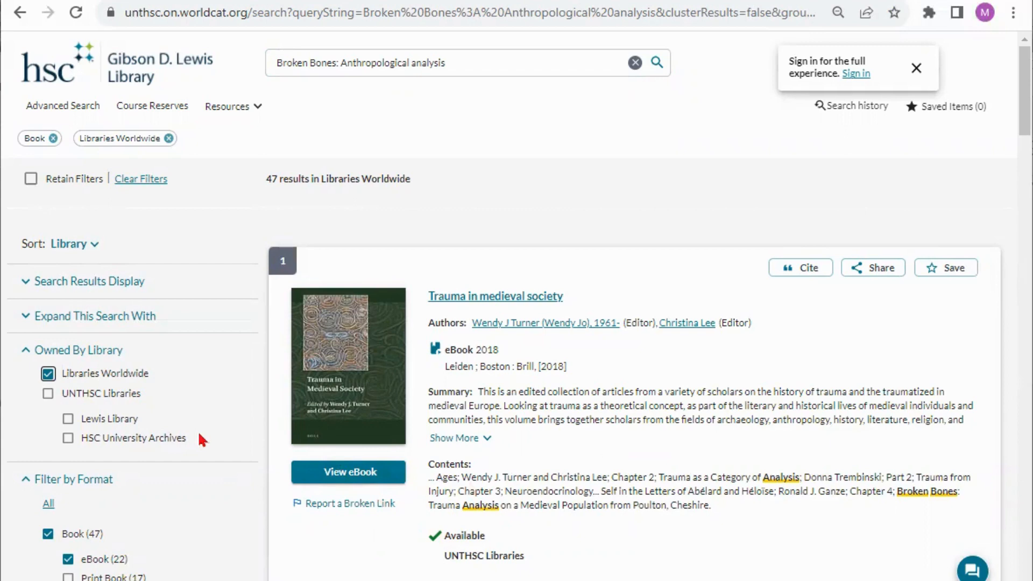
pyautogui.scroll(-3)
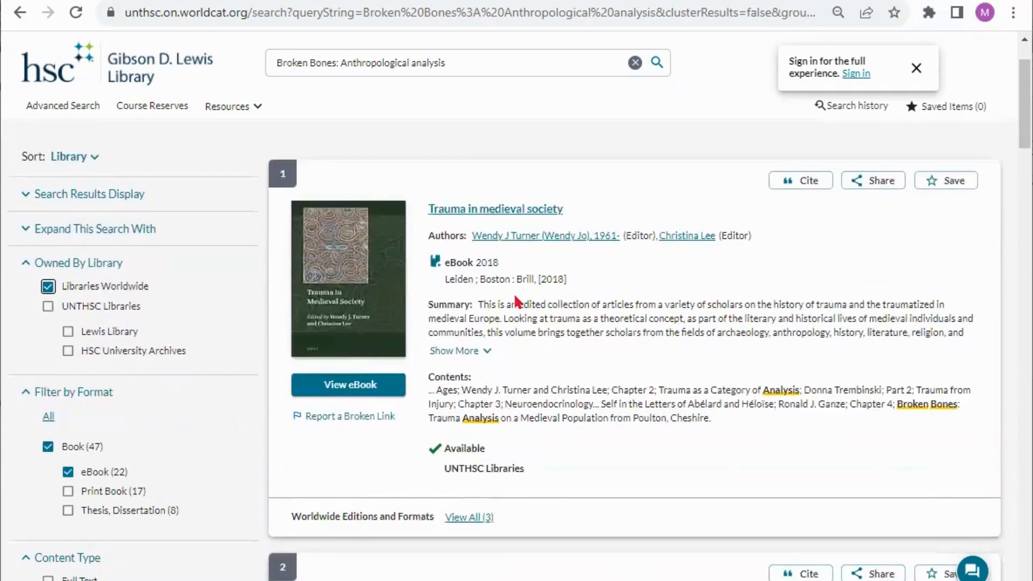
pyautogui.moveTo(523, 558)
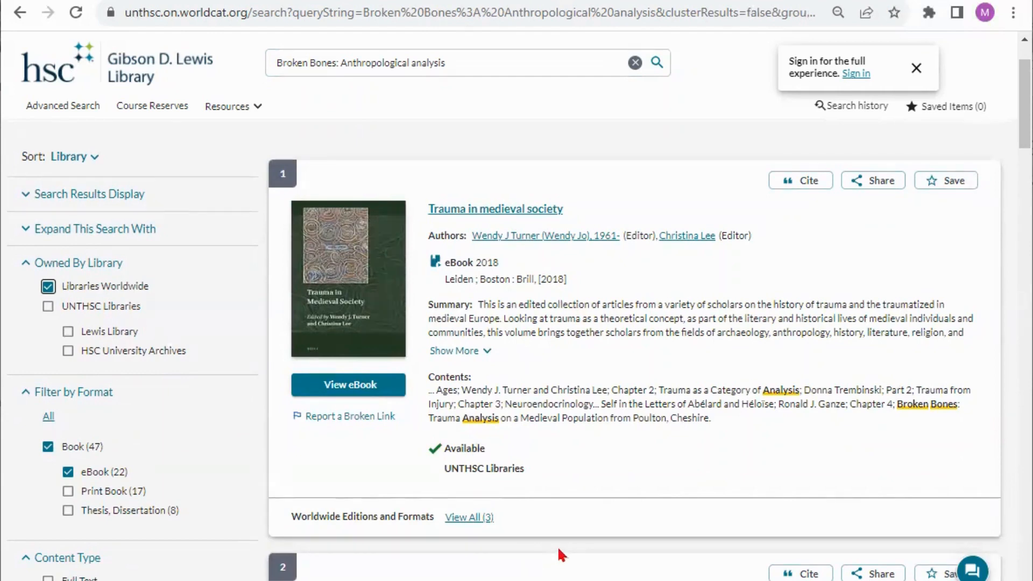
pyautogui.scroll(-3)
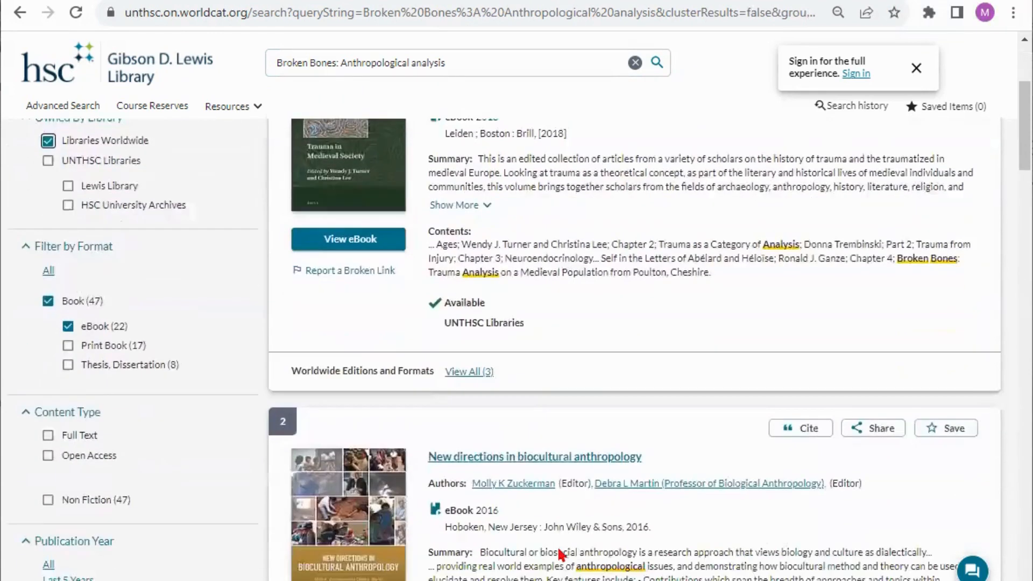
pyautogui.scroll(-3)
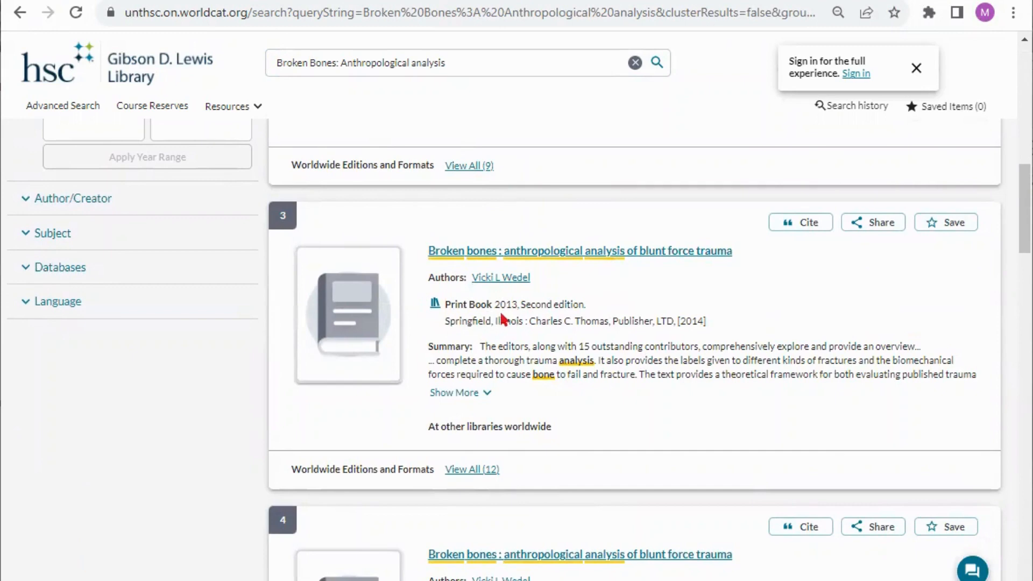
pyautogui.moveTo(509, 461)
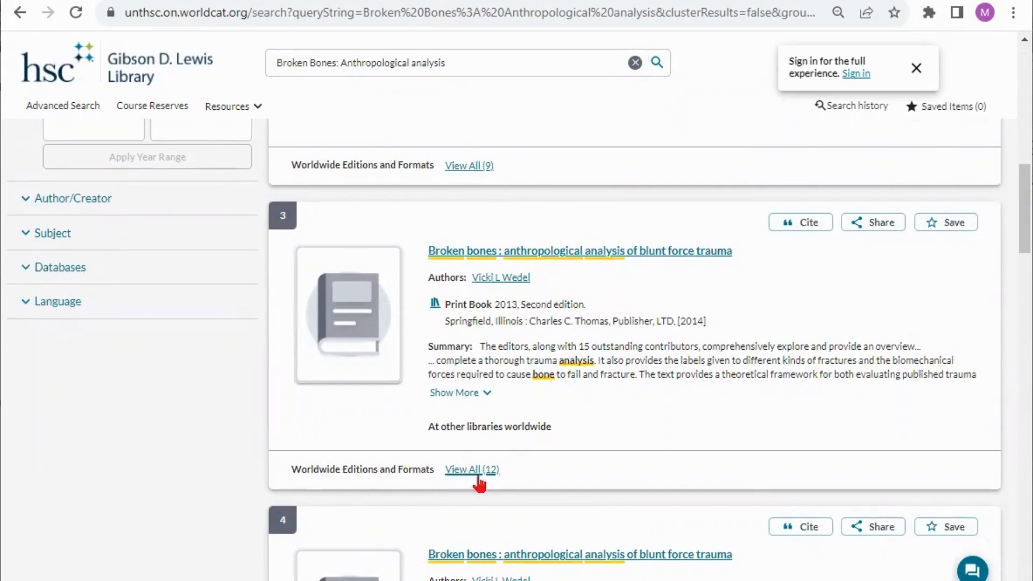
pyautogui.moveTo(491, 486)
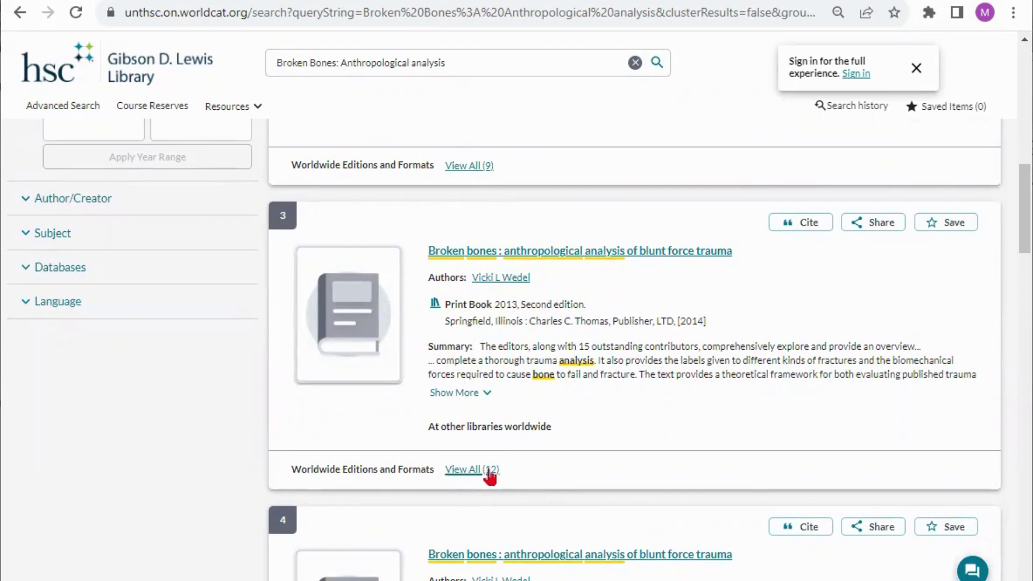
pyautogui.click(472, 469)
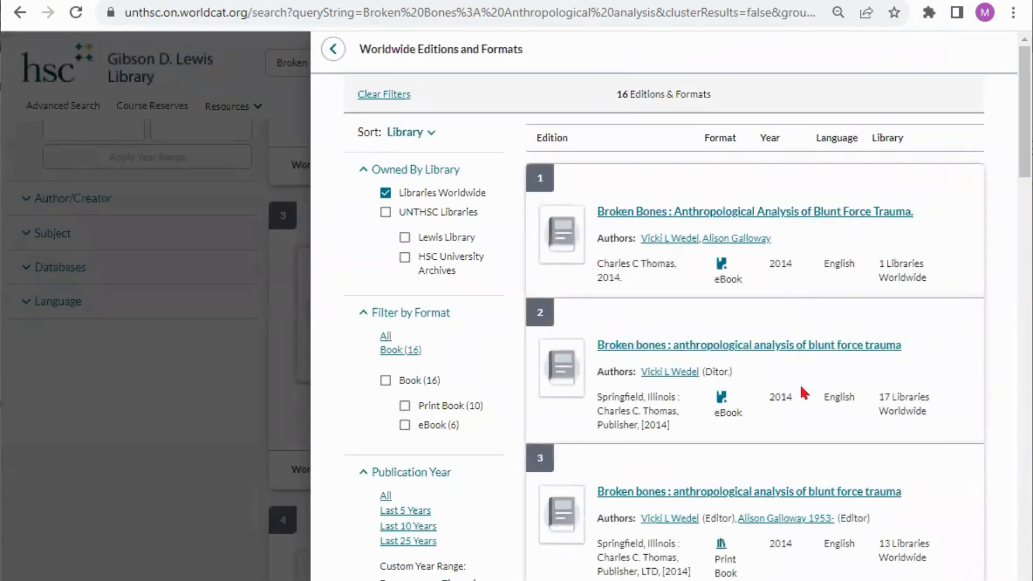
pyautogui.scroll(-3)
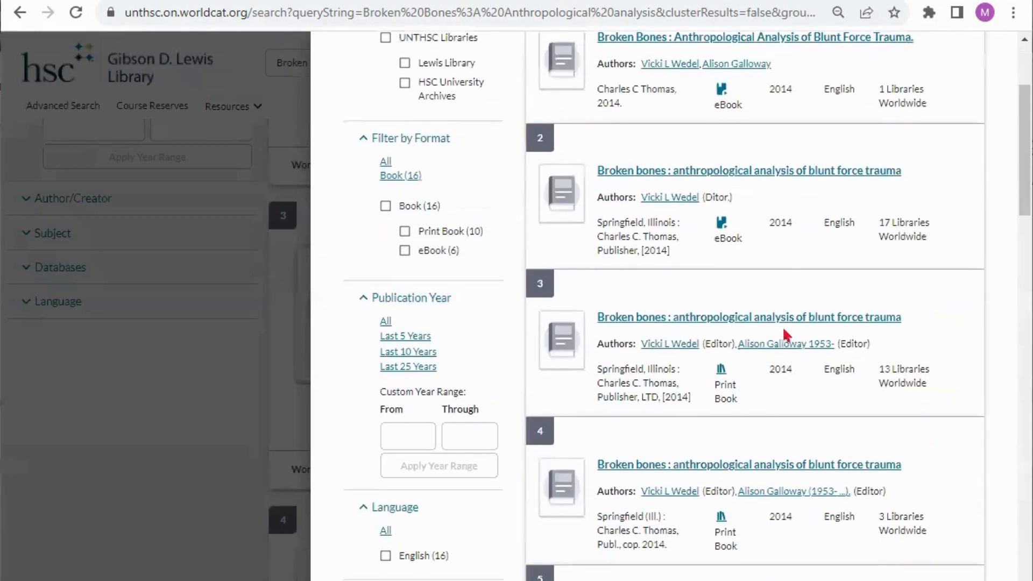
pyautogui.moveTo(789, 246)
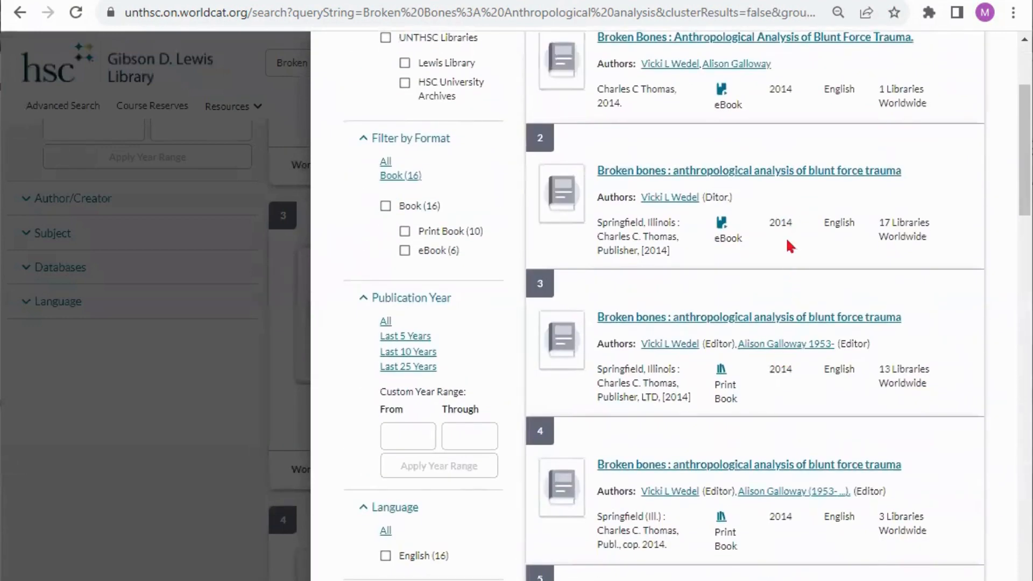
pyautogui.scroll(-3)
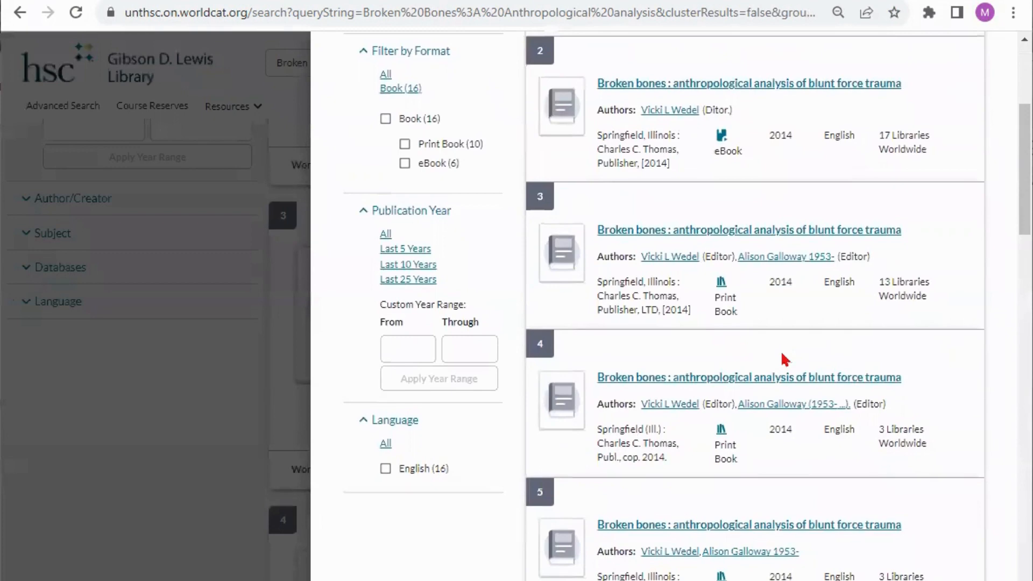
pyautogui.moveTo(758, 465)
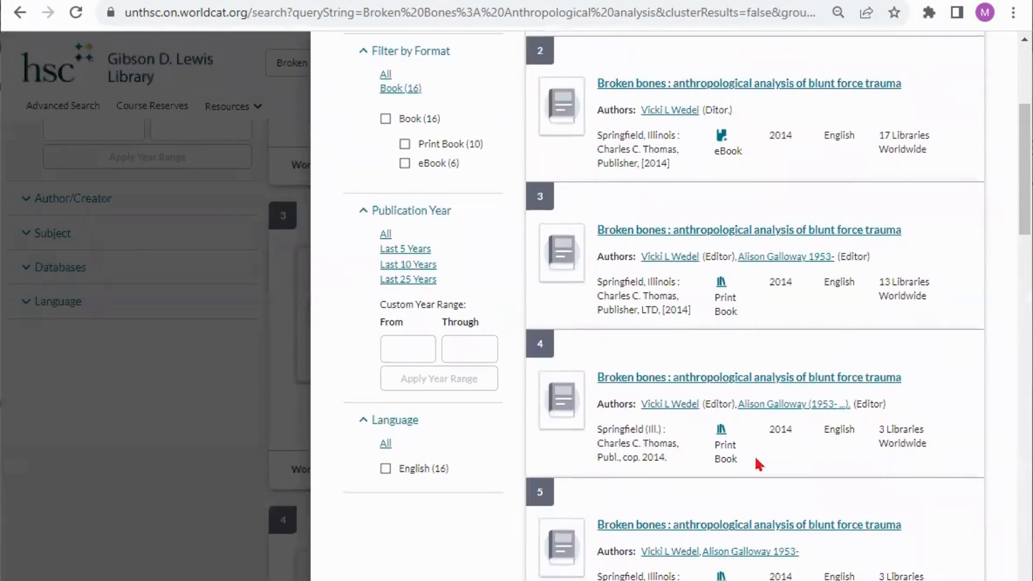
pyautogui.scroll(-3)
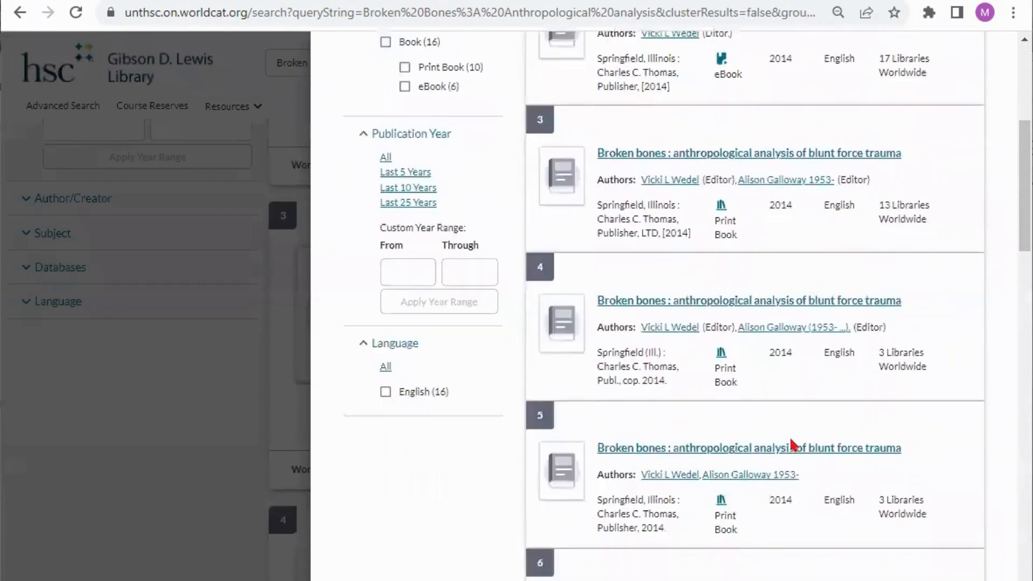
pyautogui.scroll(-3)
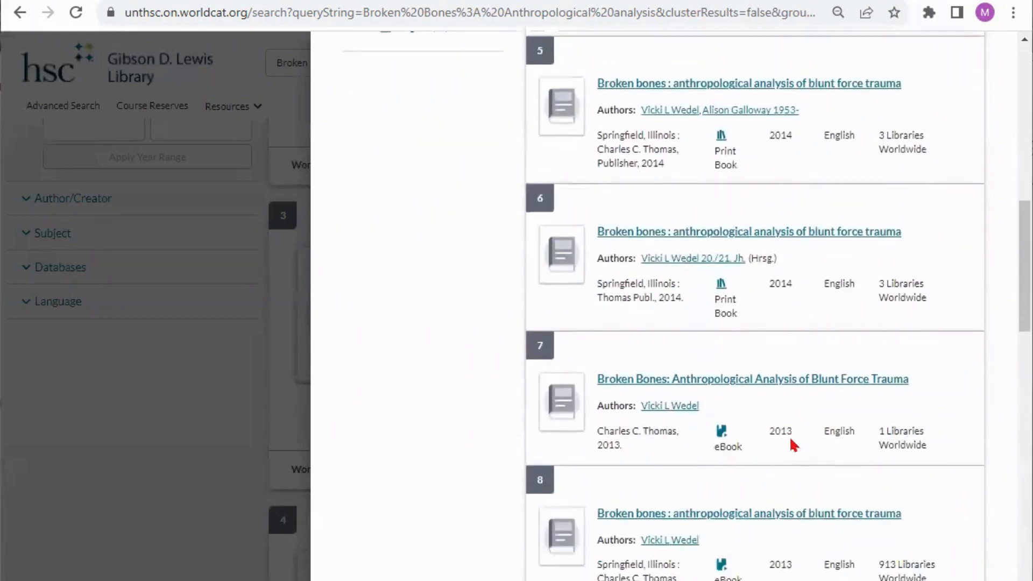
pyautogui.scroll(-3)
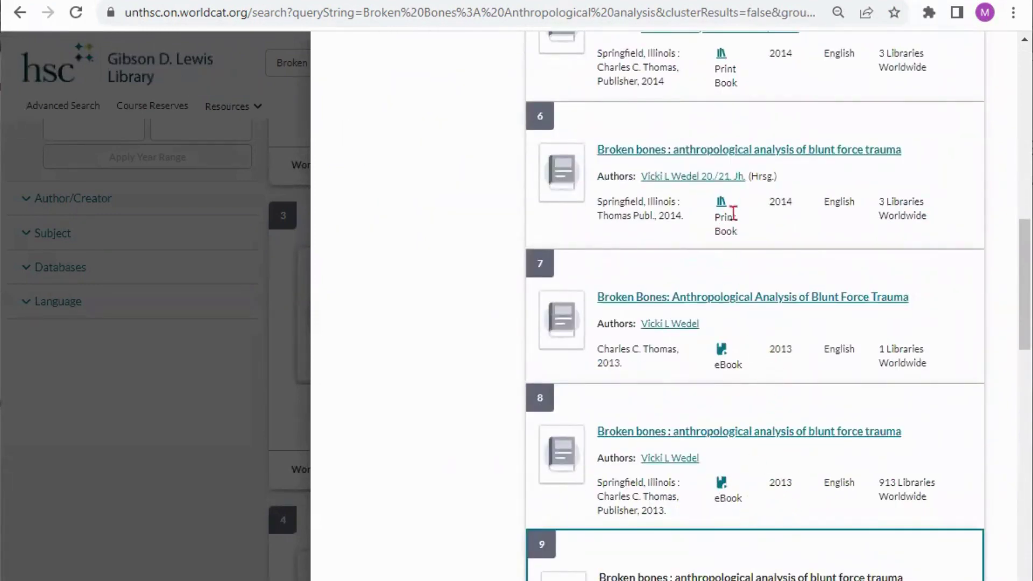
pyautogui.scroll(-3)
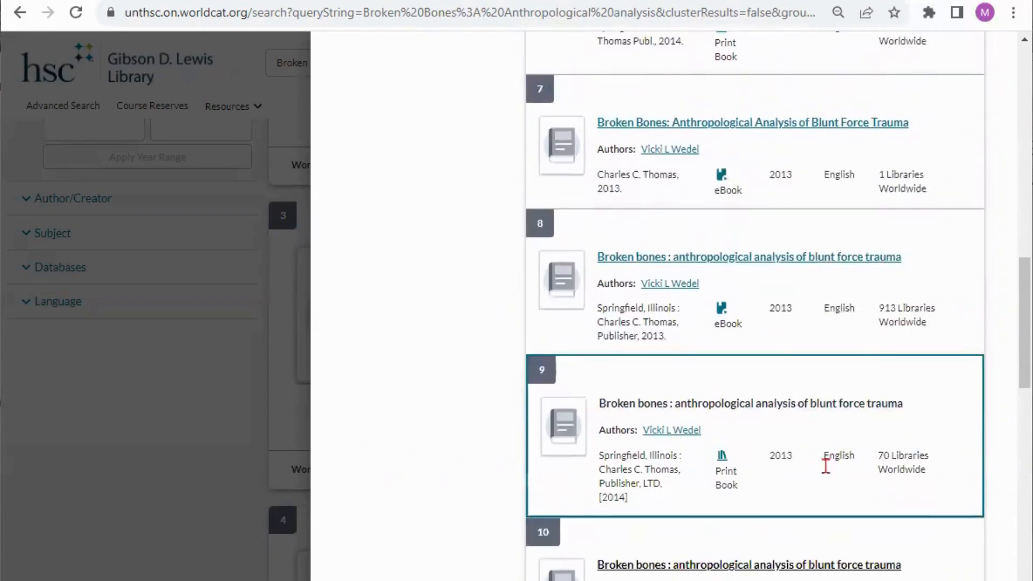
pyautogui.scroll(-3)
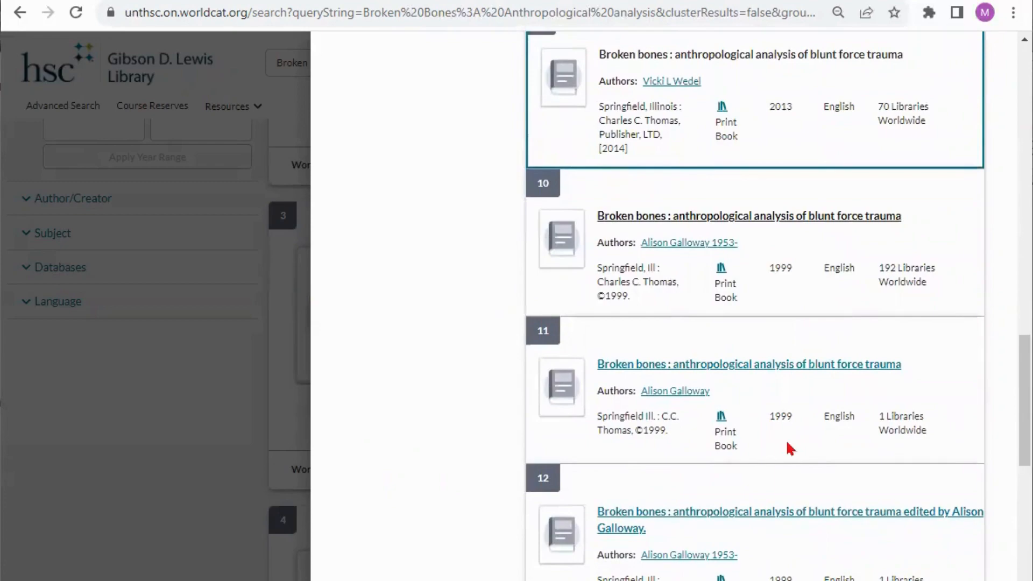
pyautogui.scroll(-3)
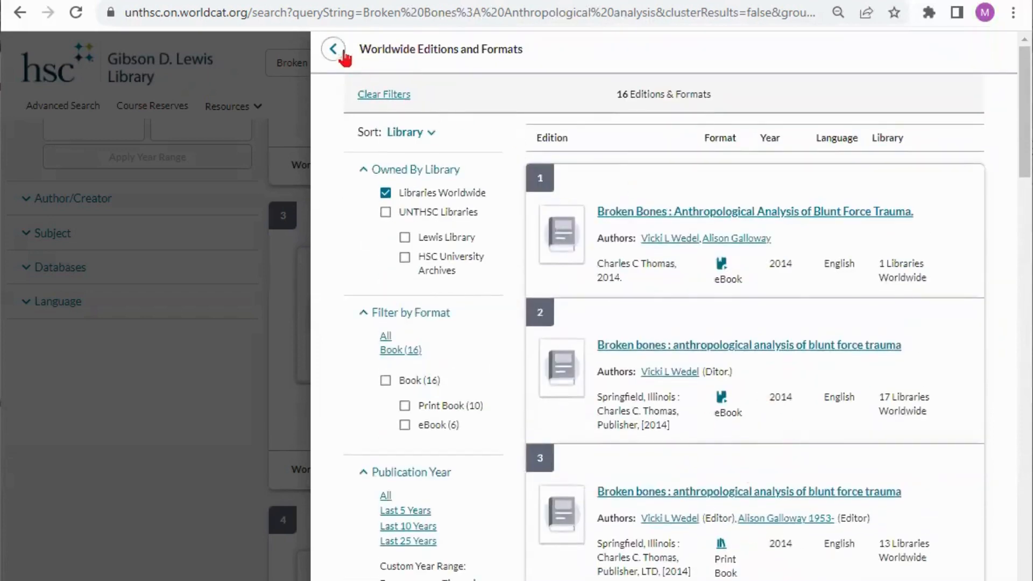
# - Leave the editions list and review result 3, the 2013 second-edition print Broken Bones record
pyautogui.click(338, 49)
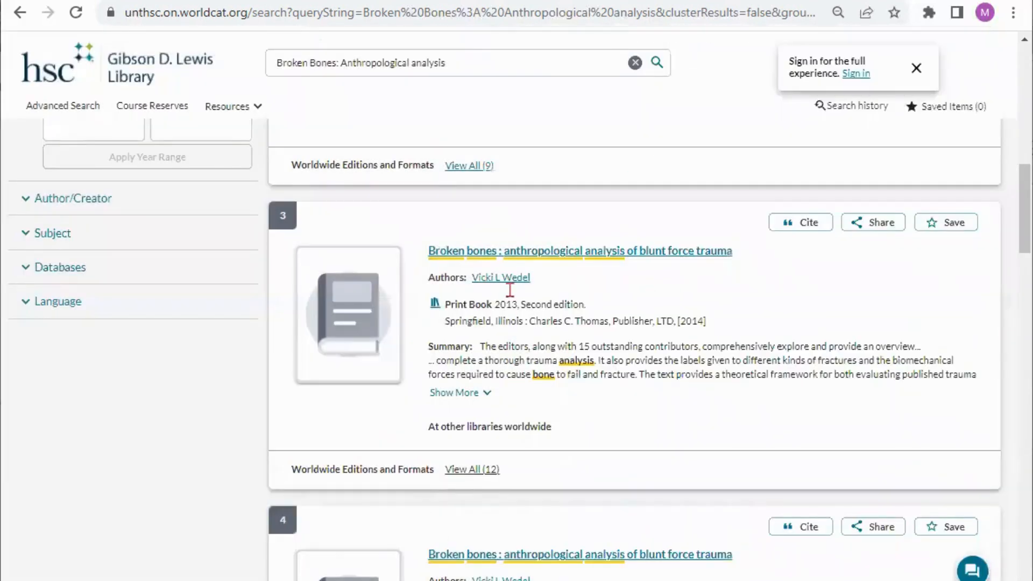
pyautogui.moveTo(500, 317)
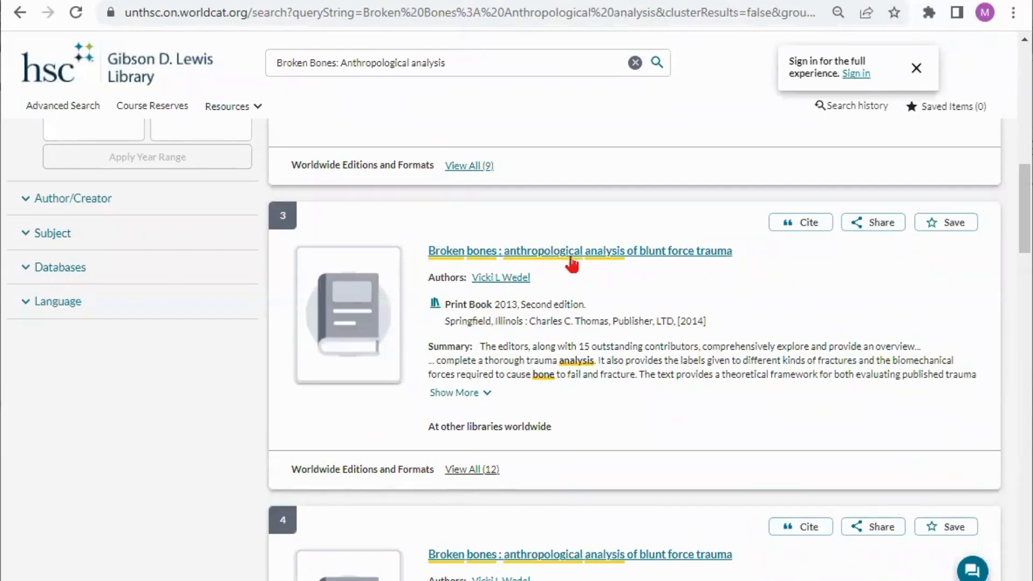
pyautogui.click(579, 251)
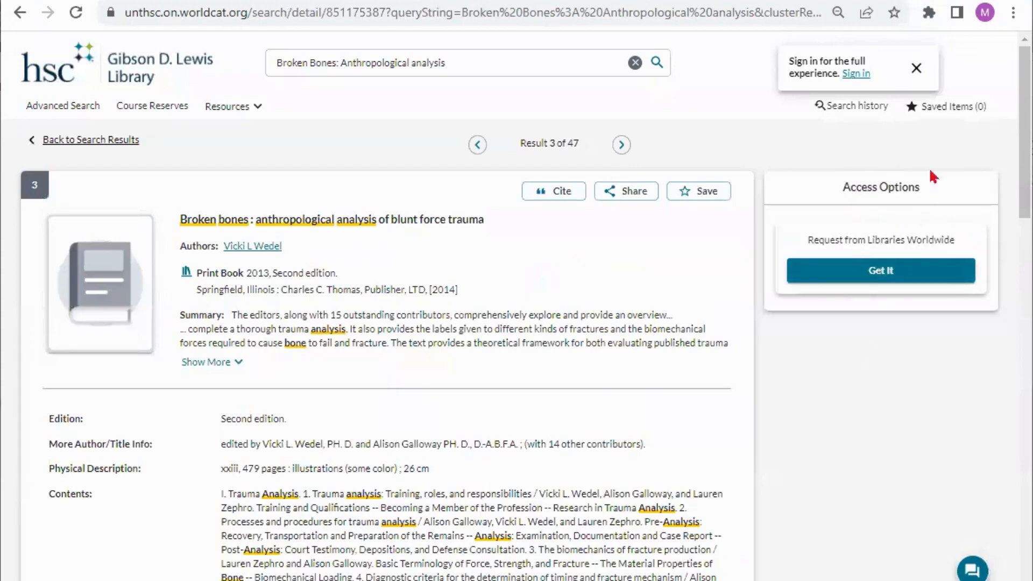
pyautogui.moveTo(627, 462)
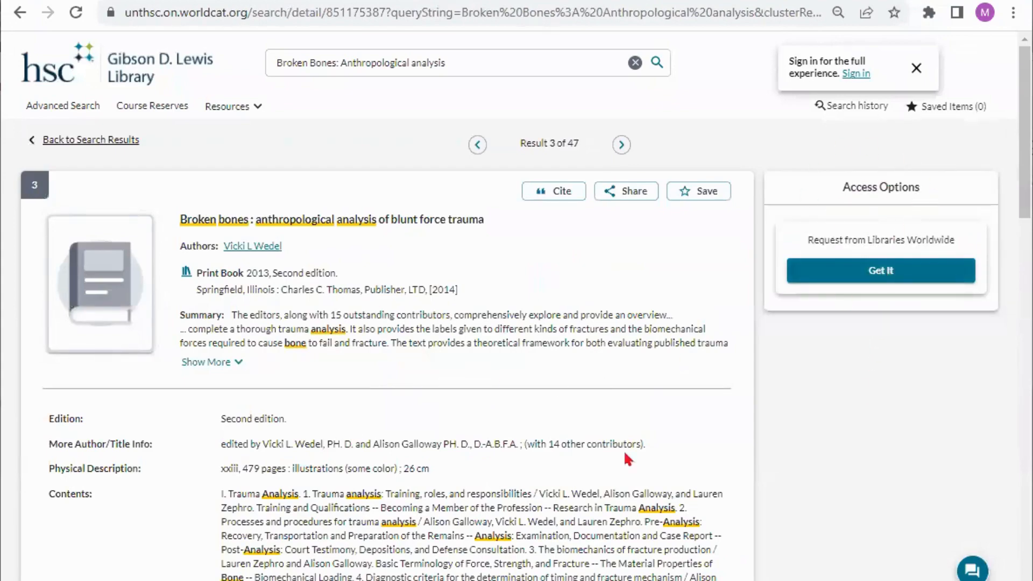
pyautogui.scroll(-3)
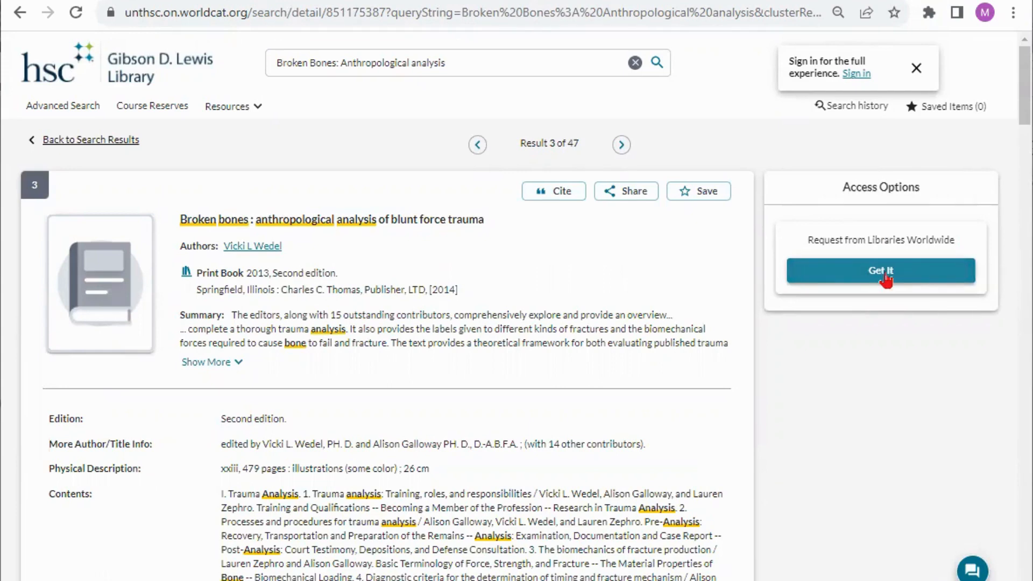
pyautogui.moveTo(631, 89)
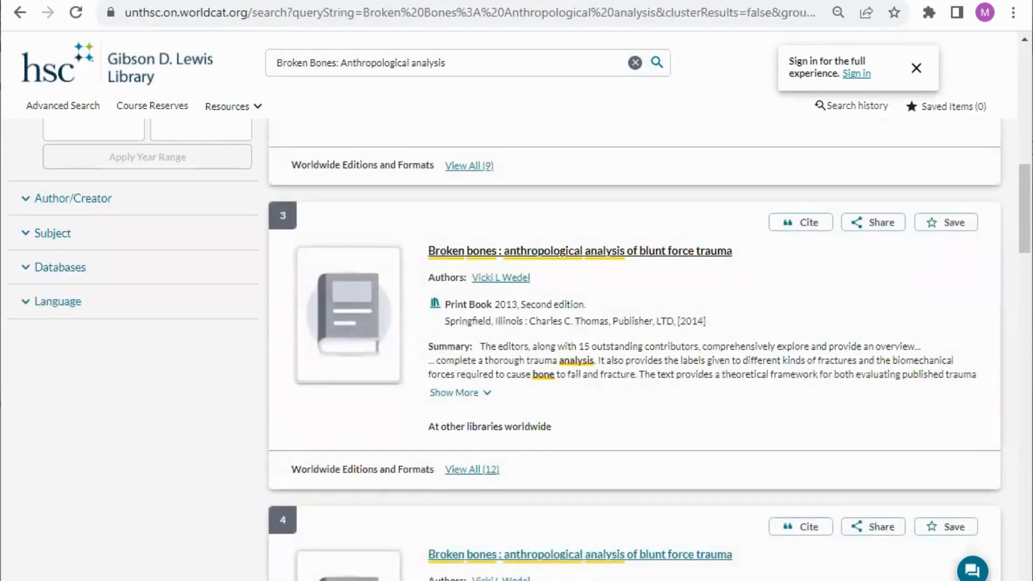
# - Search for 'adolescent AND health AND skateboard*', returning 60 UNTHSC results
pyautogui.click(426, 64)
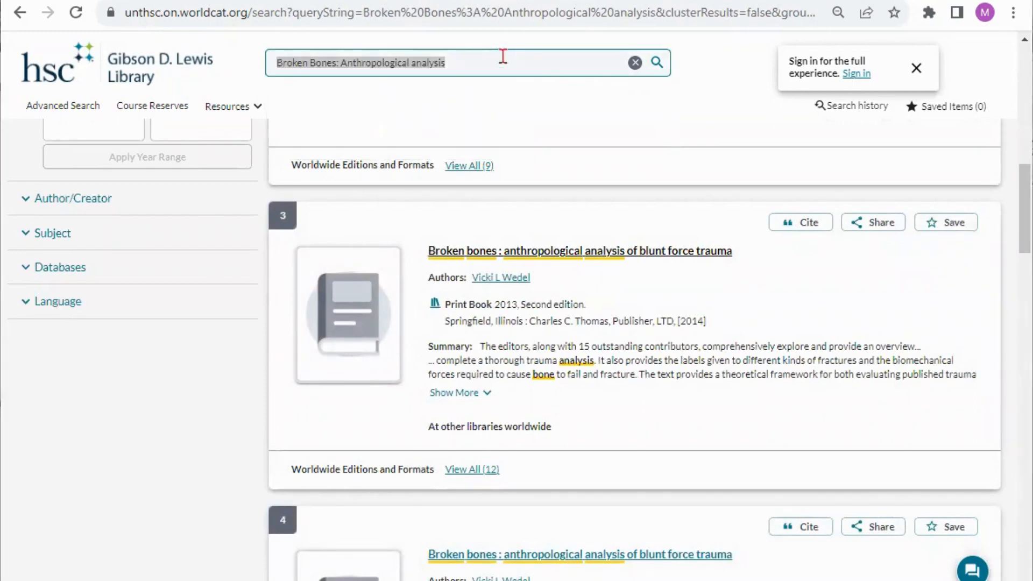
pyautogui.write('adolescent AND health AND skateboard*')
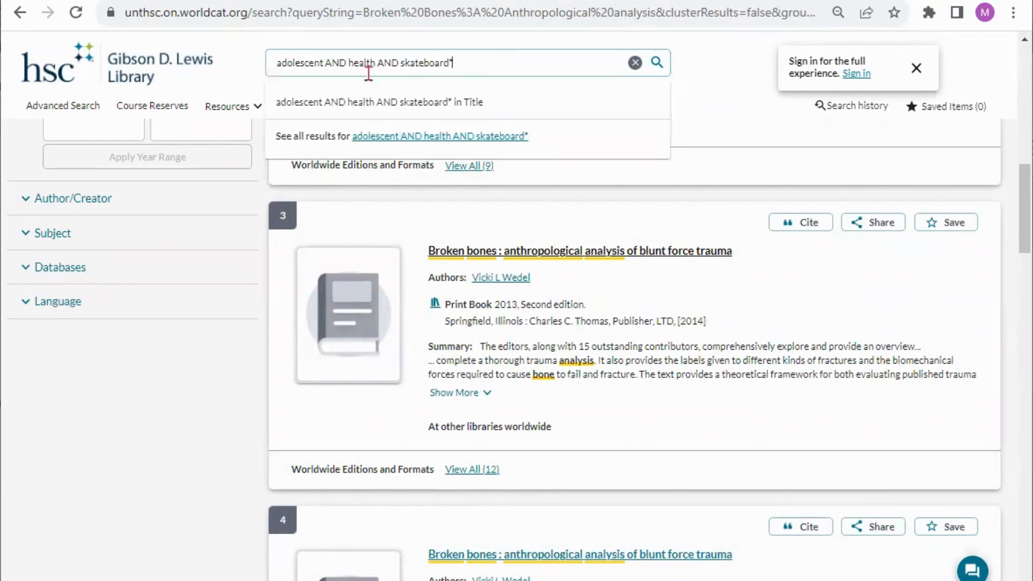
pyautogui.moveTo(351, 65)
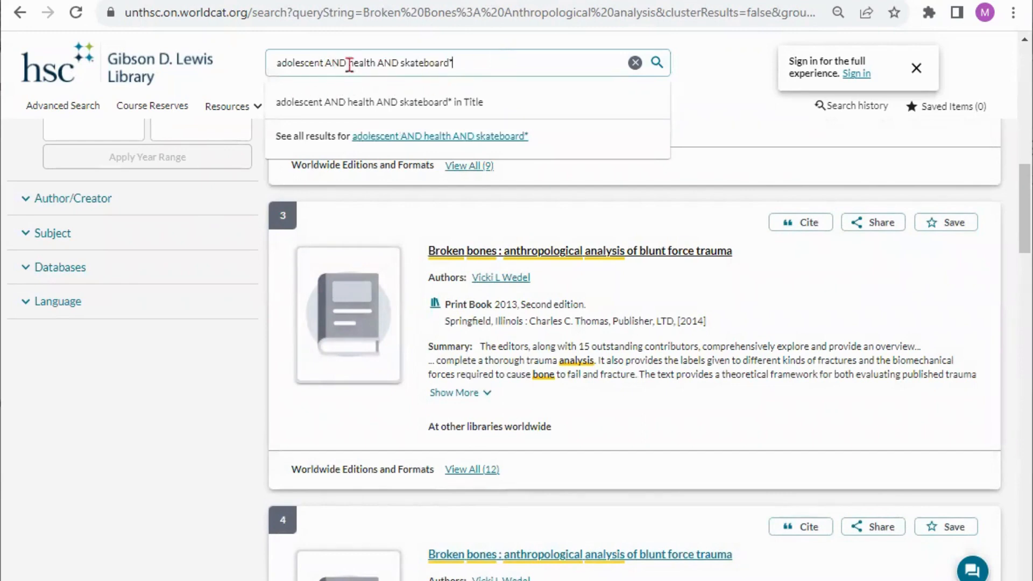
pyautogui.moveTo(668, 67)
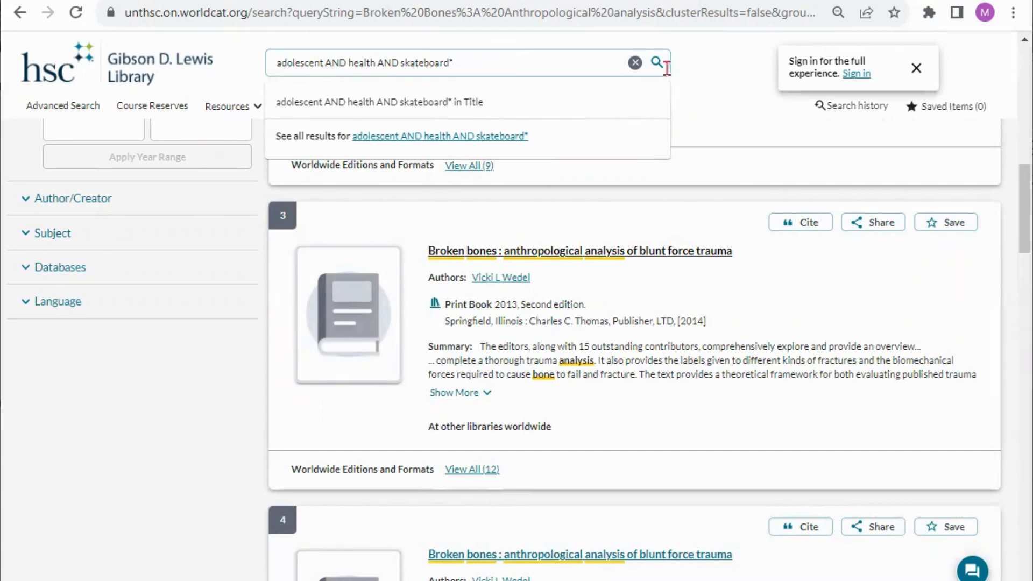
pyautogui.click(656, 62)
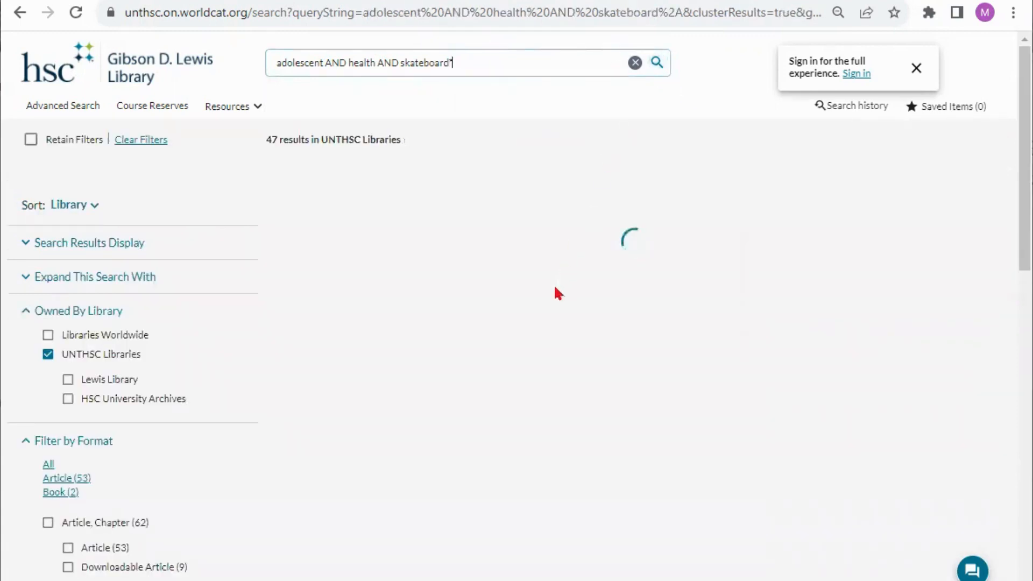
pyautogui.moveTo(400, 335)
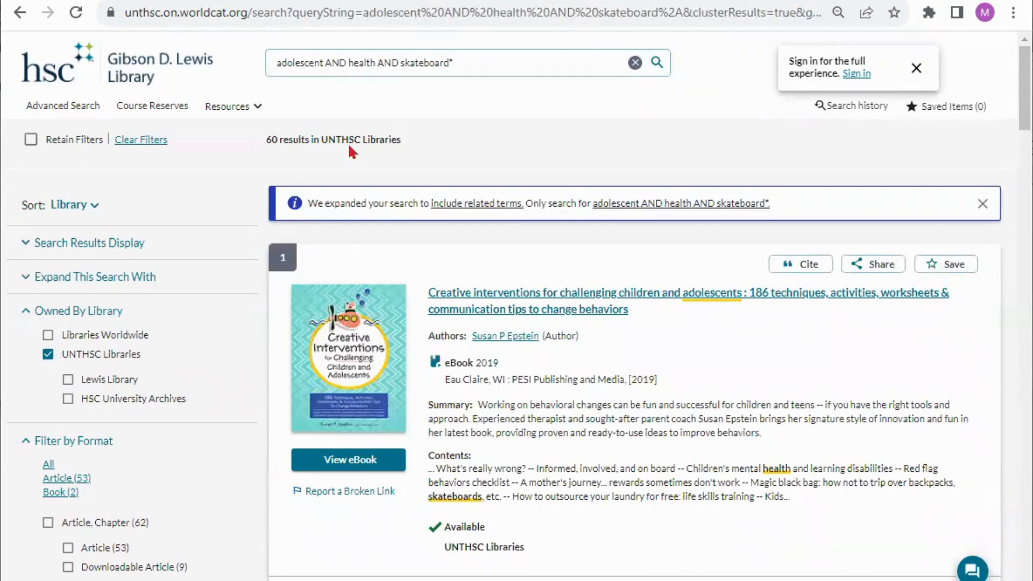
pyautogui.moveTo(191, 463)
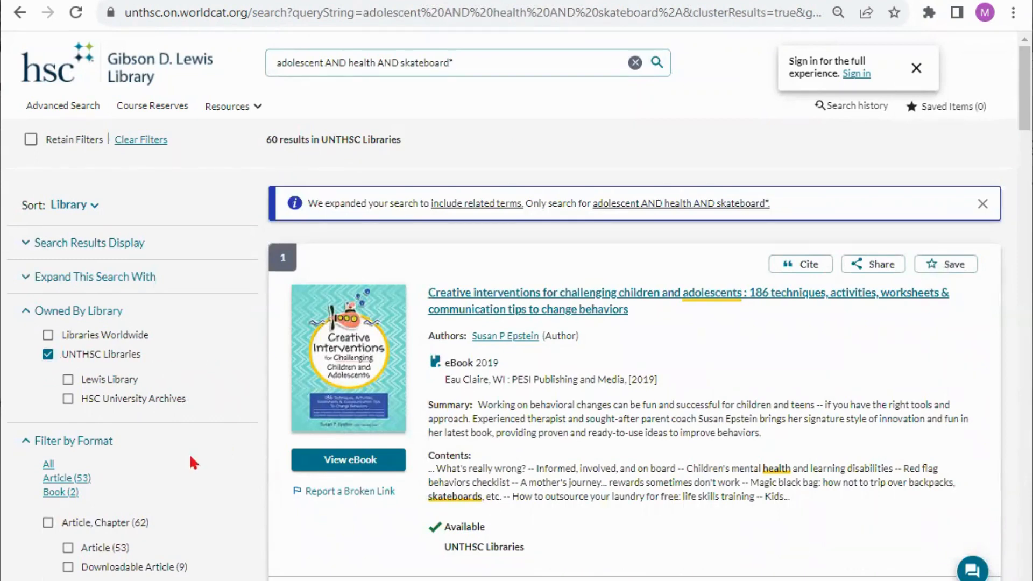
pyautogui.scroll(-3)
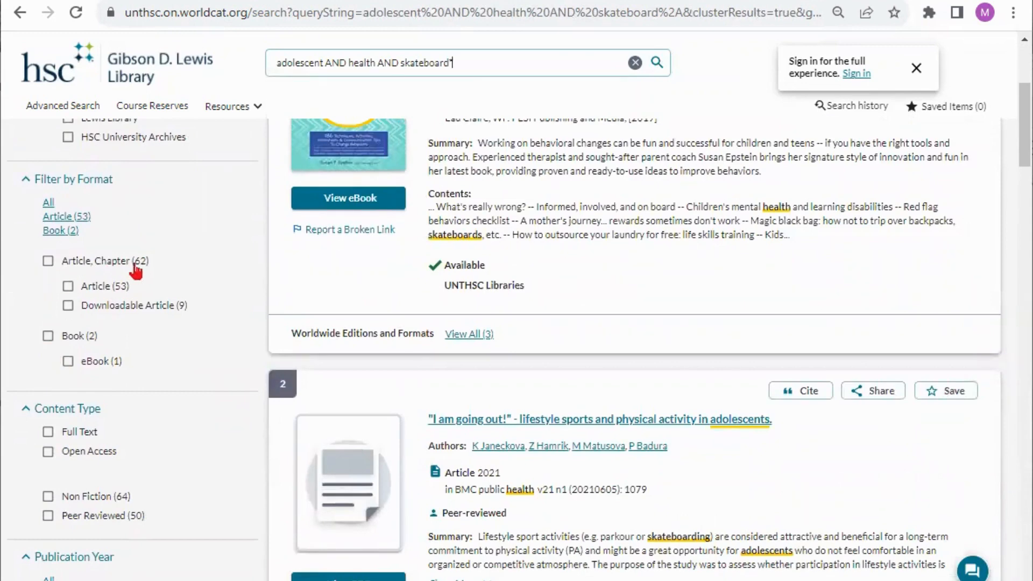
# - Filter to Article/Chapter, Full Text, Peer Reviewed and 2014–2023, narrowing to 19 results
pyautogui.click(48, 260)
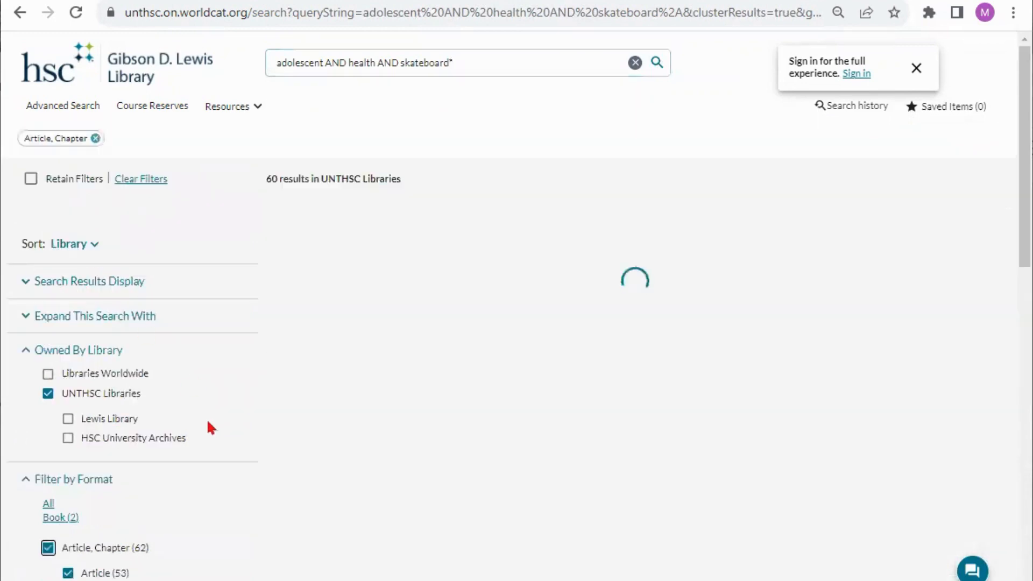
pyautogui.scroll(-3)
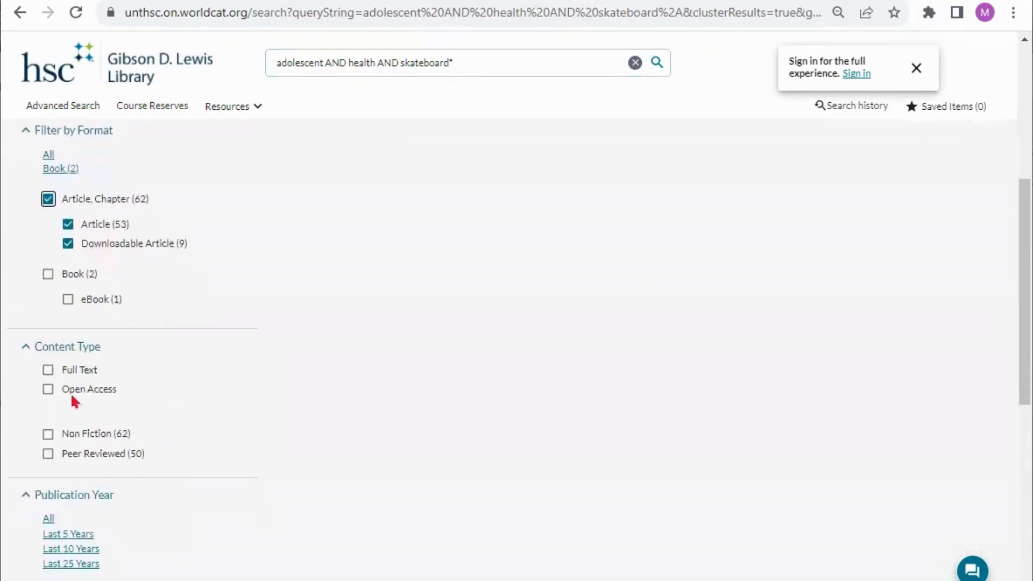
pyautogui.click(47, 371)
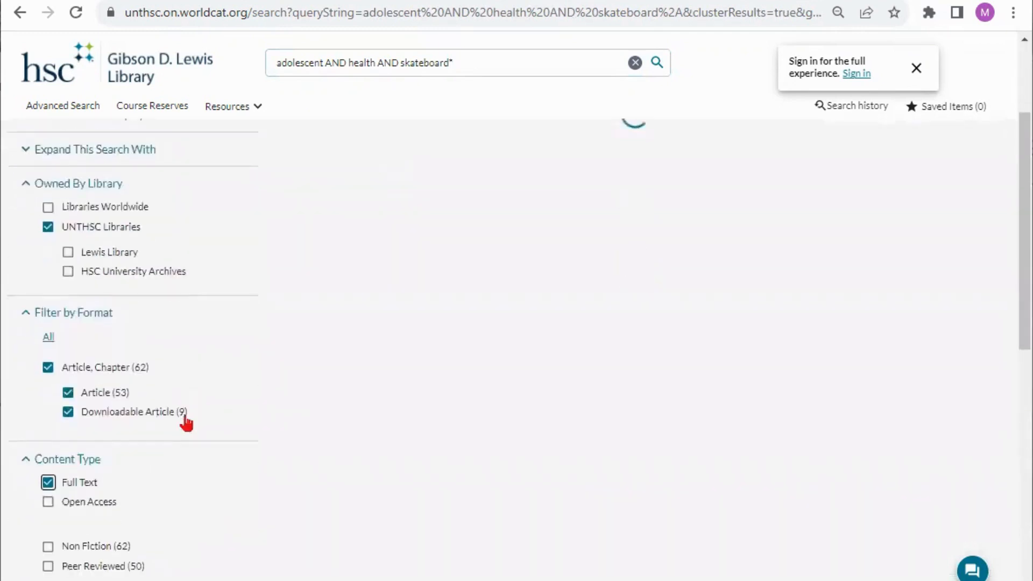
pyautogui.scroll(-3)
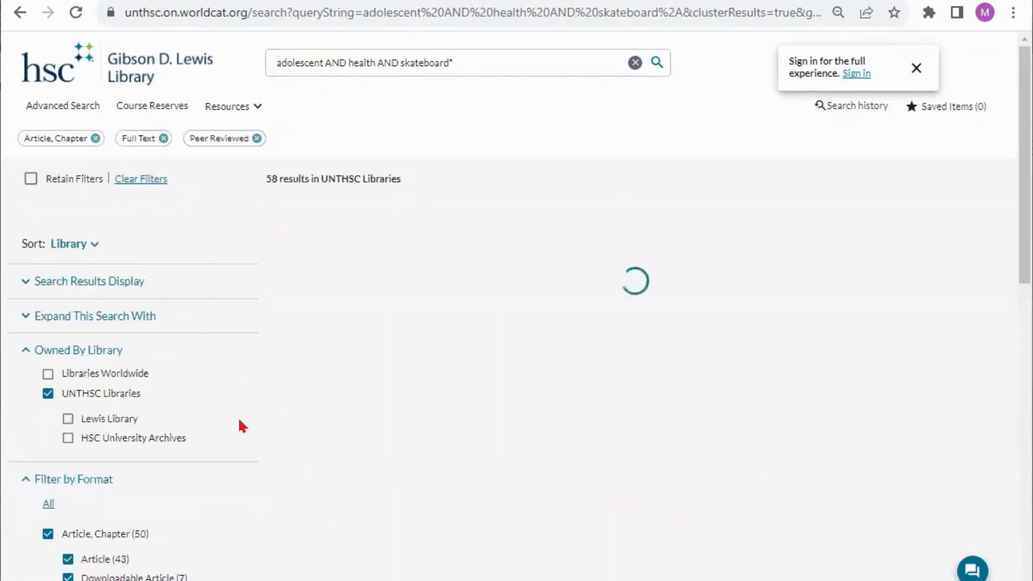
pyautogui.scroll(-3)
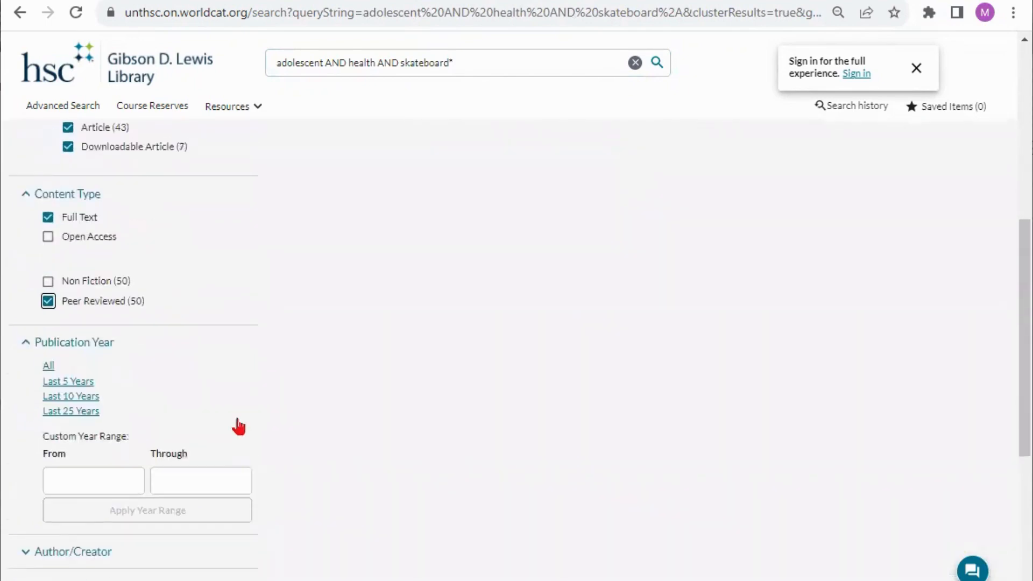
pyautogui.scroll(-3)
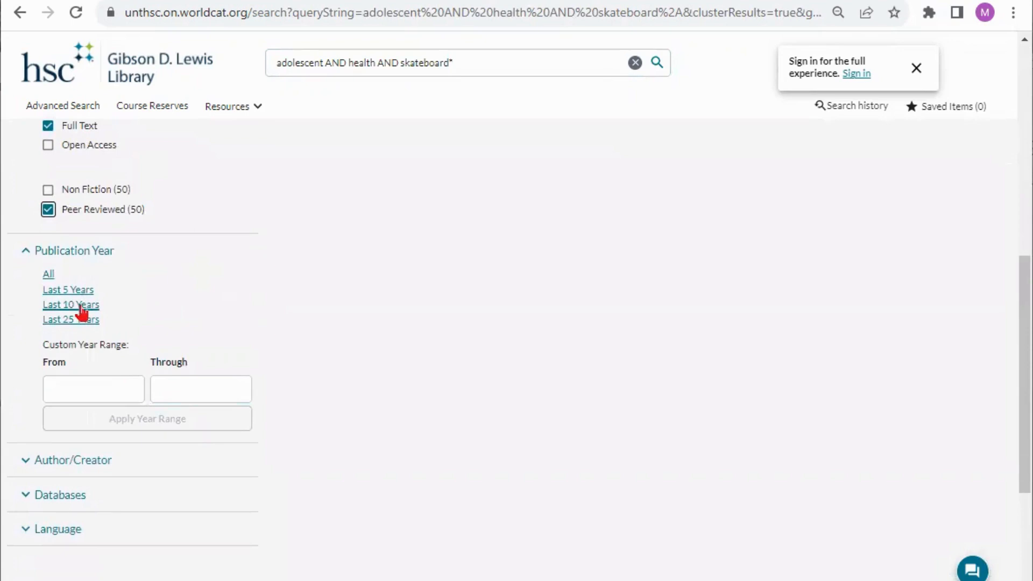
pyautogui.click(71, 304)
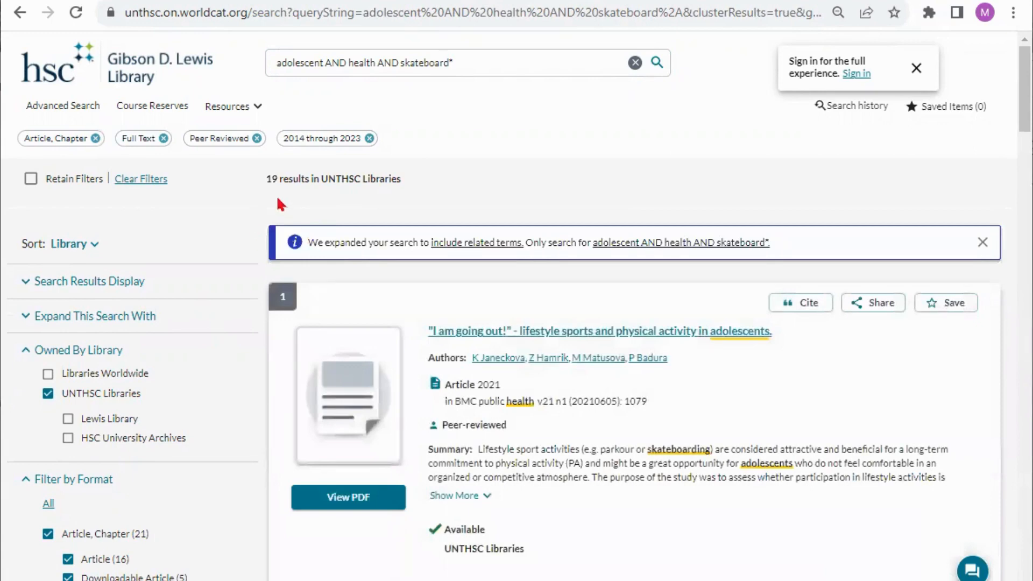
pyautogui.moveTo(589, 439)
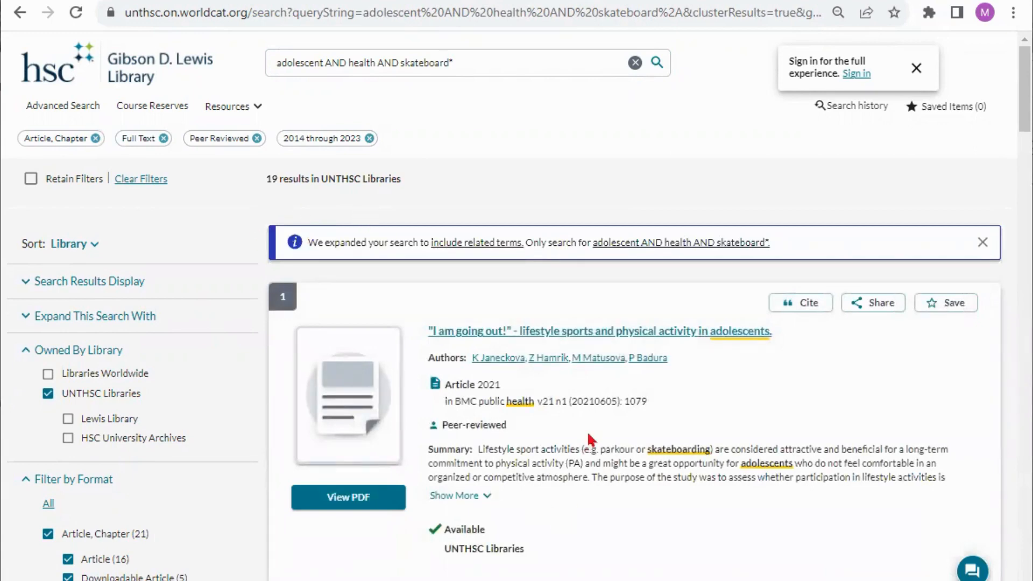
pyautogui.moveTo(302, 205)
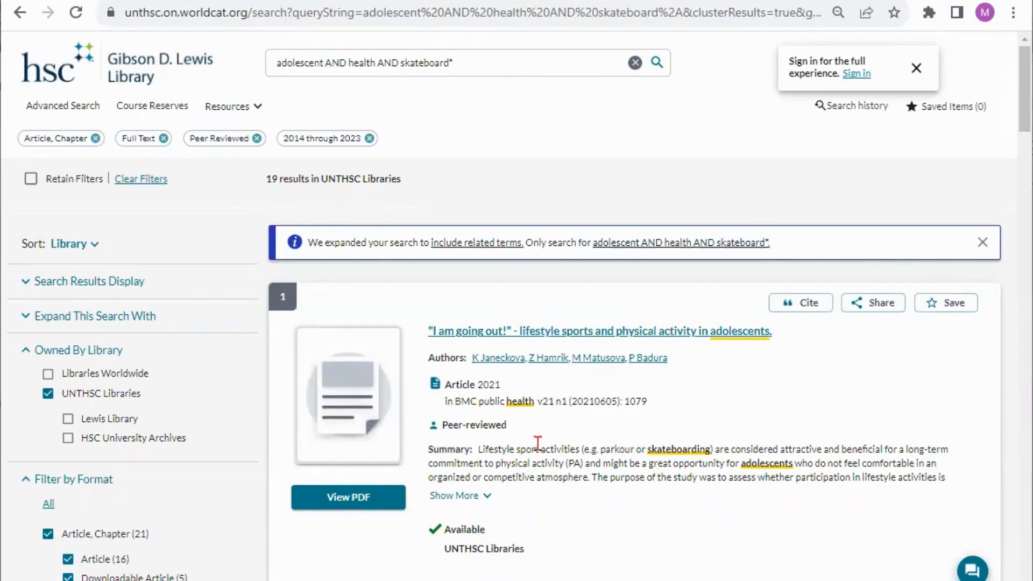
pyautogui.scroll(-3)
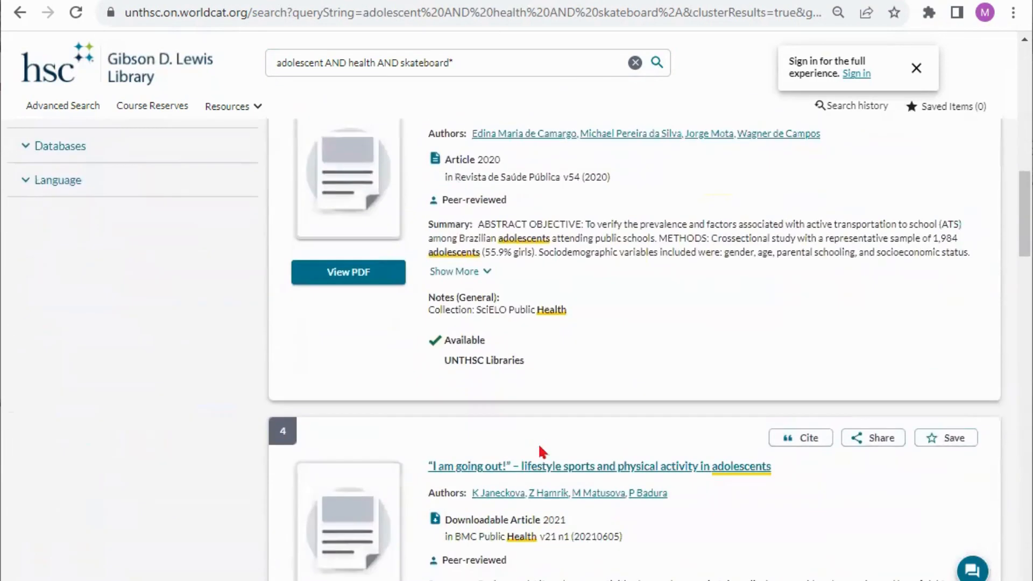
pyautogui.moveTo(347, 276)
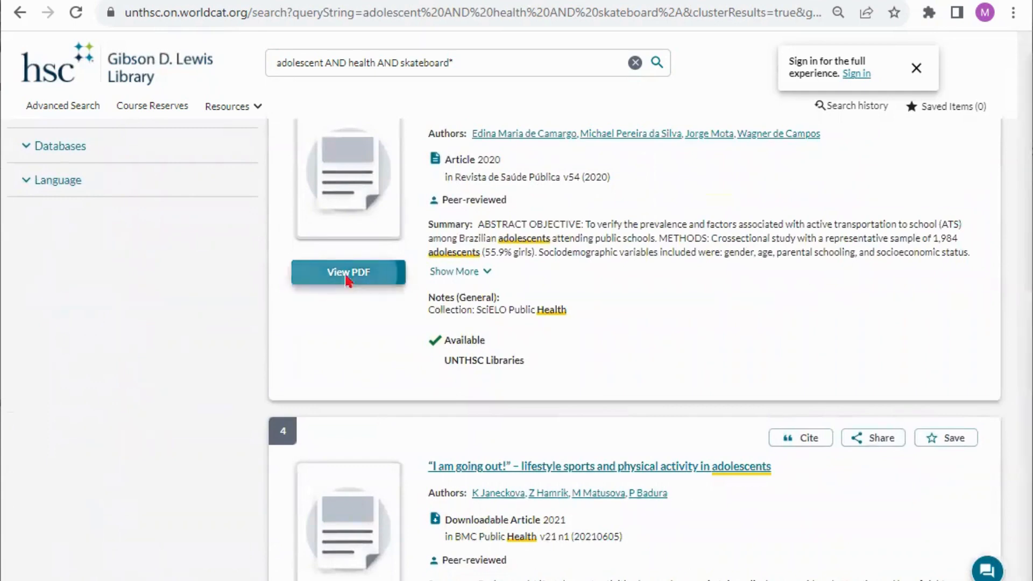
pyautogui.click(347, 273)
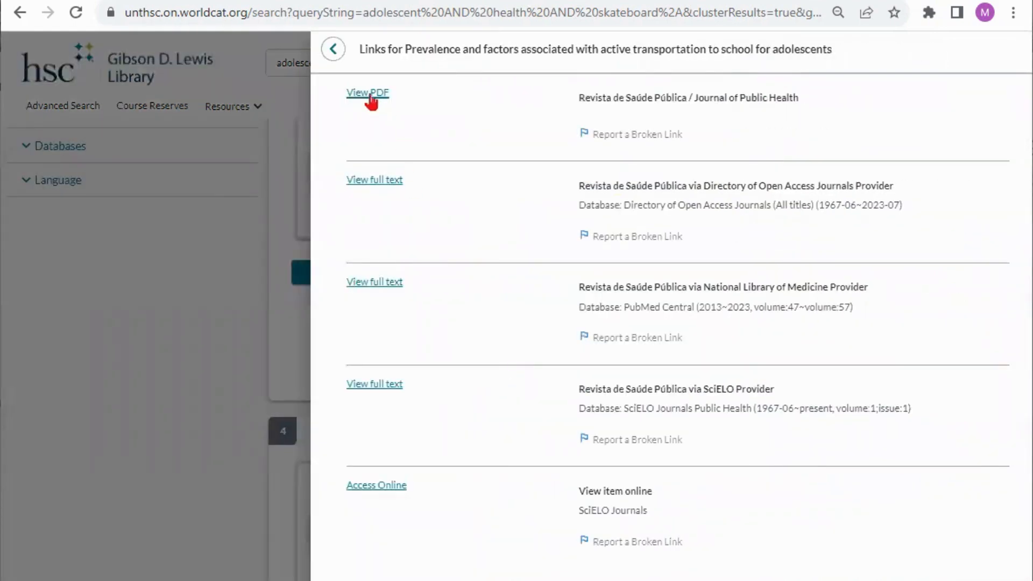
pyautogui.click(368, 92)
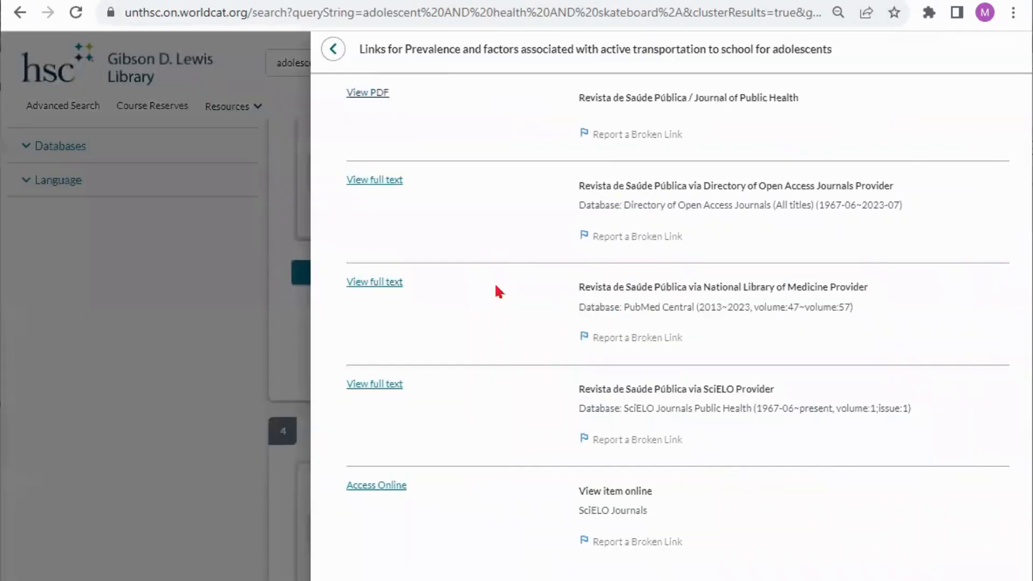
pyautogui.moveTo(373, 187)
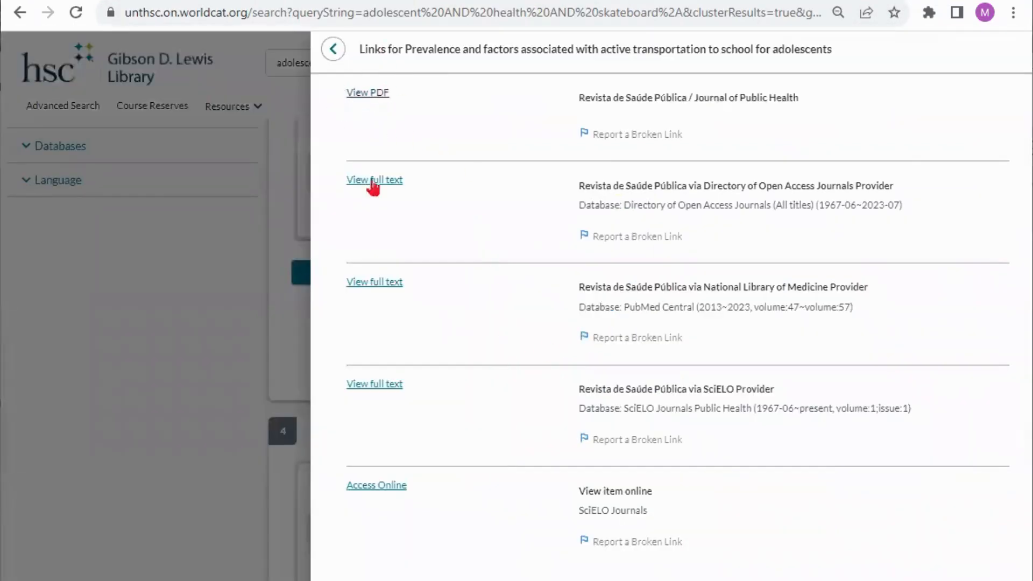
pyautogui.moveTo(389, 491)
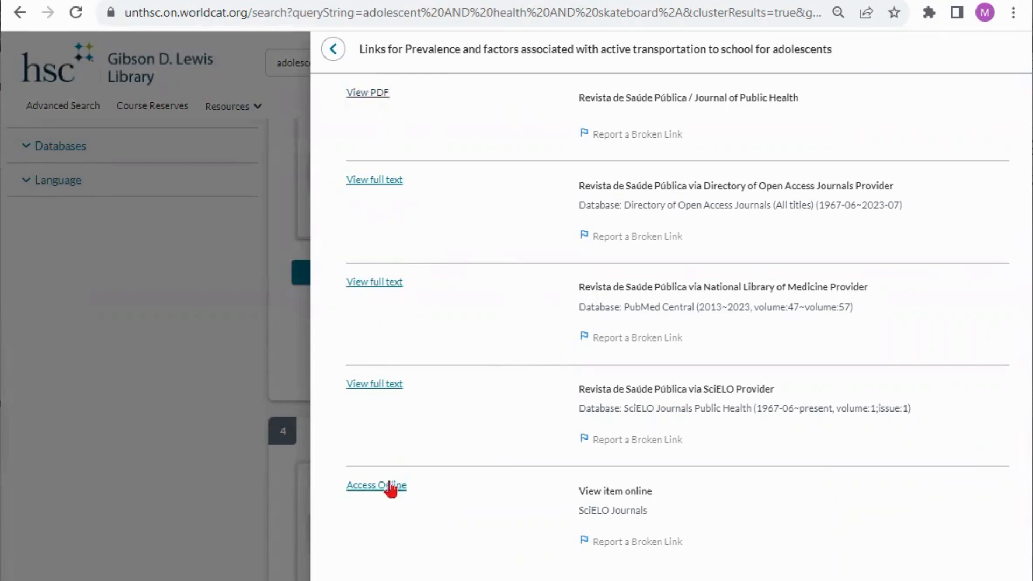
pyautogui.moveTo(725, 355)
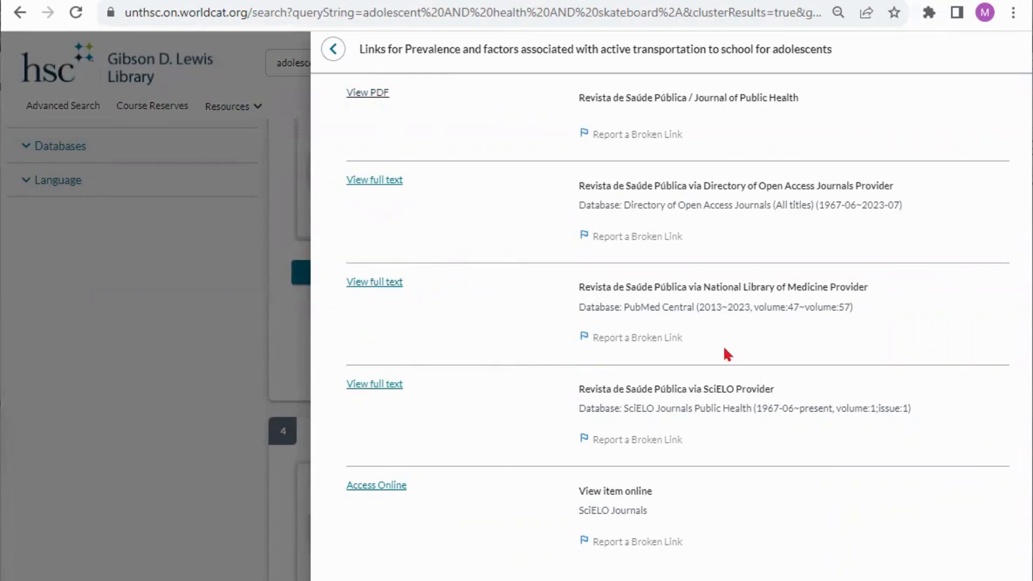
pyautogui.moveTo(659, 205)
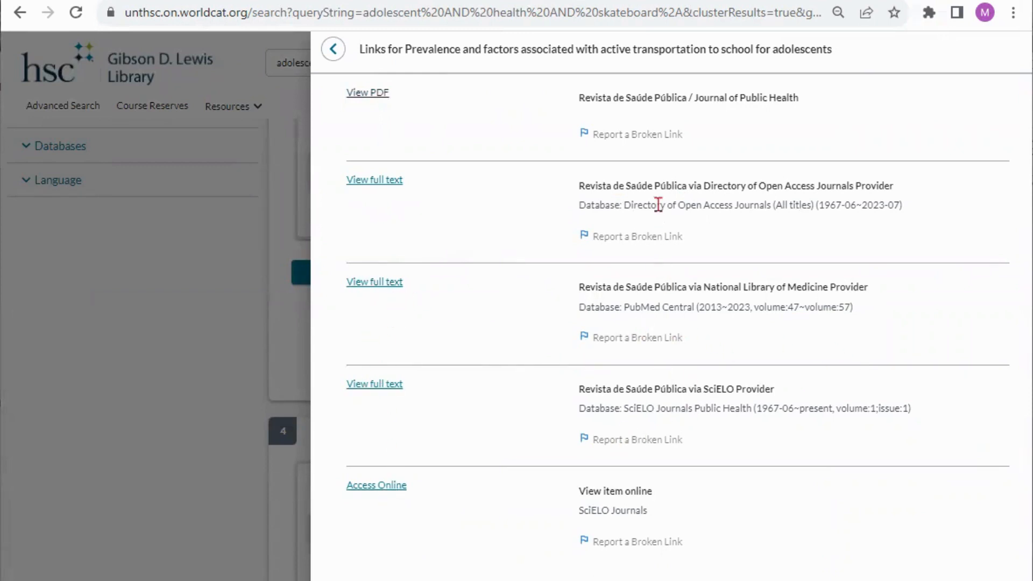
pyautogui.click(333, 50)
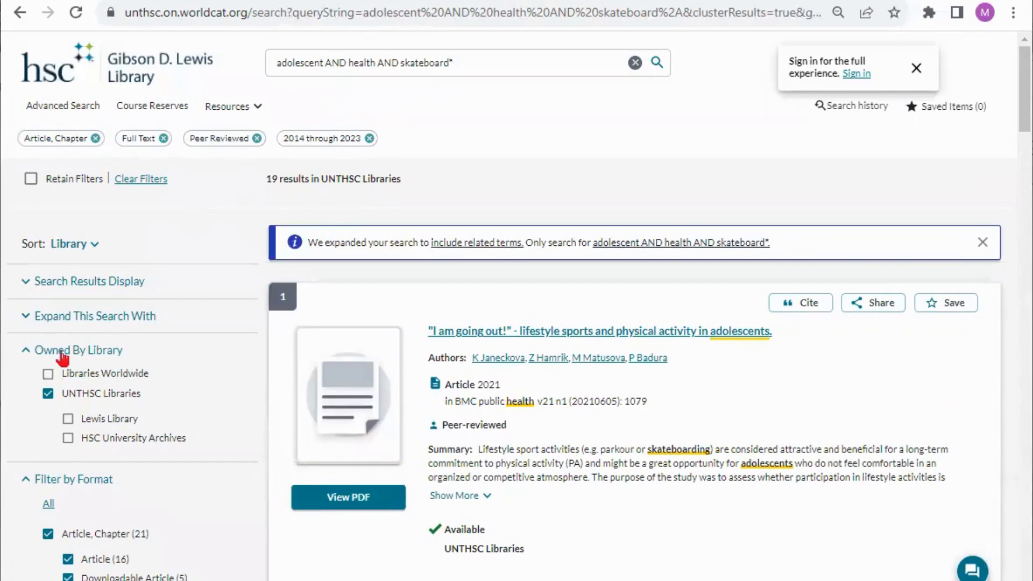
# - Tick Libraries Worldwide so the filtered skateboard search gives 20 results
pyautogui.click(47, 373)
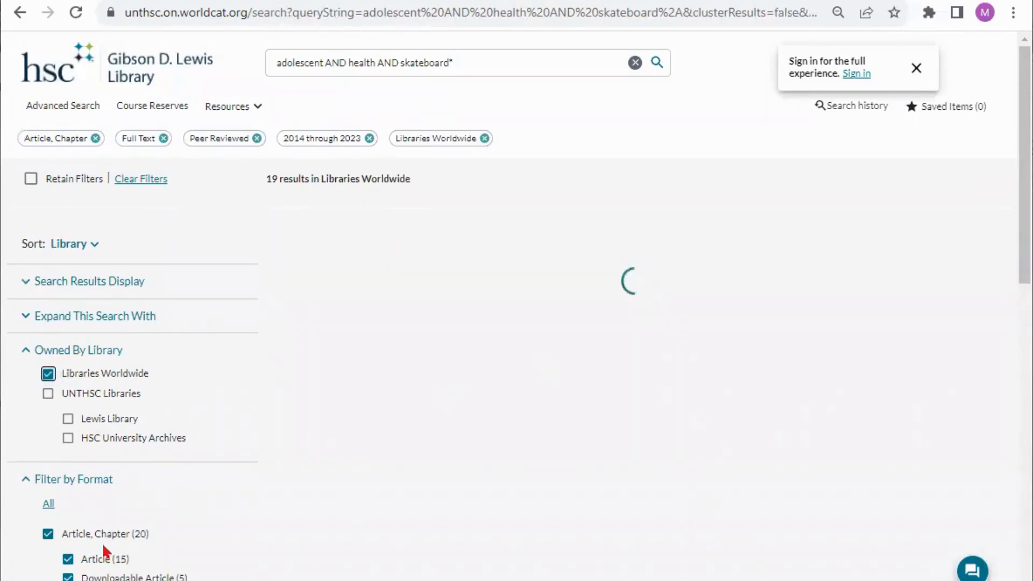
pyautogui.scroll(-3)
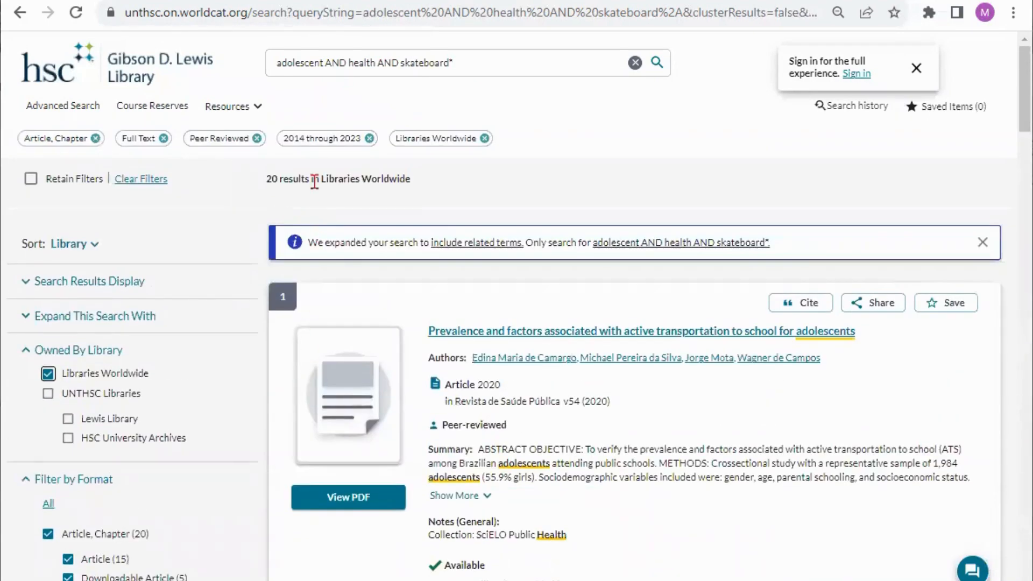
pyautogui.moveTo(309, 101)
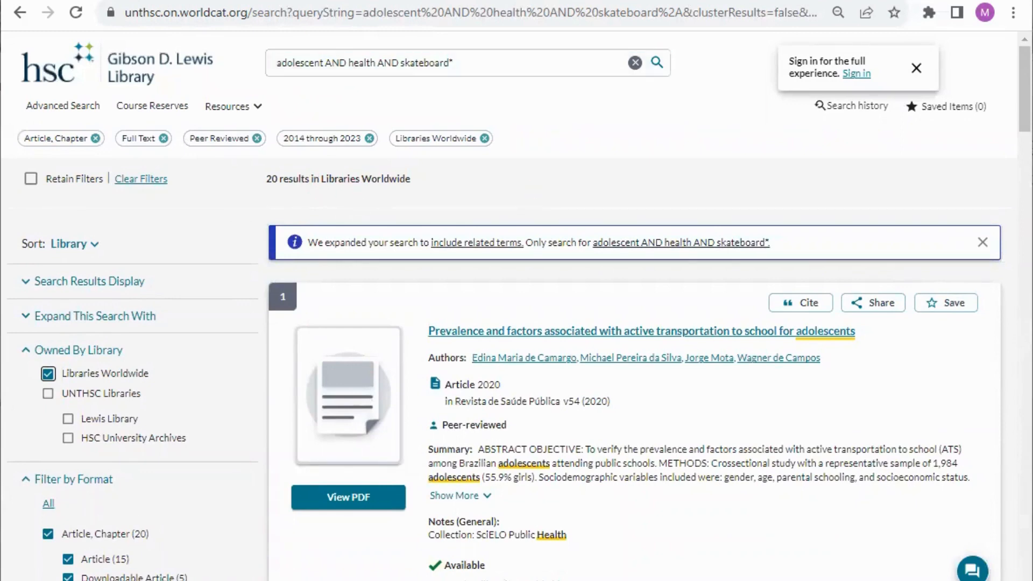
pyautogui.moveTo(587, 386)
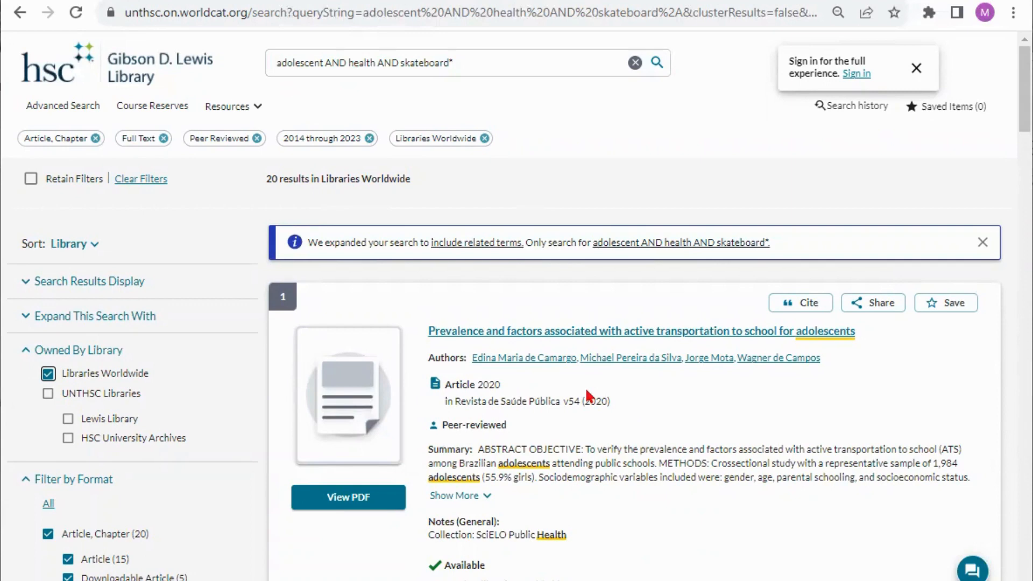
pyautogui.moveTo(528, 269)
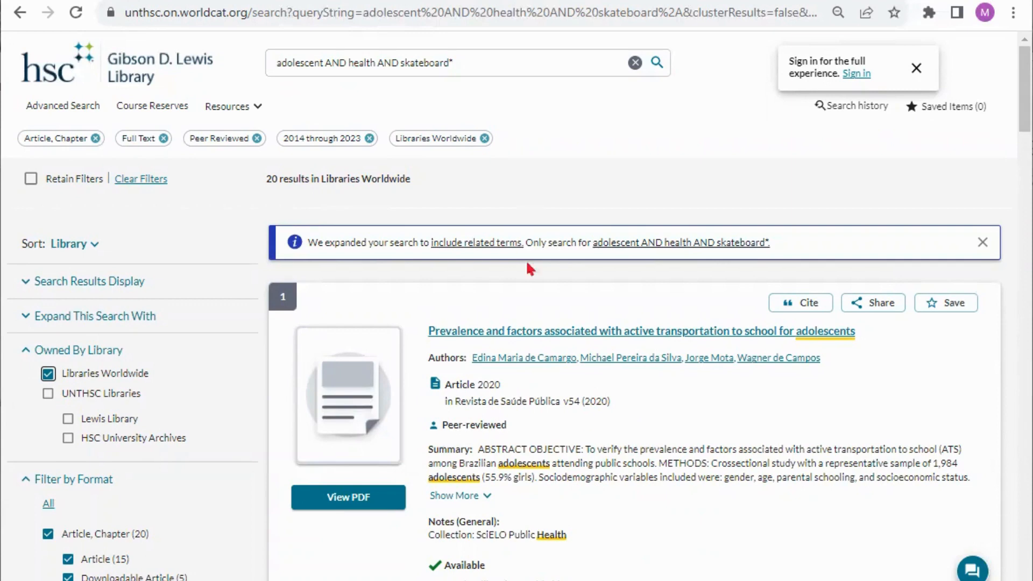
pyautogui.moveTo(669, 441)
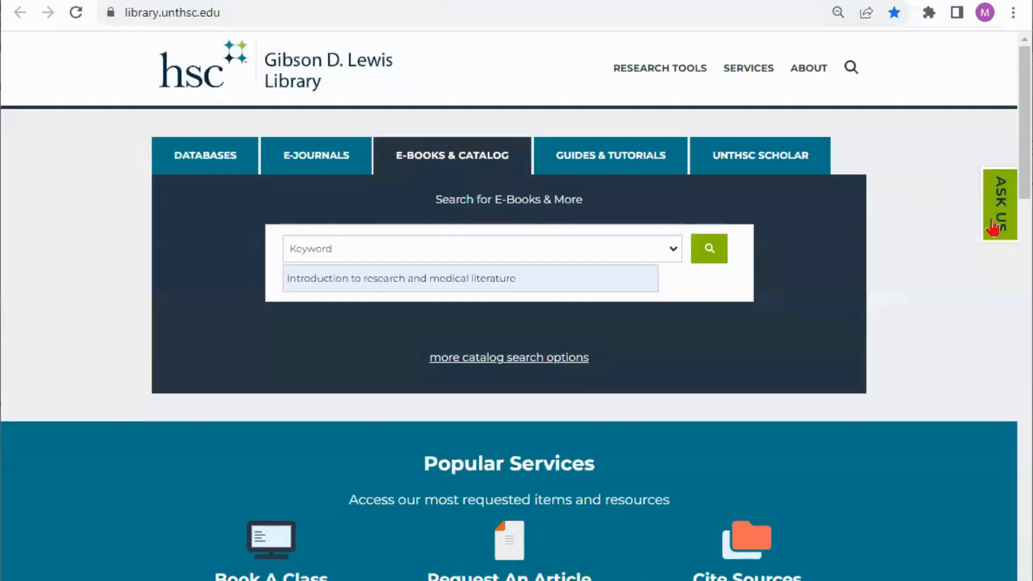
# - Dismiss the Ask Us chat offer and scroll to the homepage footer's Contact Us details
pyautogui.click(999, 204)
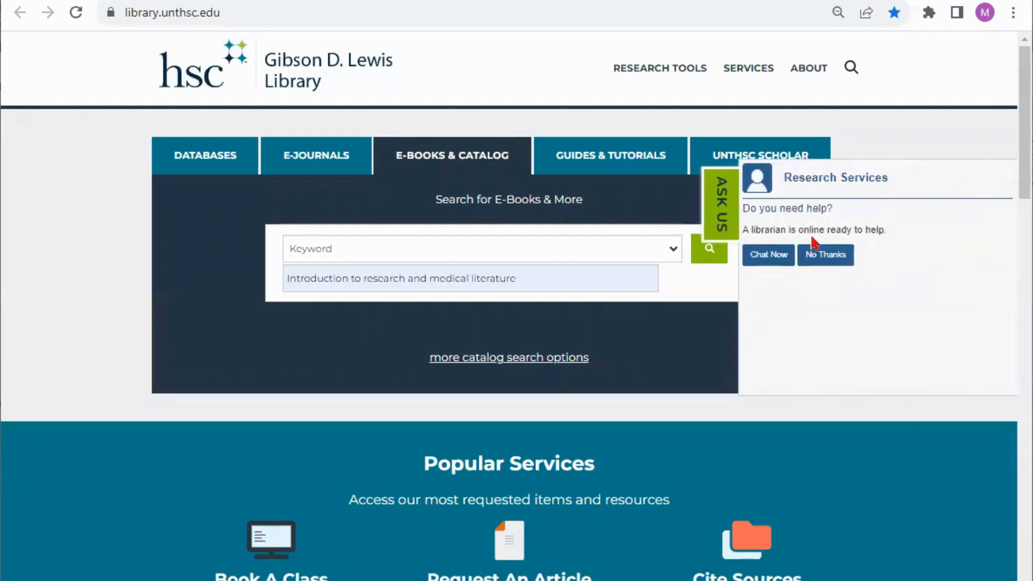
pyautogui.click(825, 254)
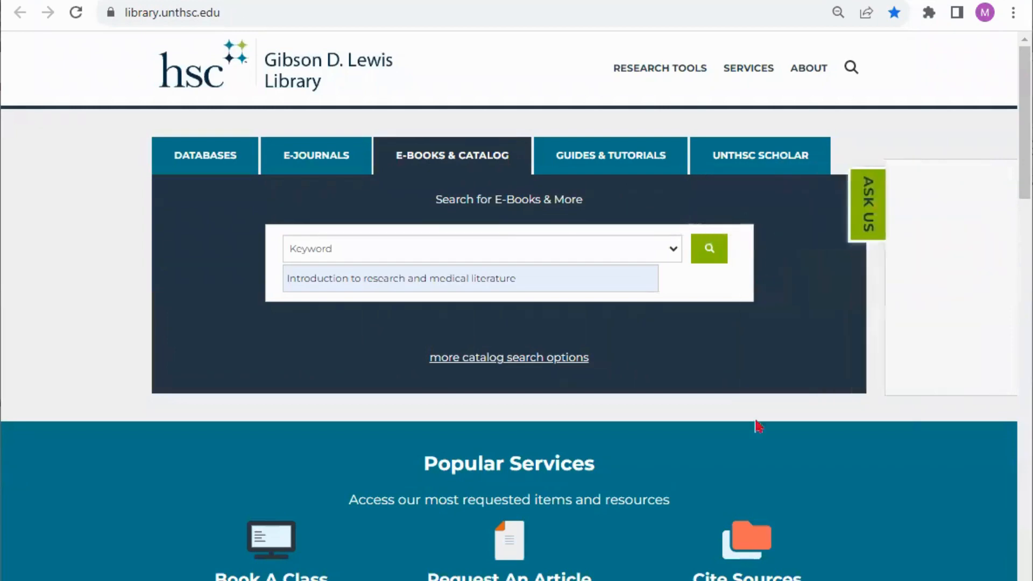
pyautogui.scroll(-3)
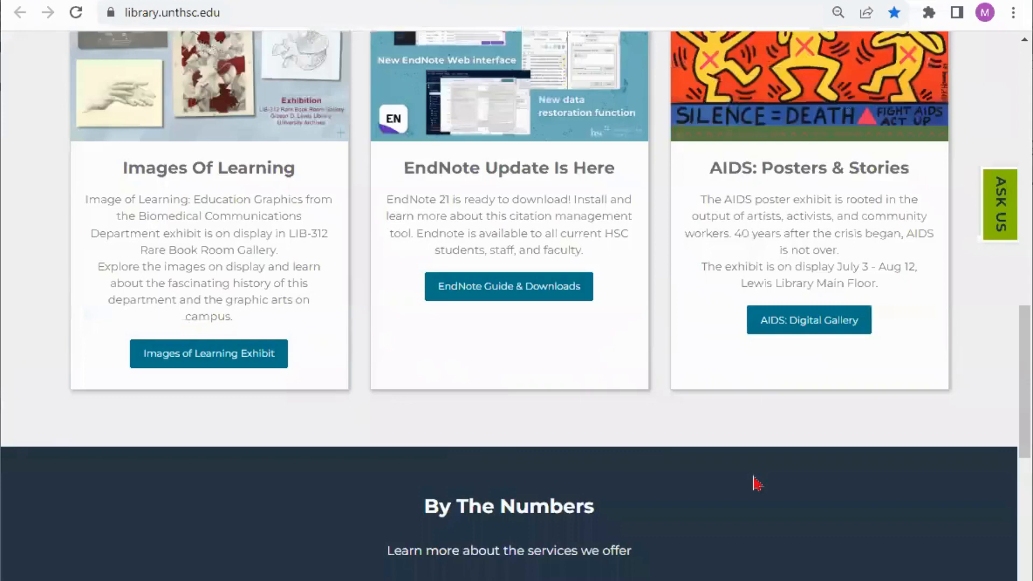
pyautogui.scroll(-3)
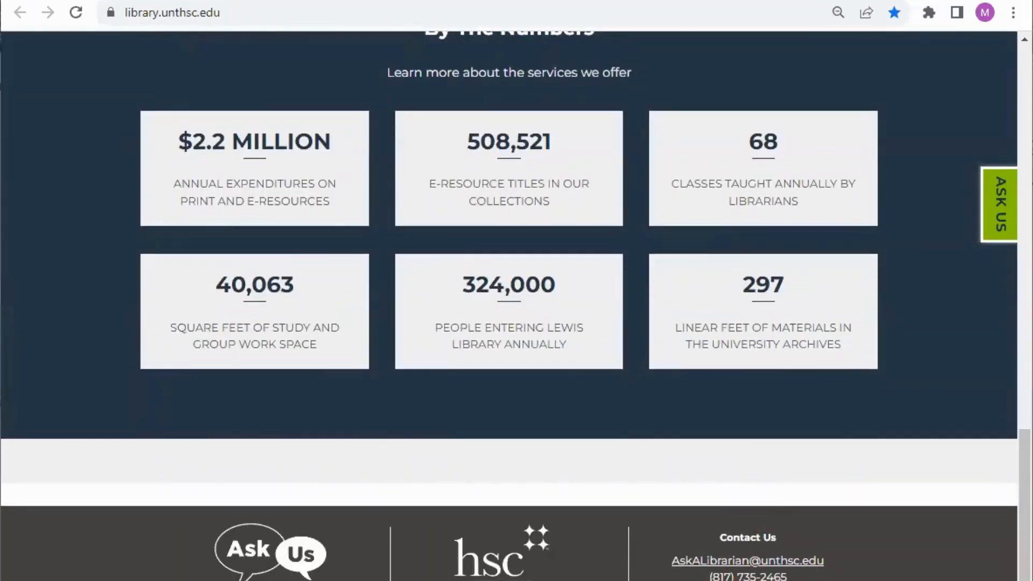
pyautogui.scroll(-3)
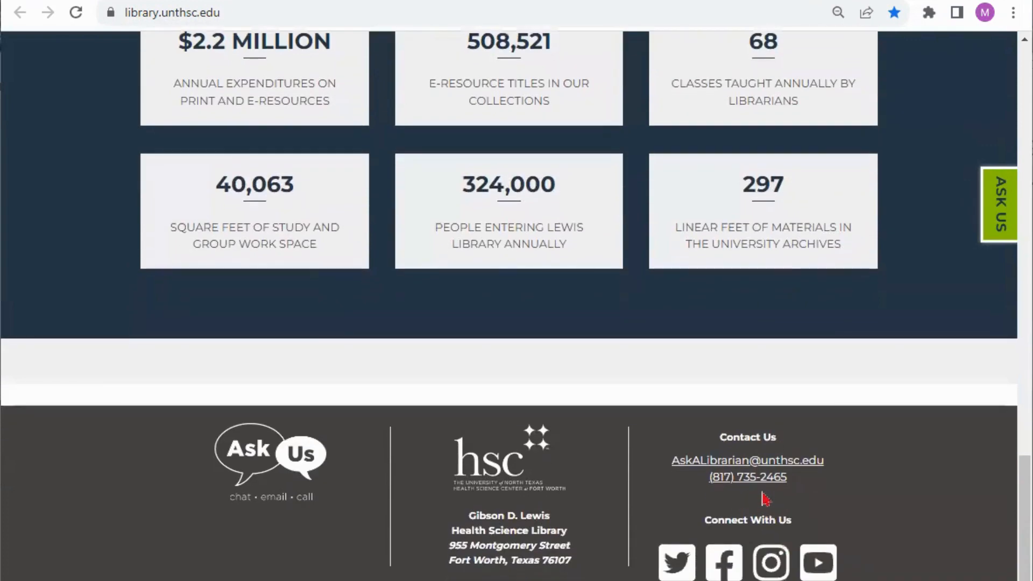
pyautogui.moveTo(662, 468)
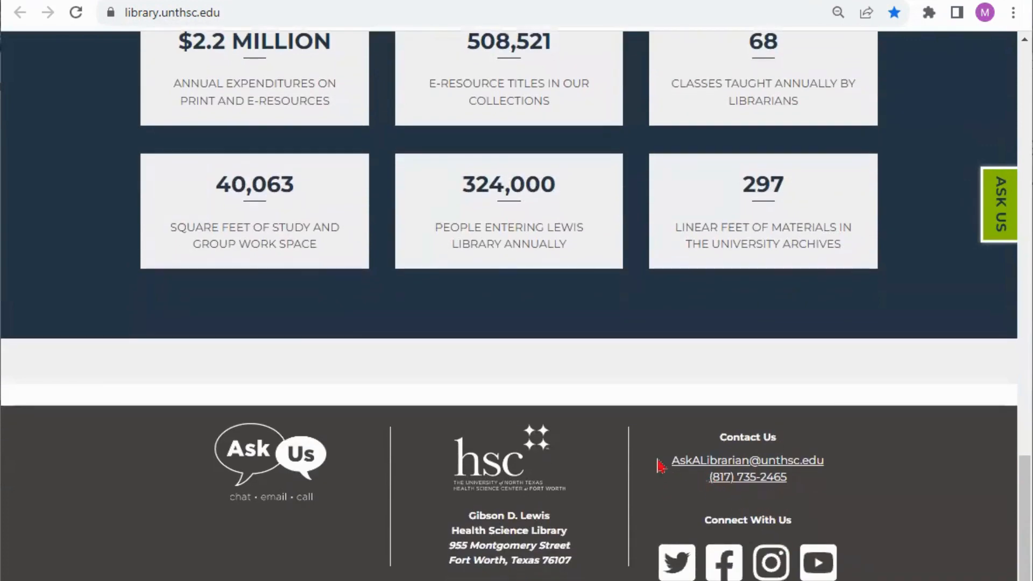